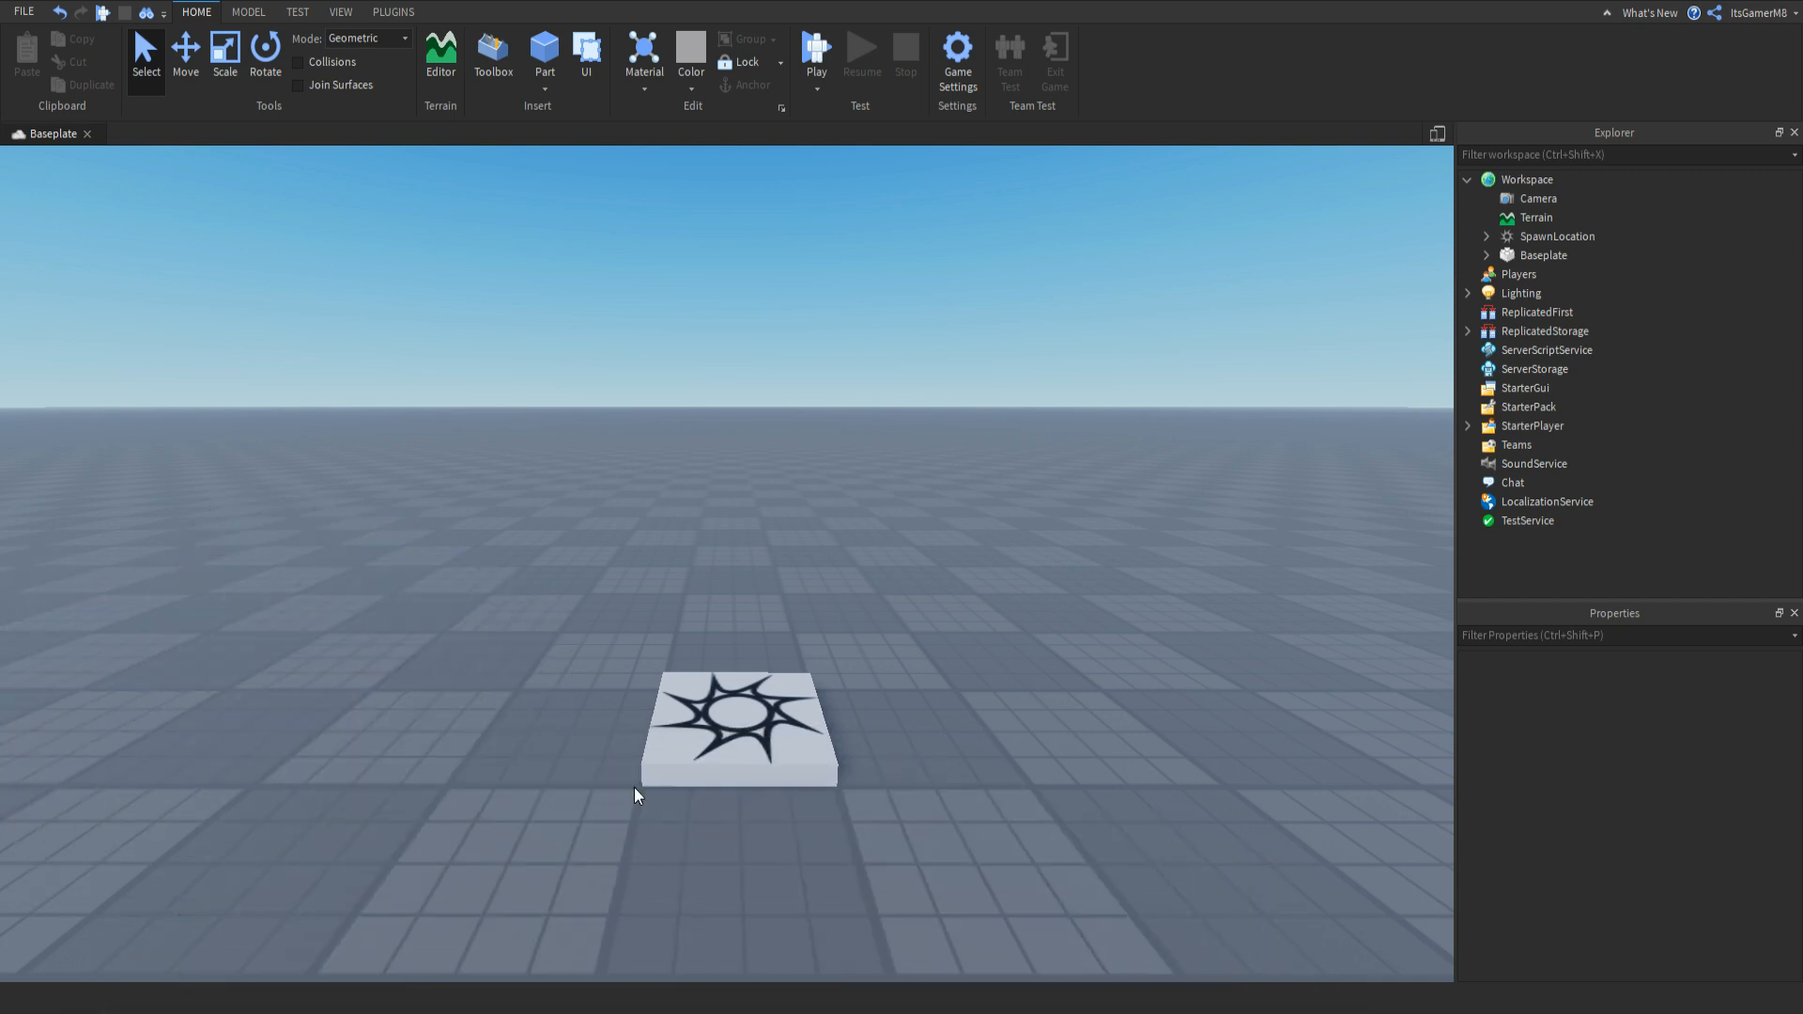
mouse_move(669, 611)
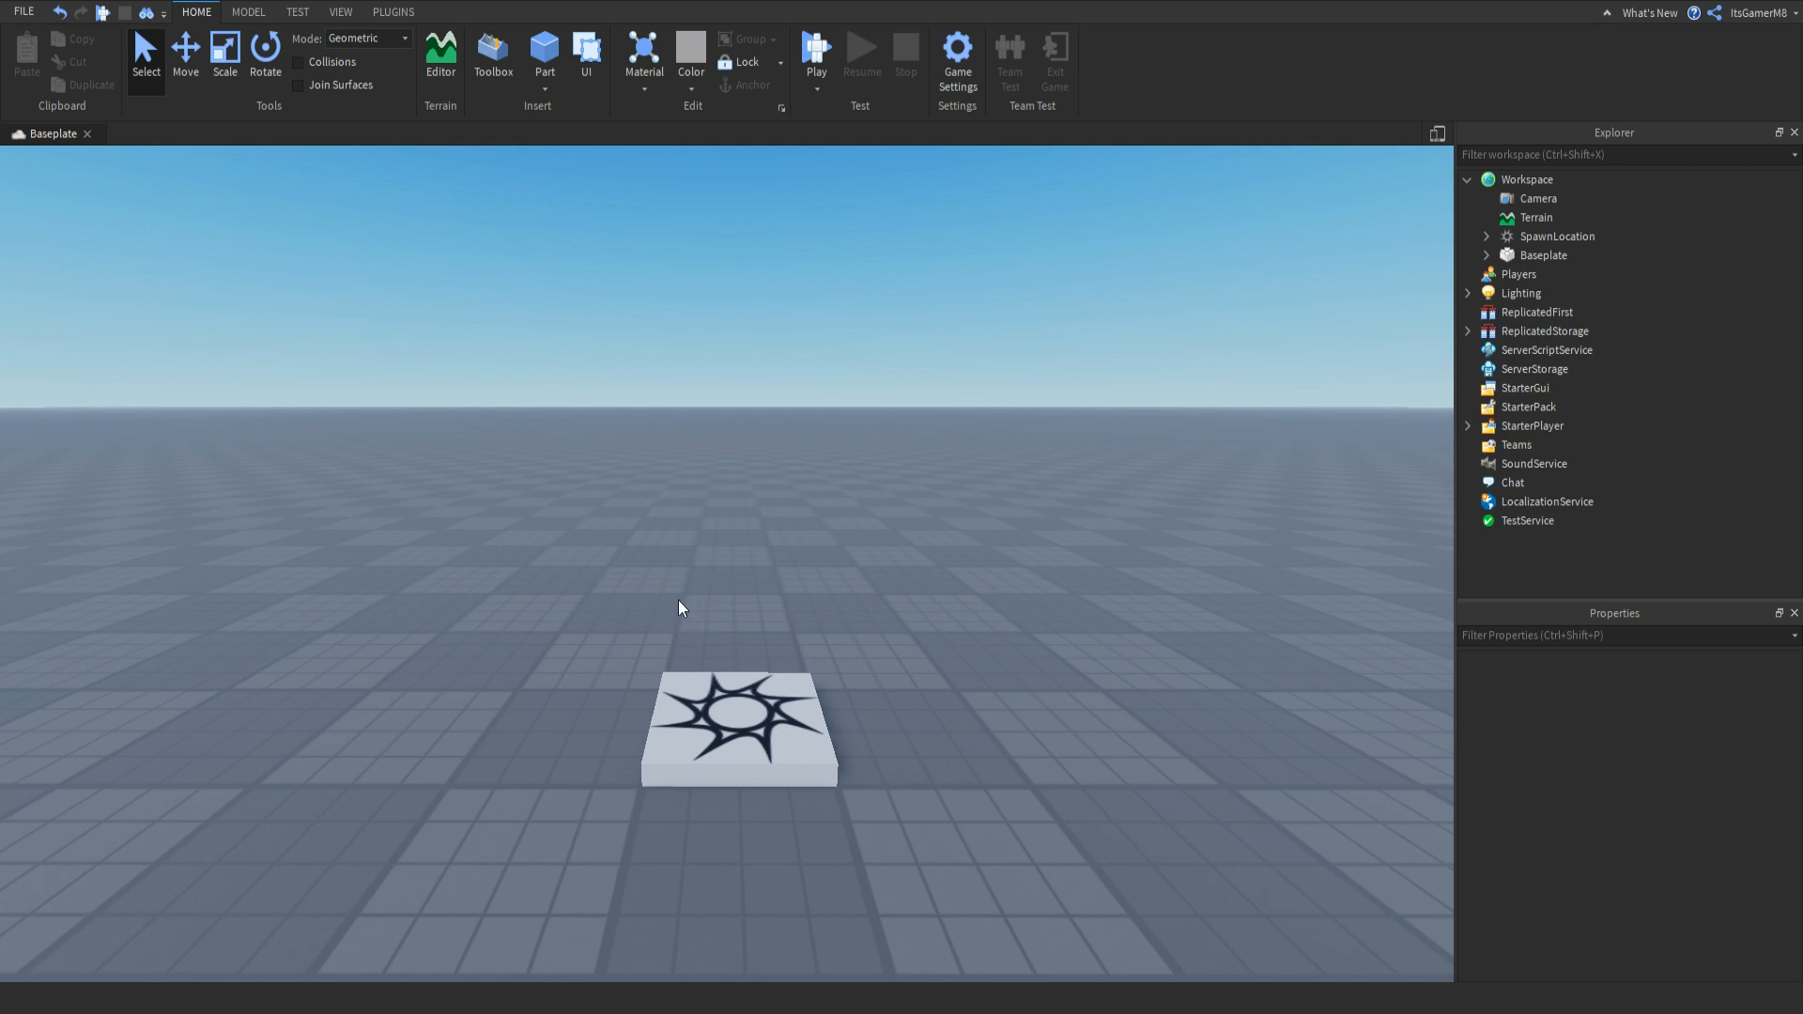
mouse_move(605, 575)
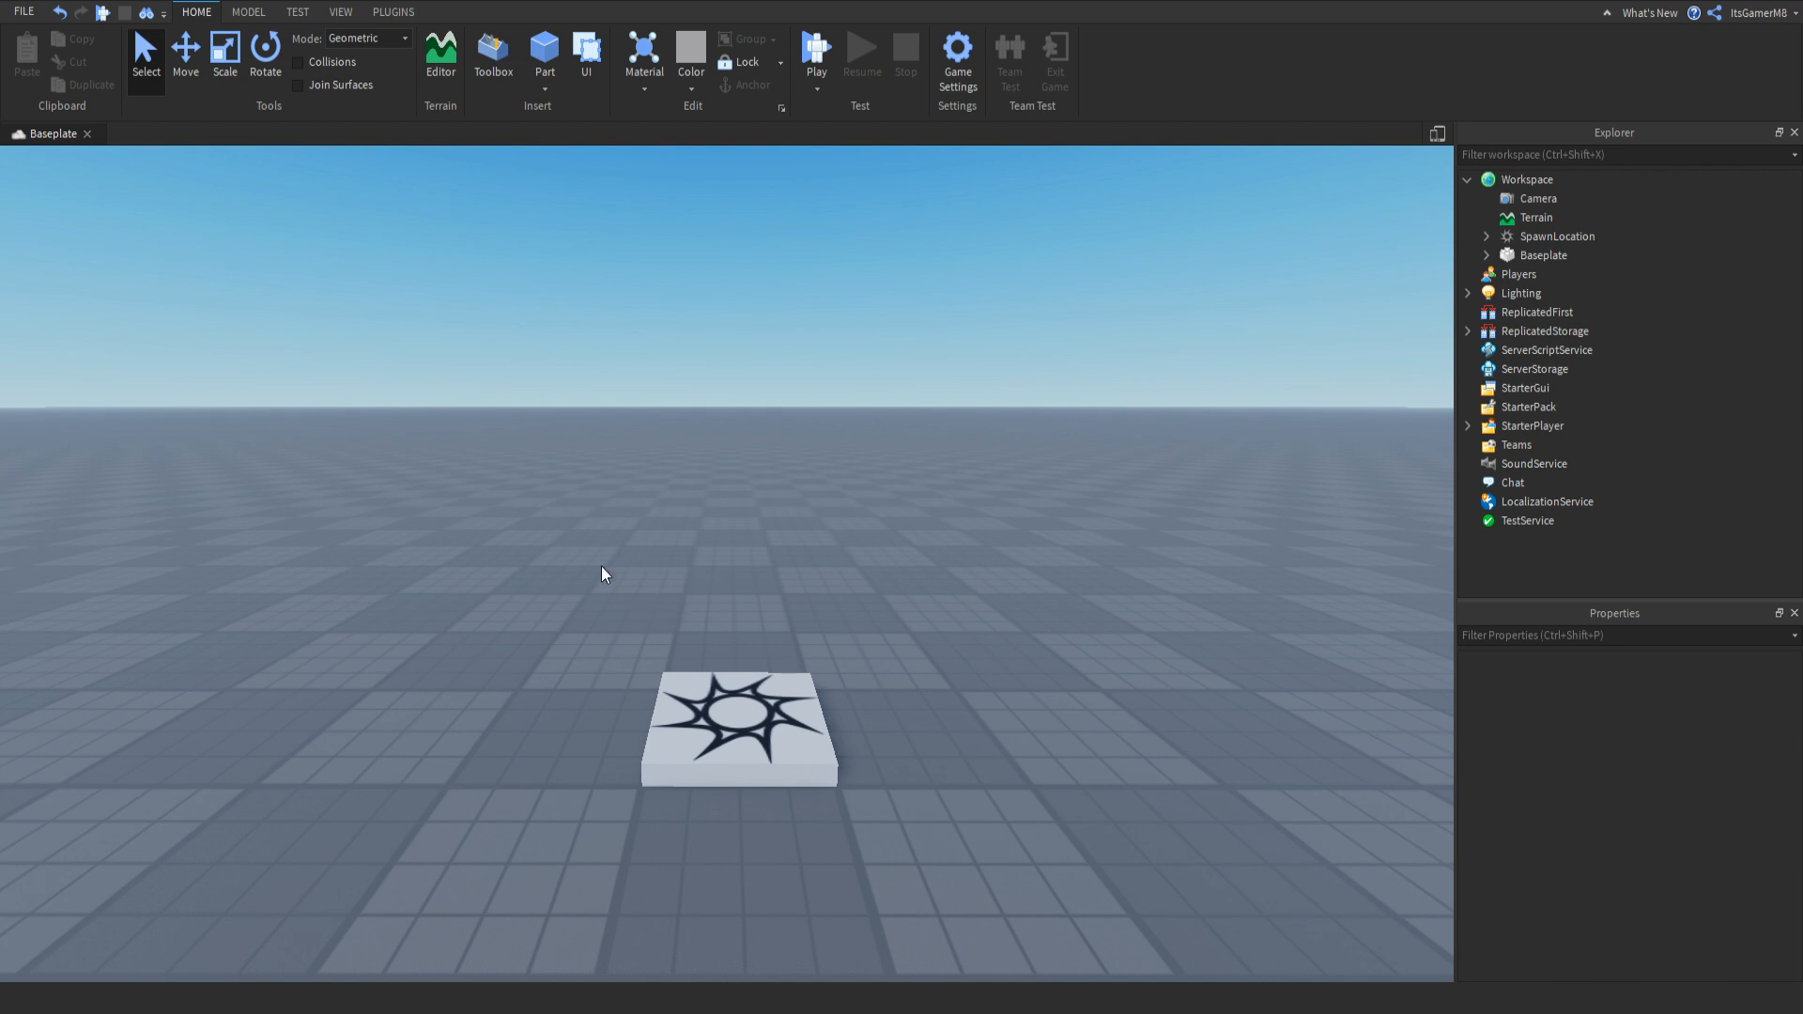
mouse_move(599, 553)
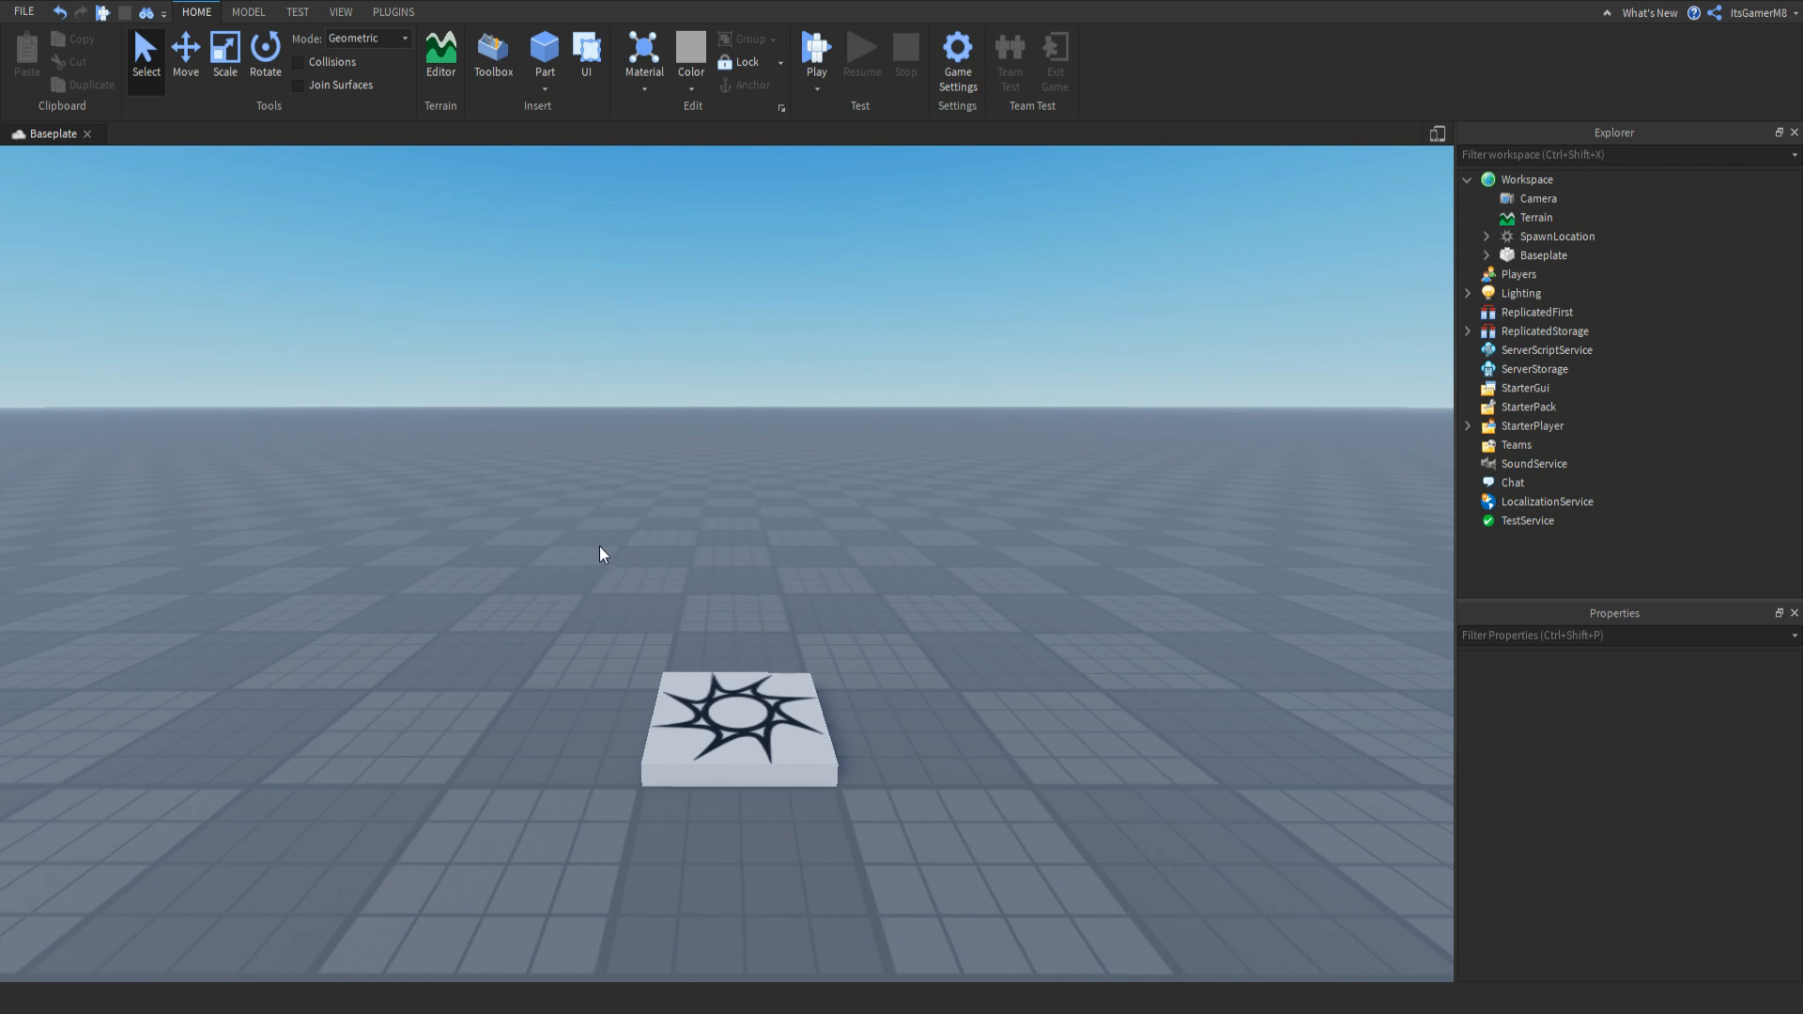
Insert the ClassicSword model from a Toolbox search for 'sw' into the Workspace.
left_click(493, 52)
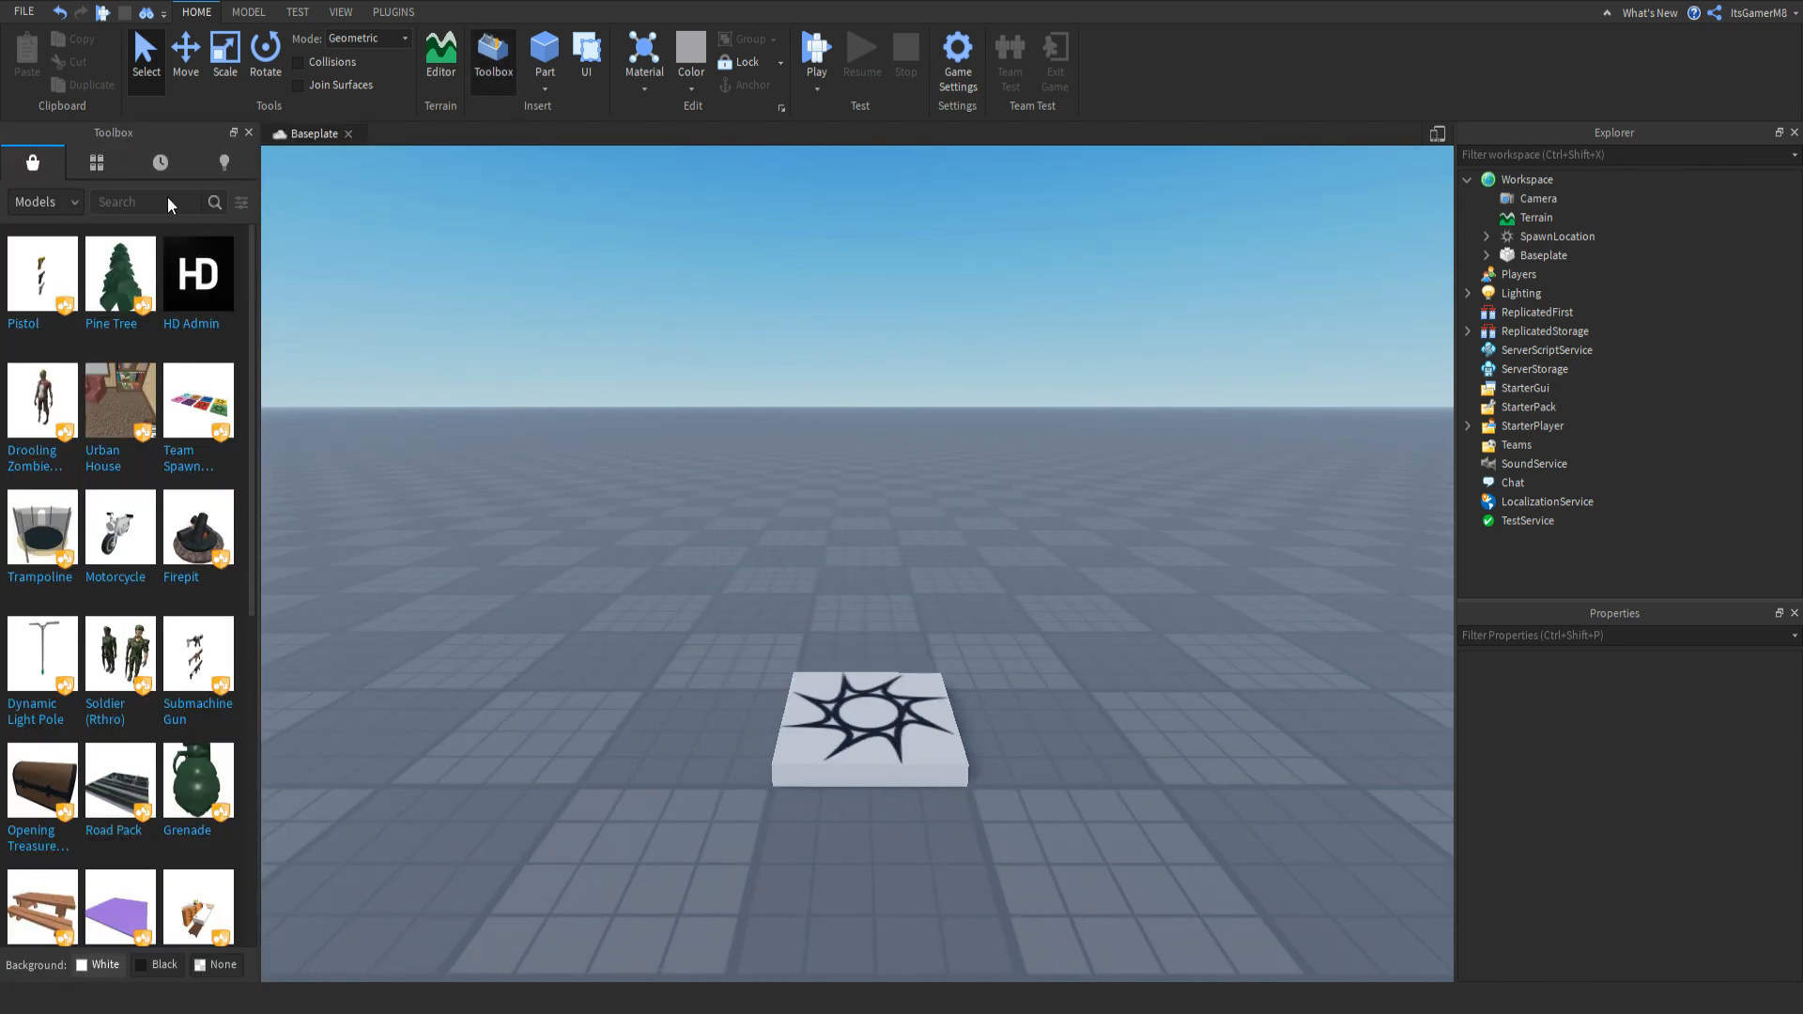
left_click(138, 201)
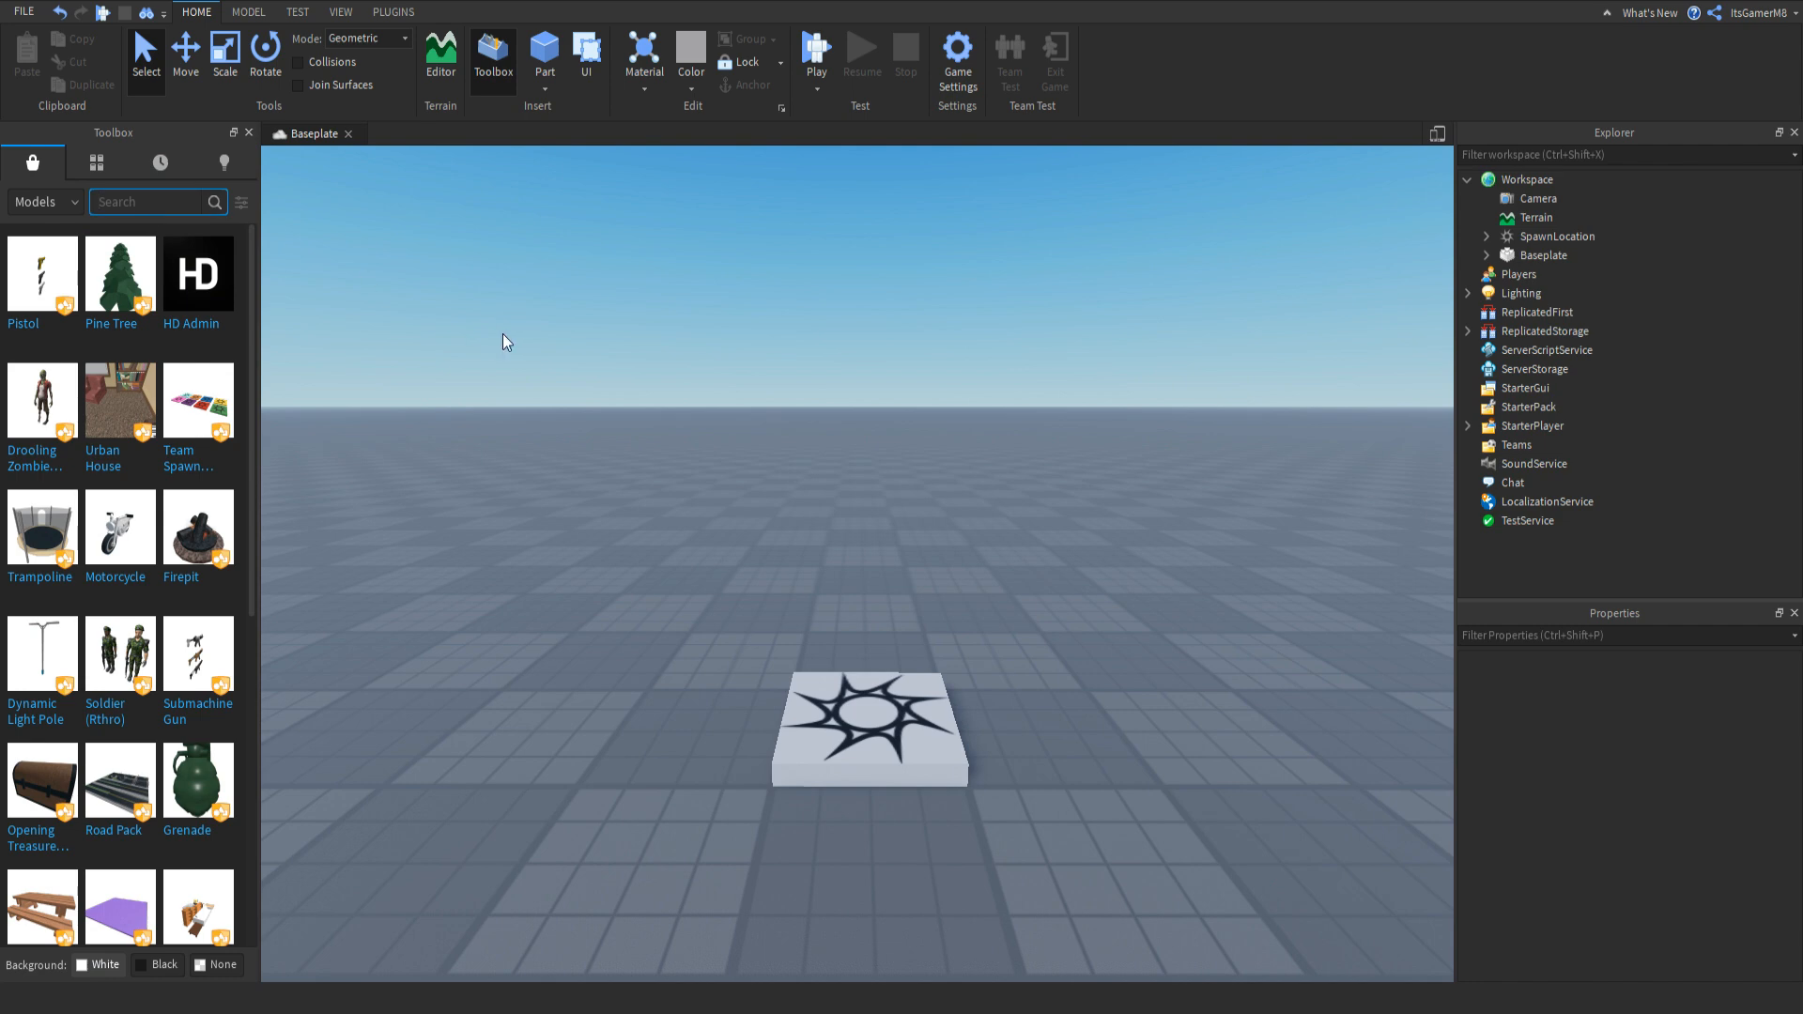
type("sw")
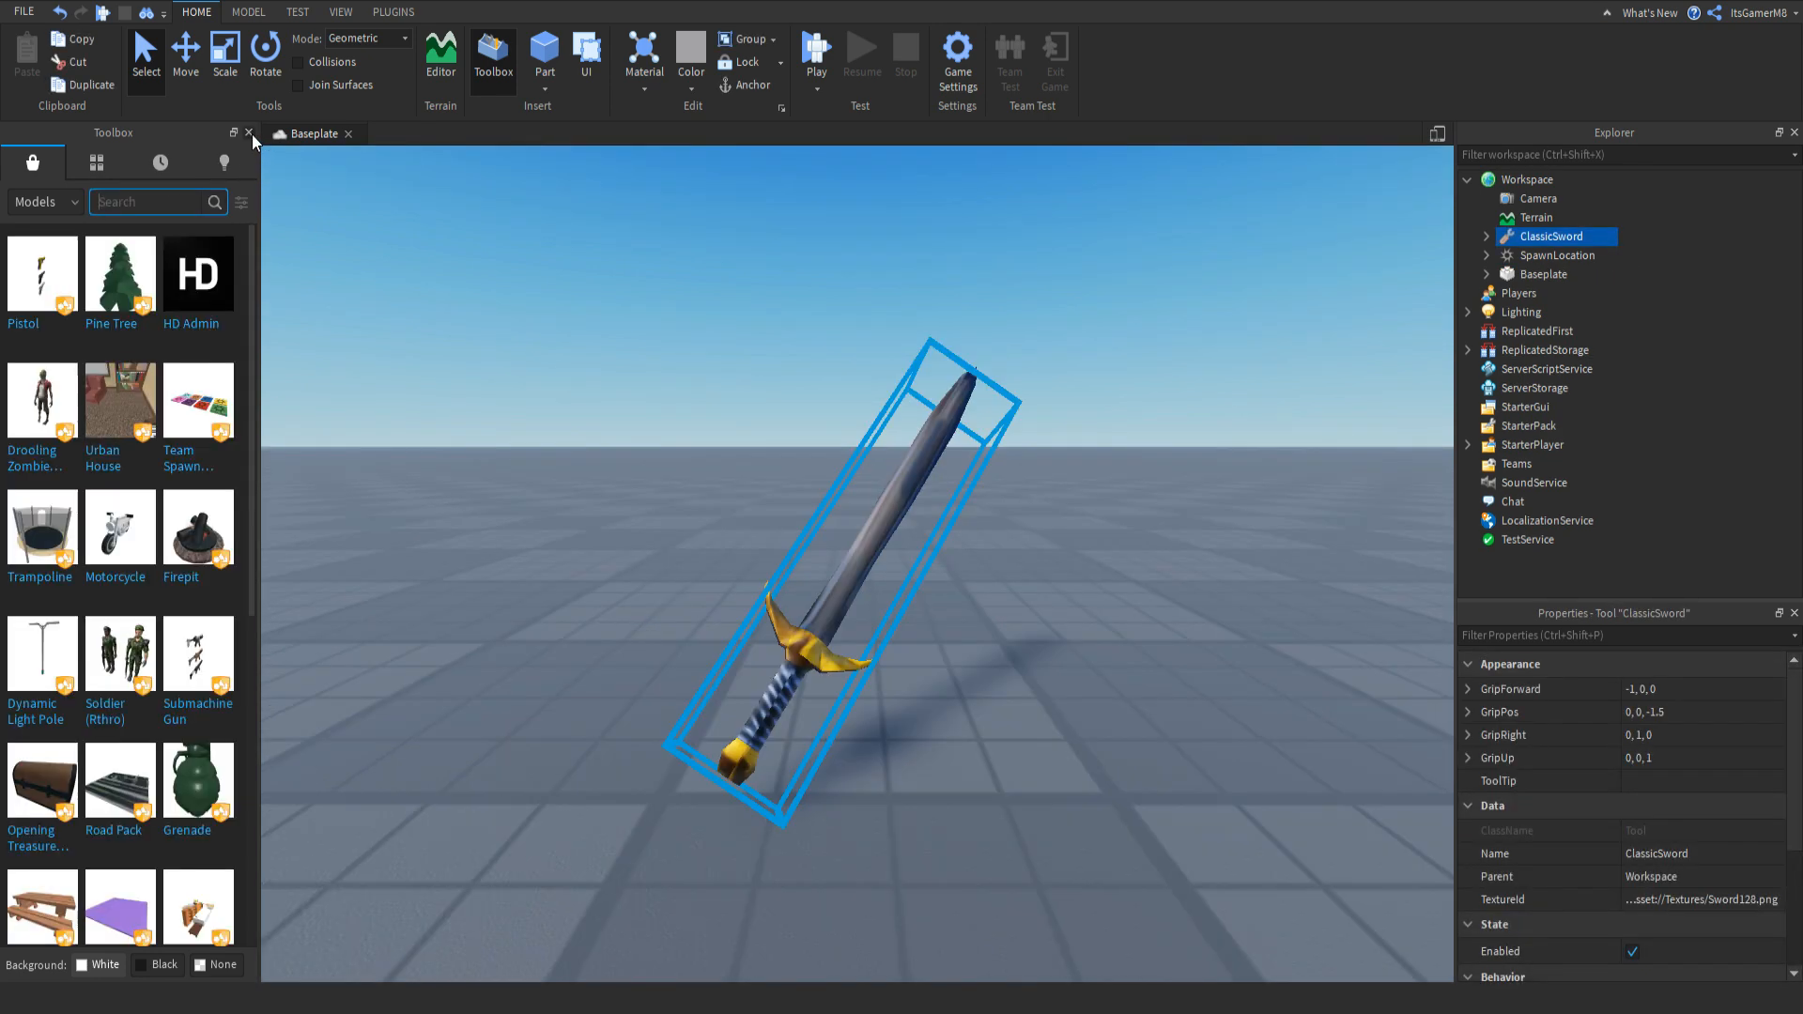
left_click(248, 133)
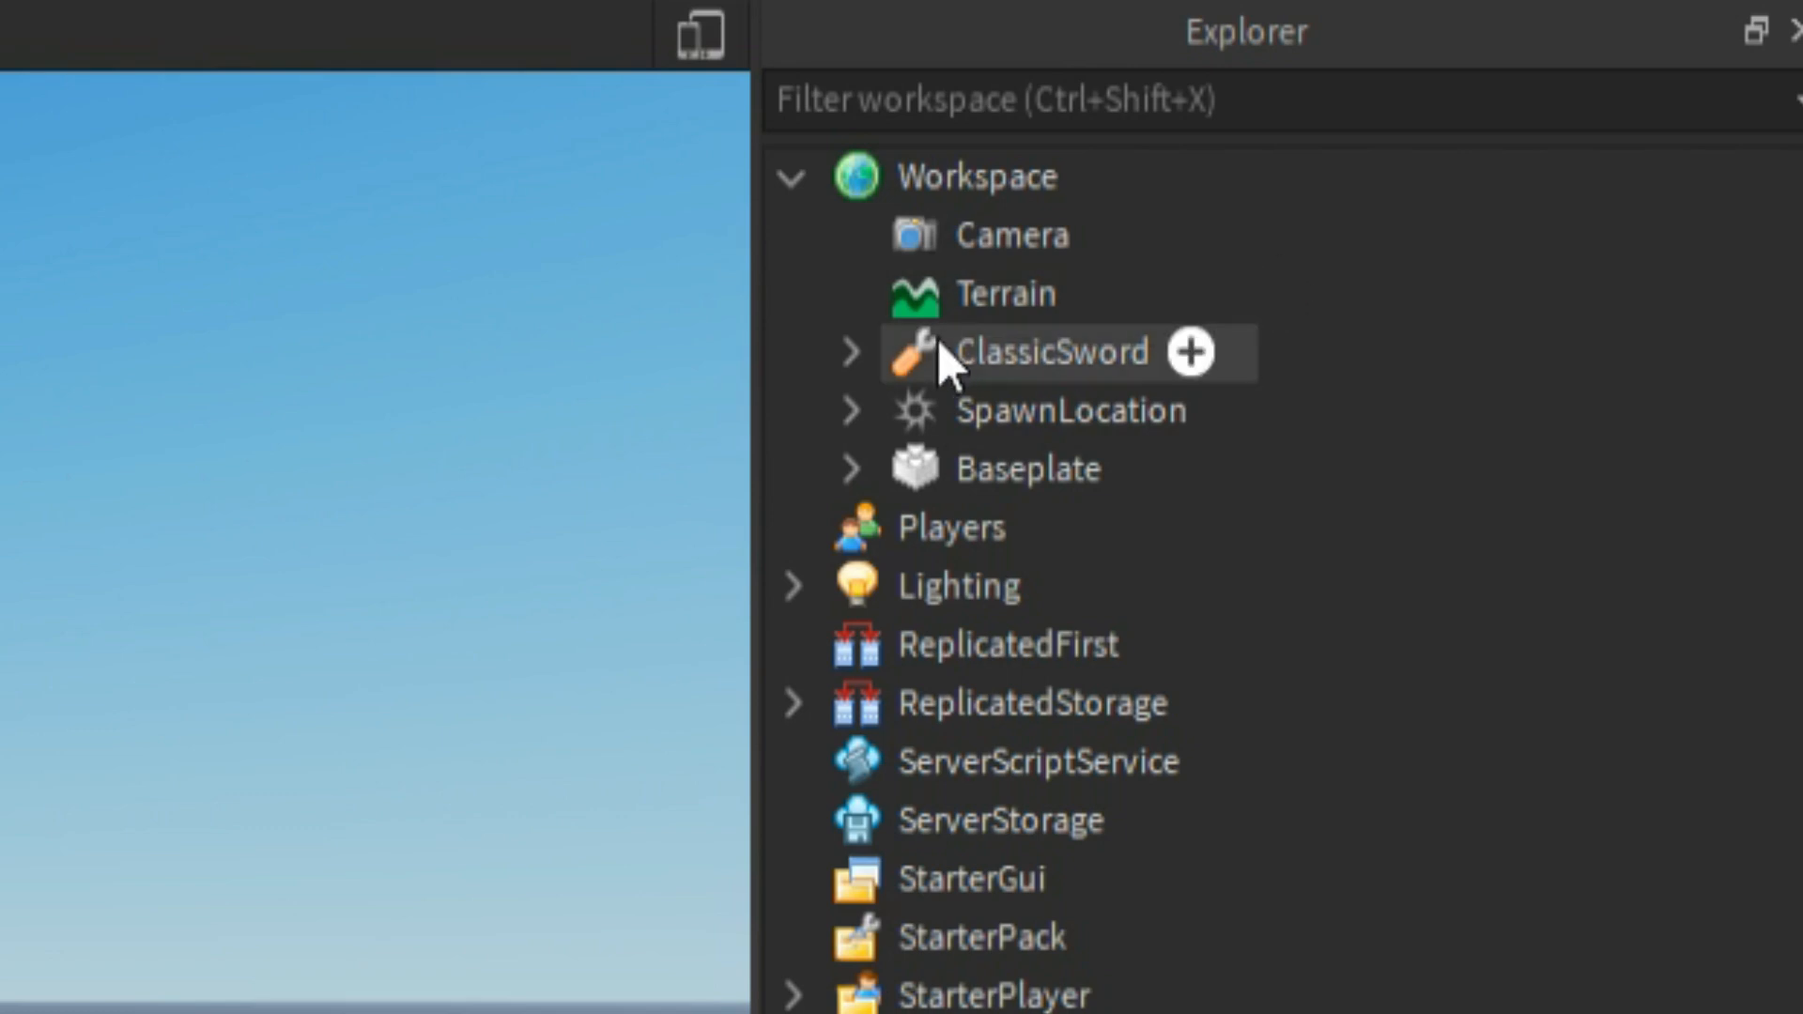
Expand ClassicSword and its Handle in Explorer to reveal the Mesh.
left_click(1049, 352)
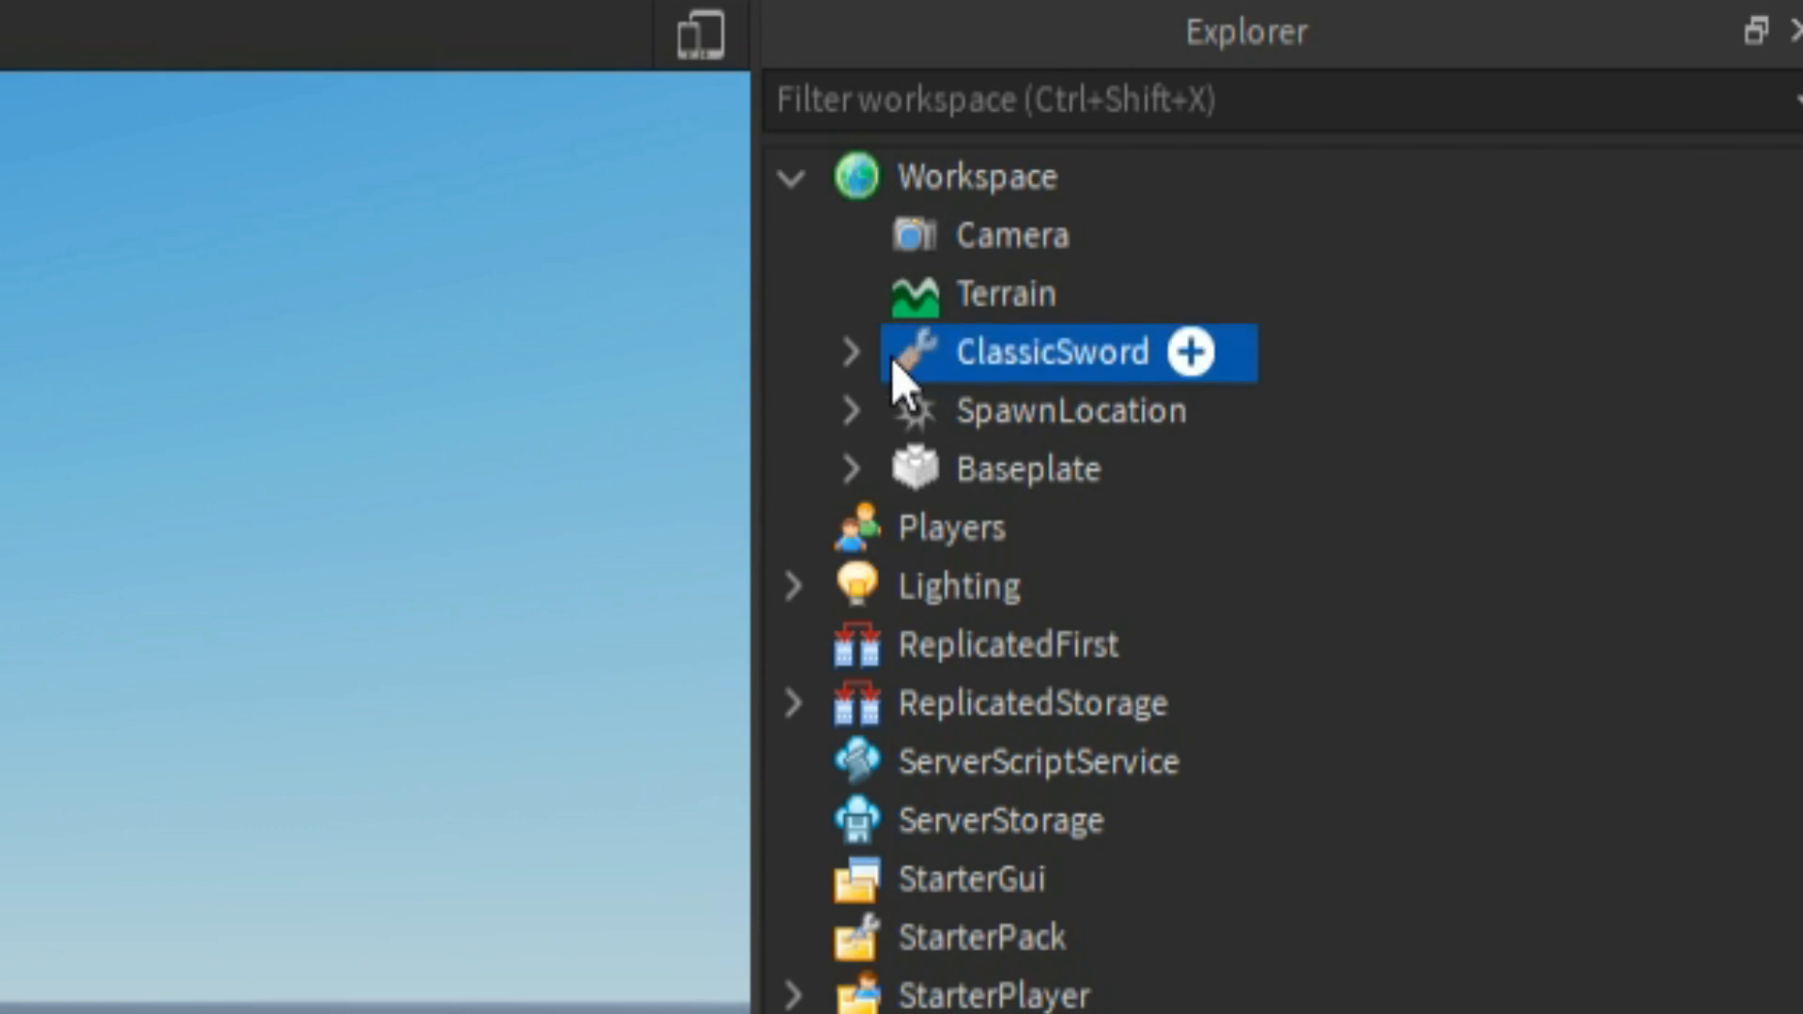
left_click(851, 352)
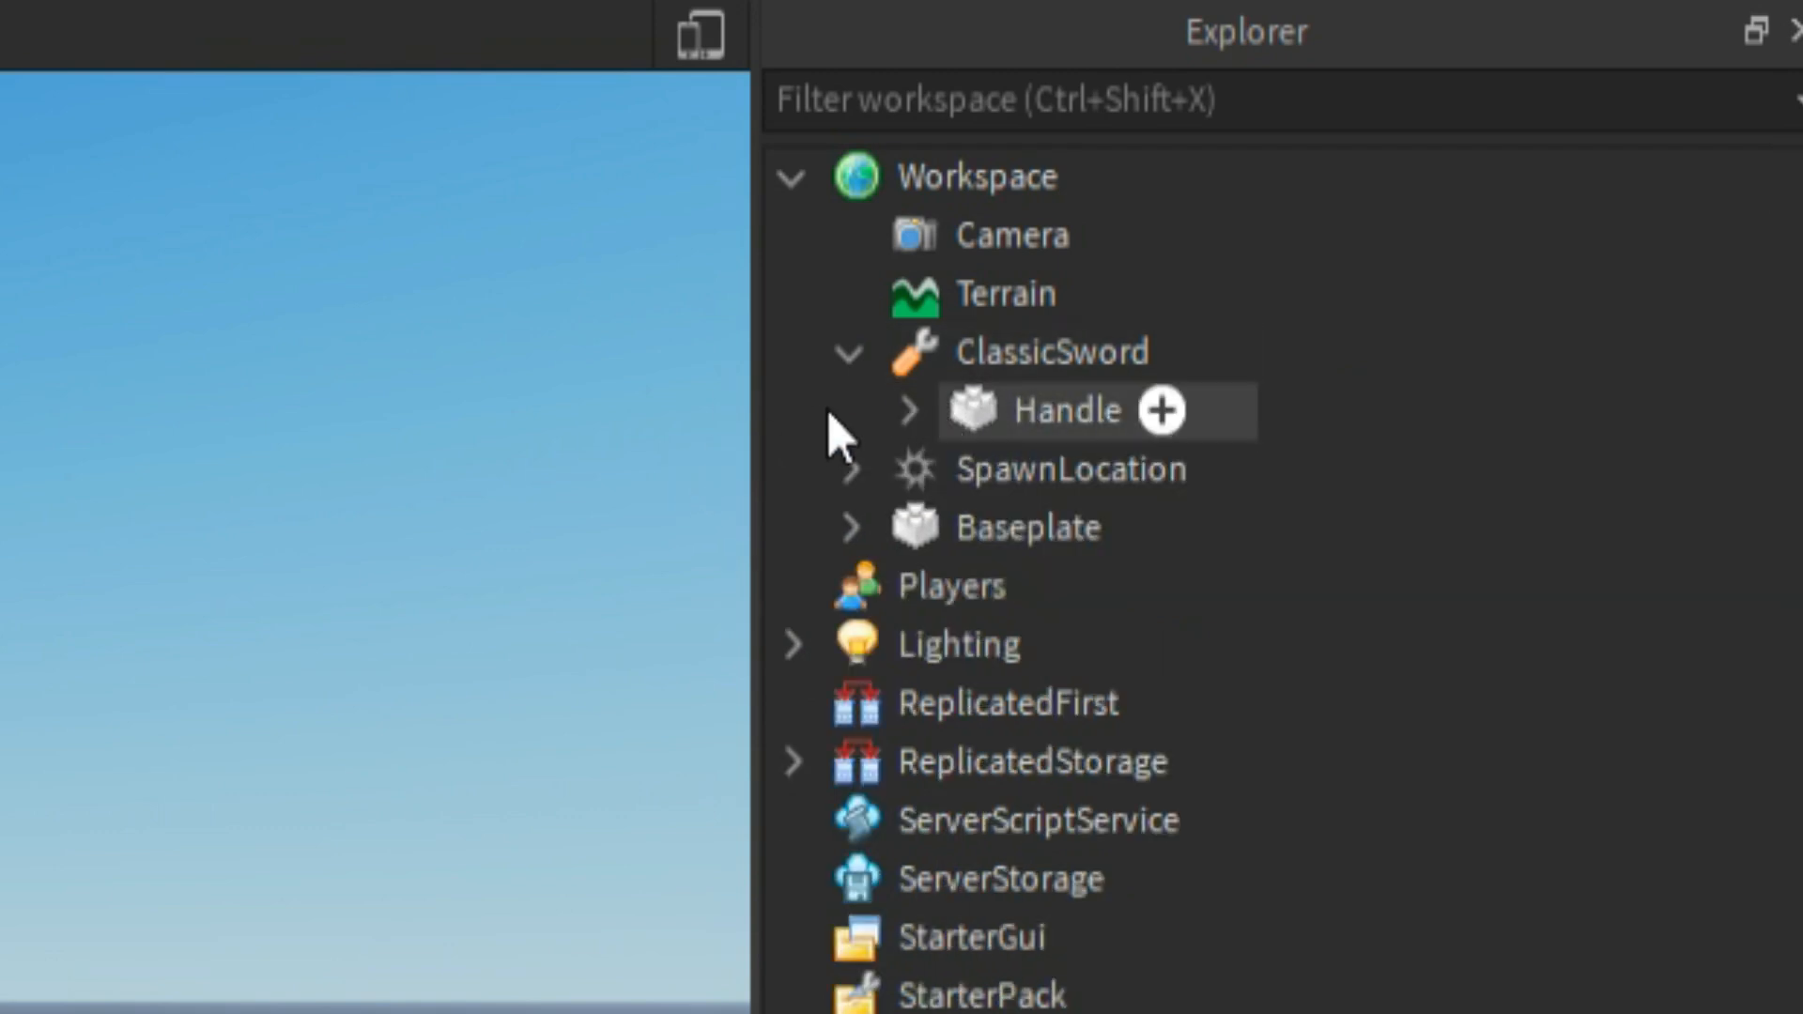
left_click(908, 409)
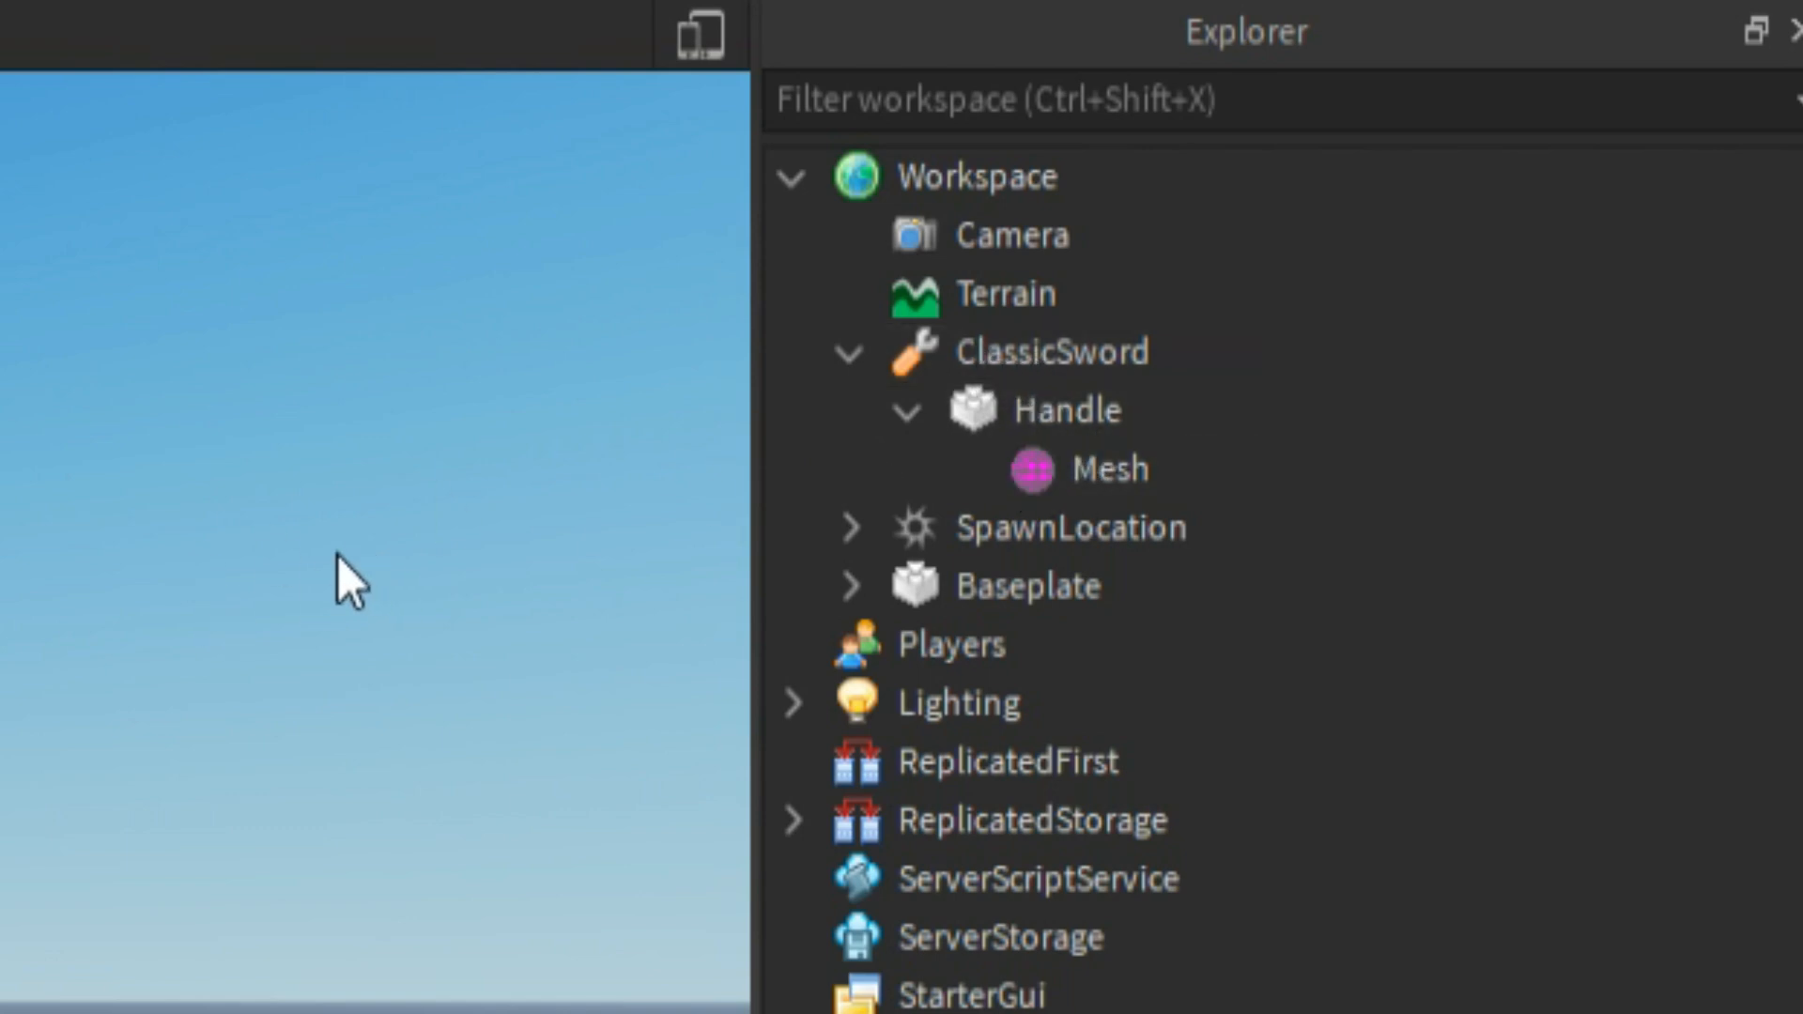
Add a ProximityPrompt to Handle with ActionText 'Pick Up', HoldDuration 1, ObjectText 'Sword'.
left_click(1067, 410)
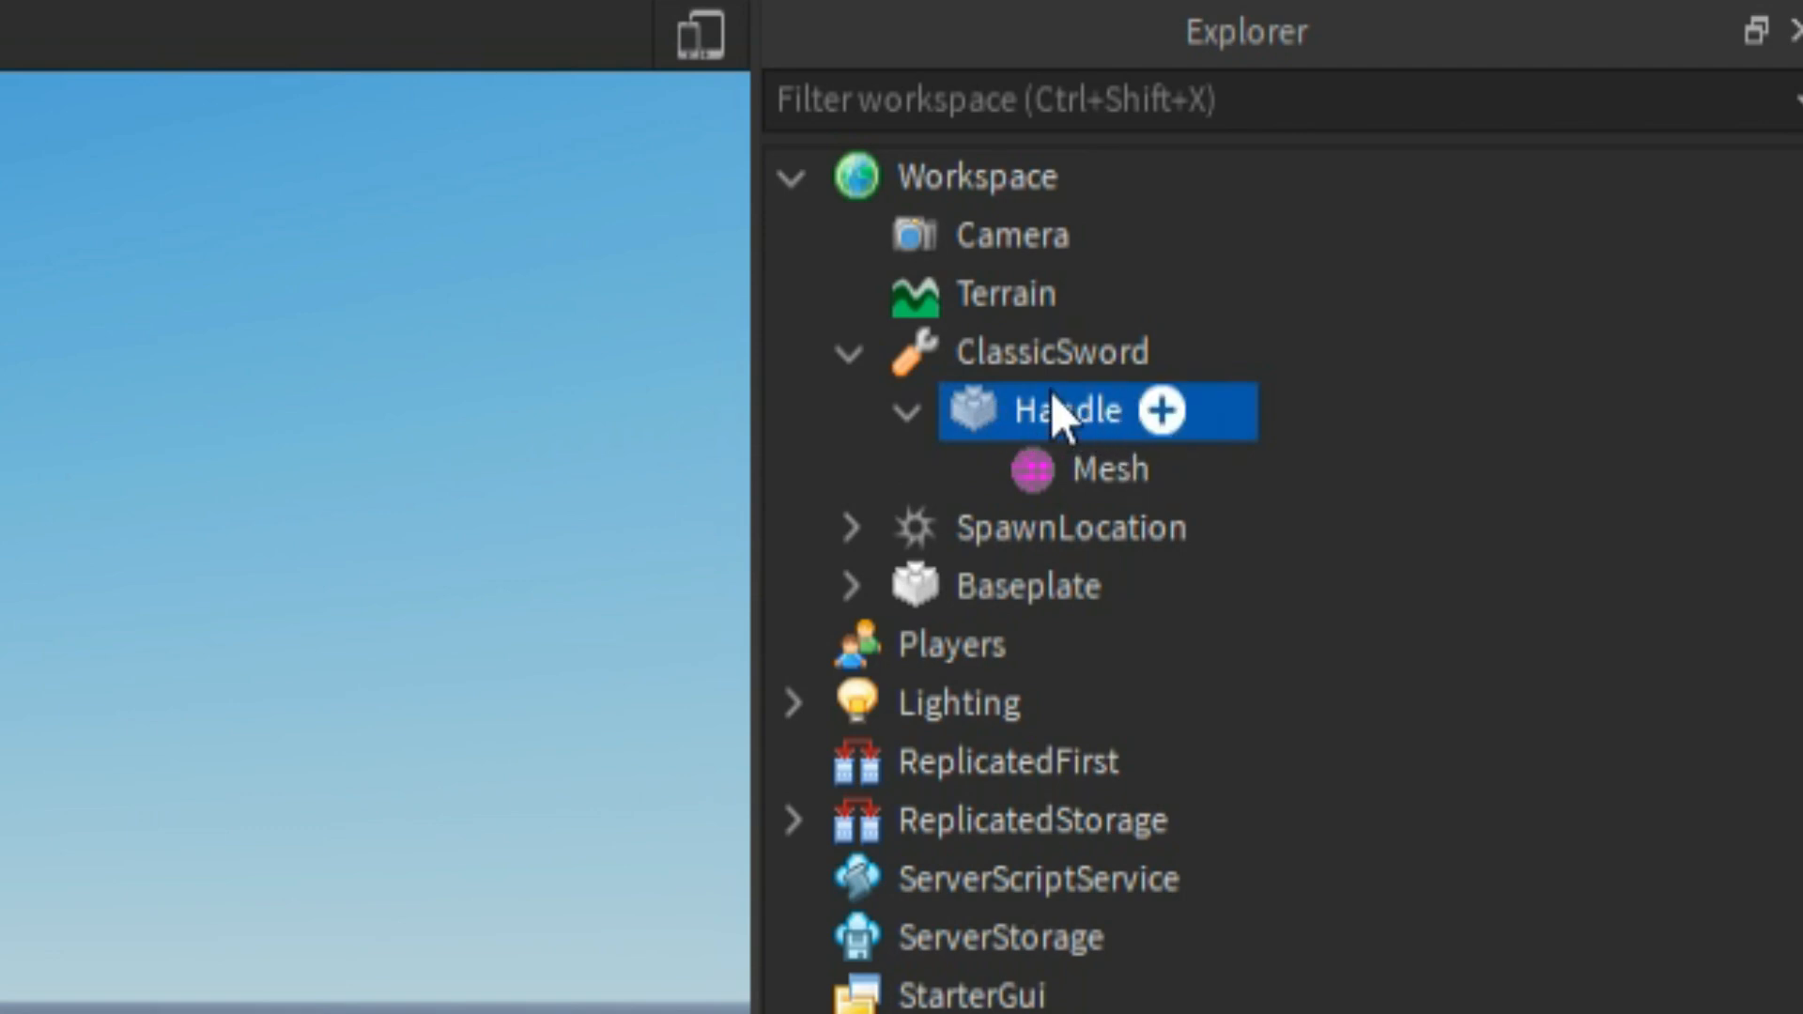
mouse_move(1021, 512)
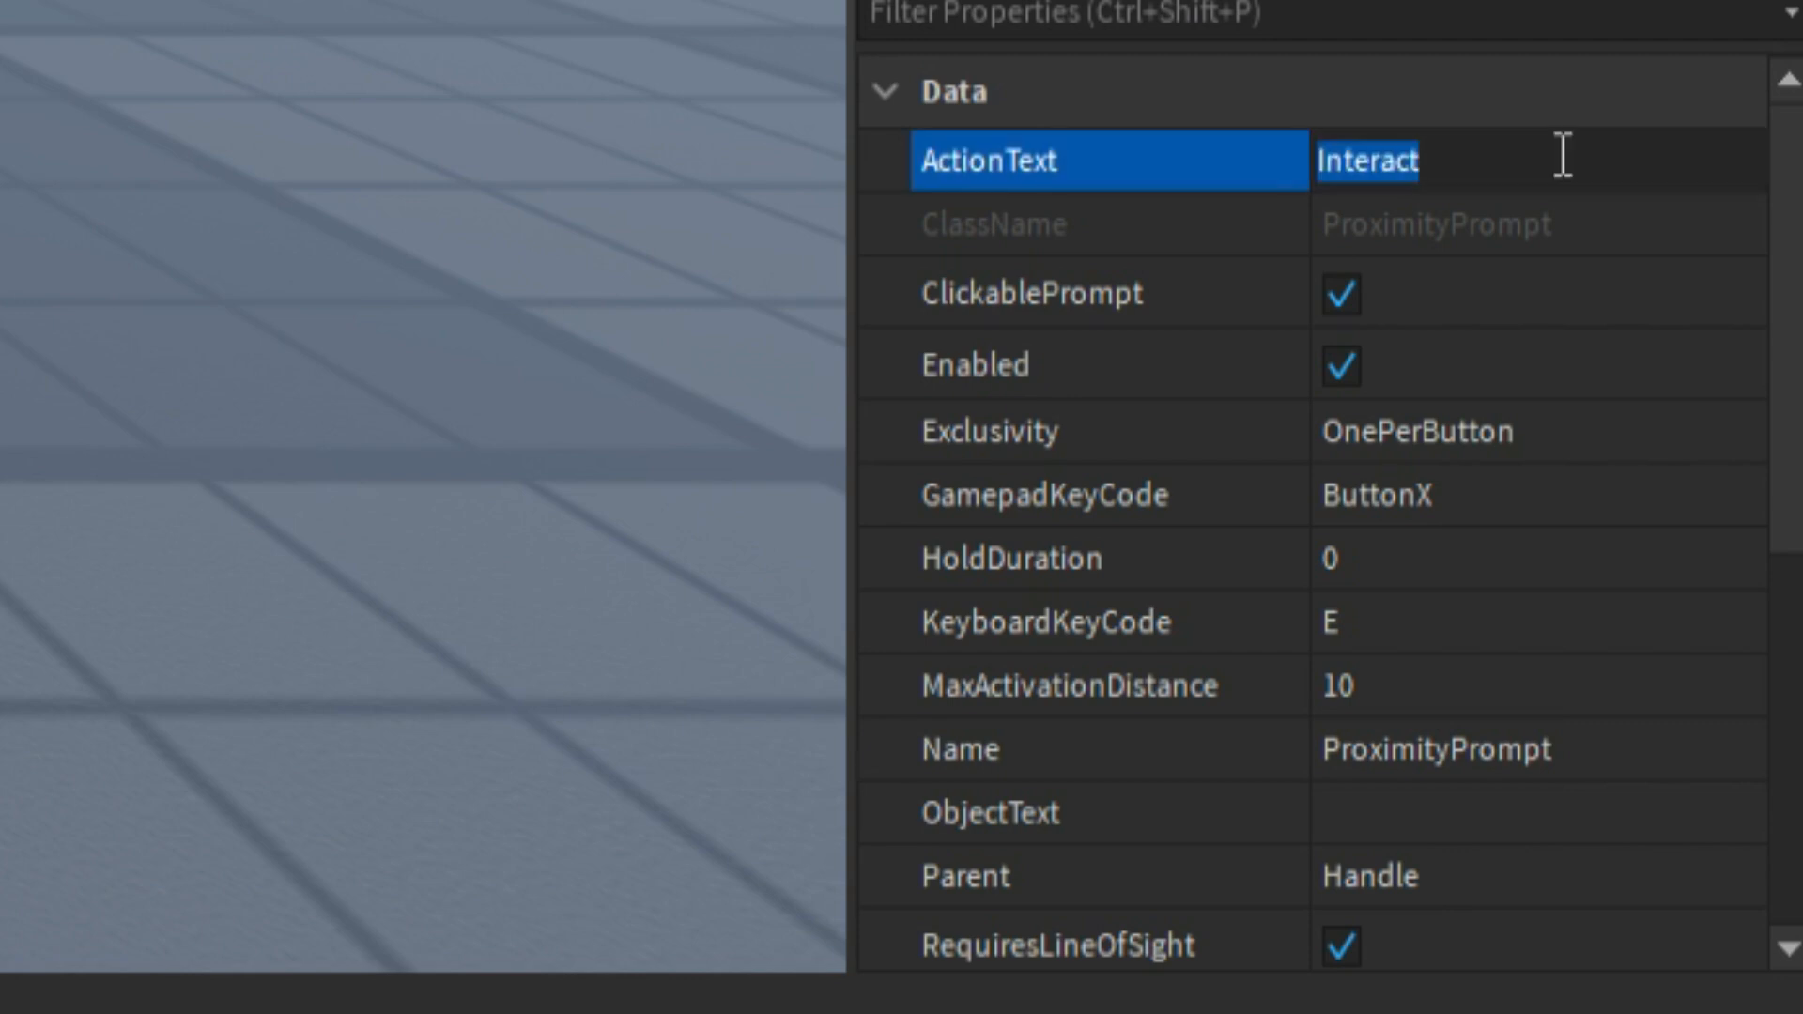
type("Pick Up")
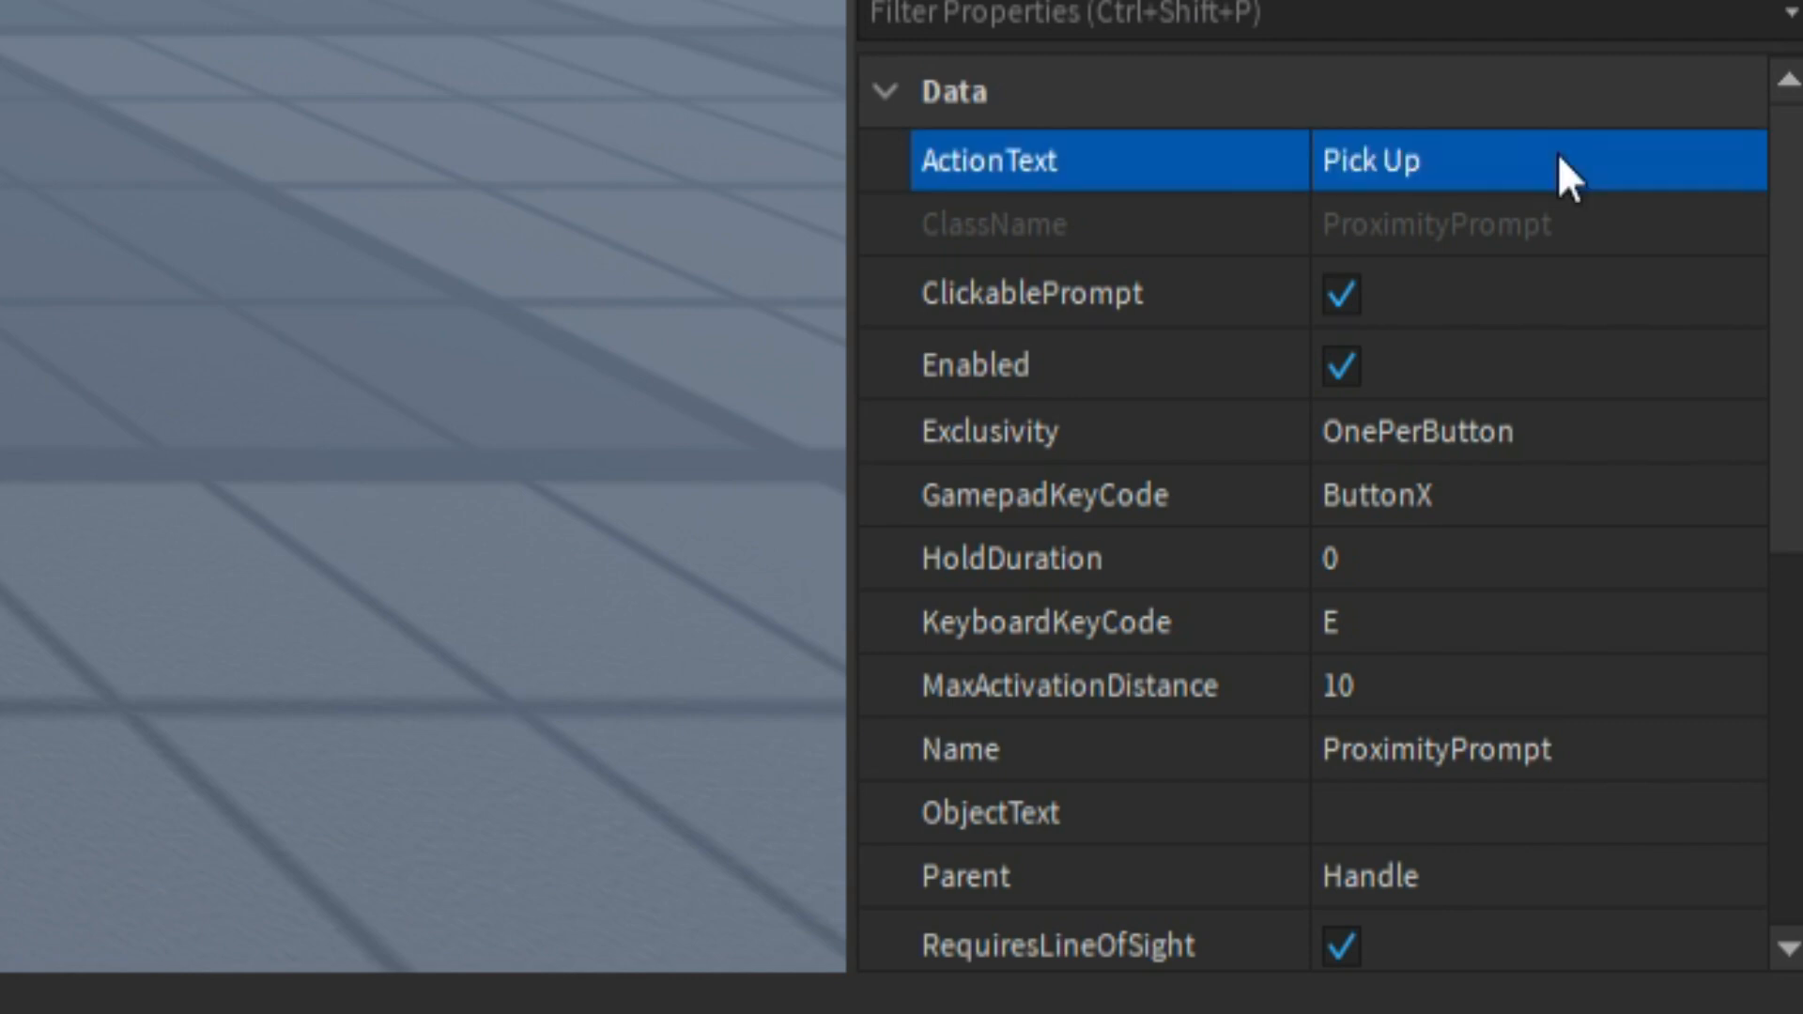
mouse_move(1208, 644)
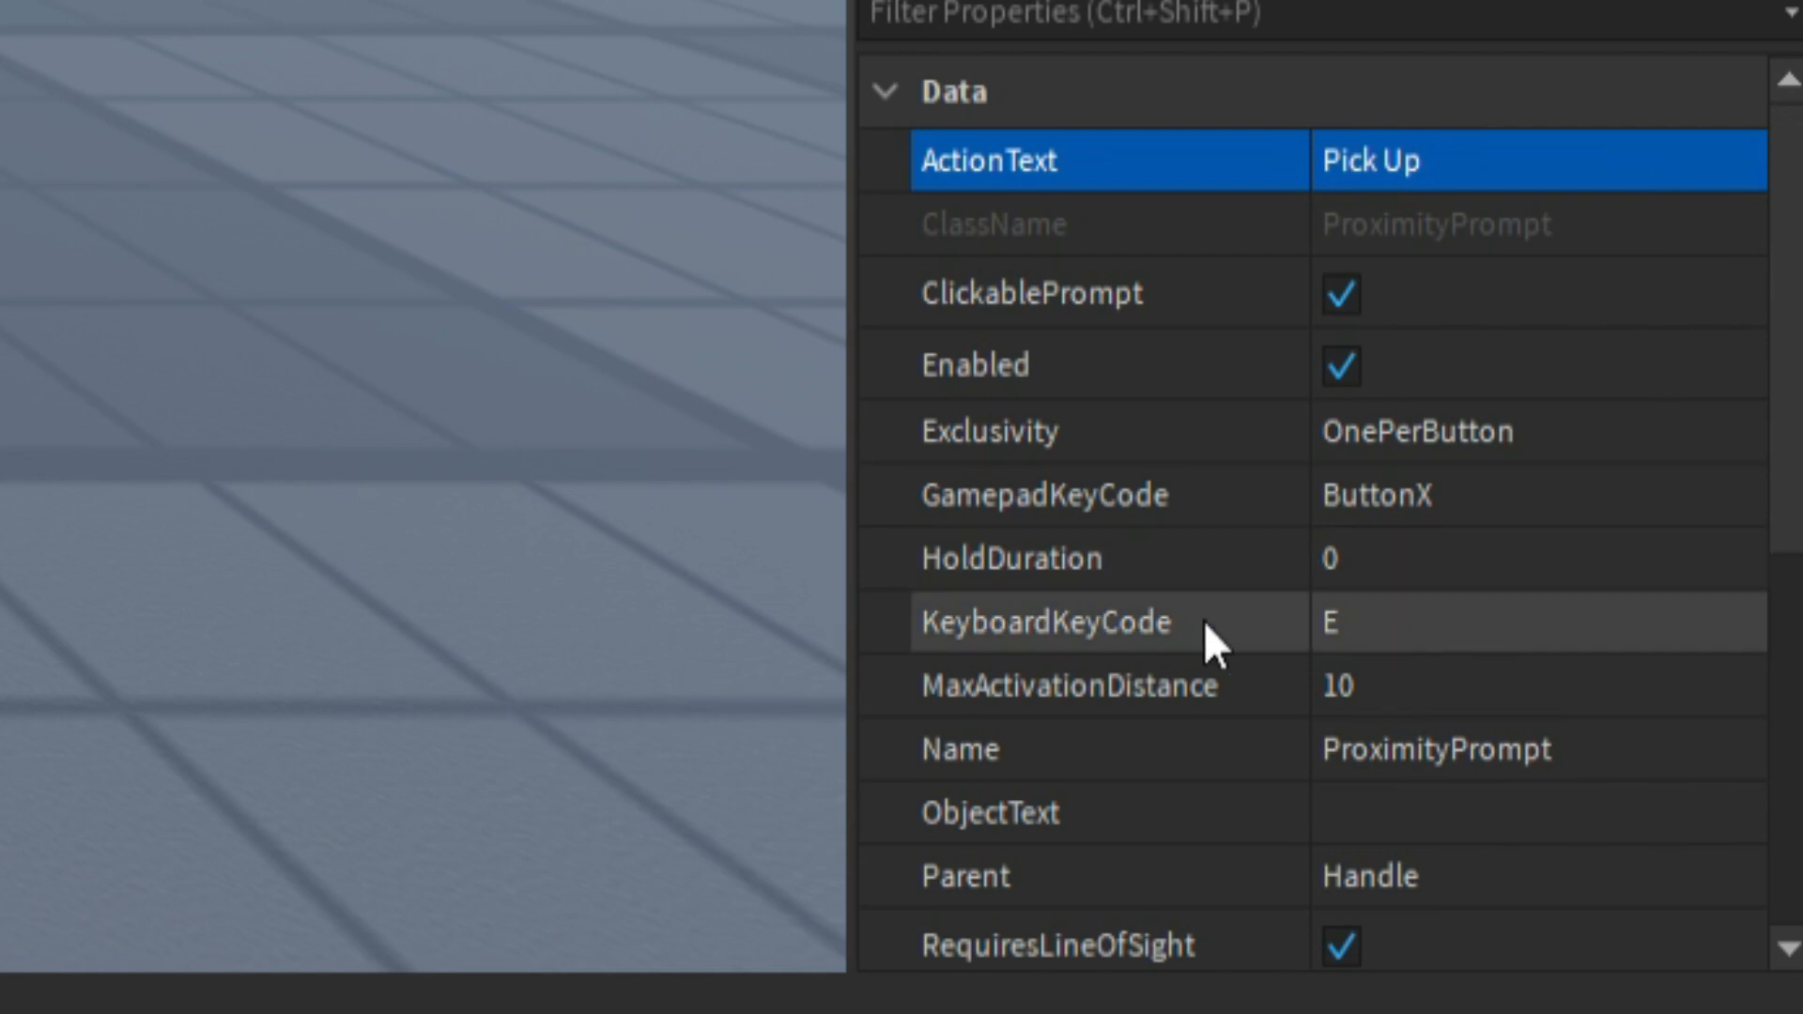
mouse_move(1404, 586)
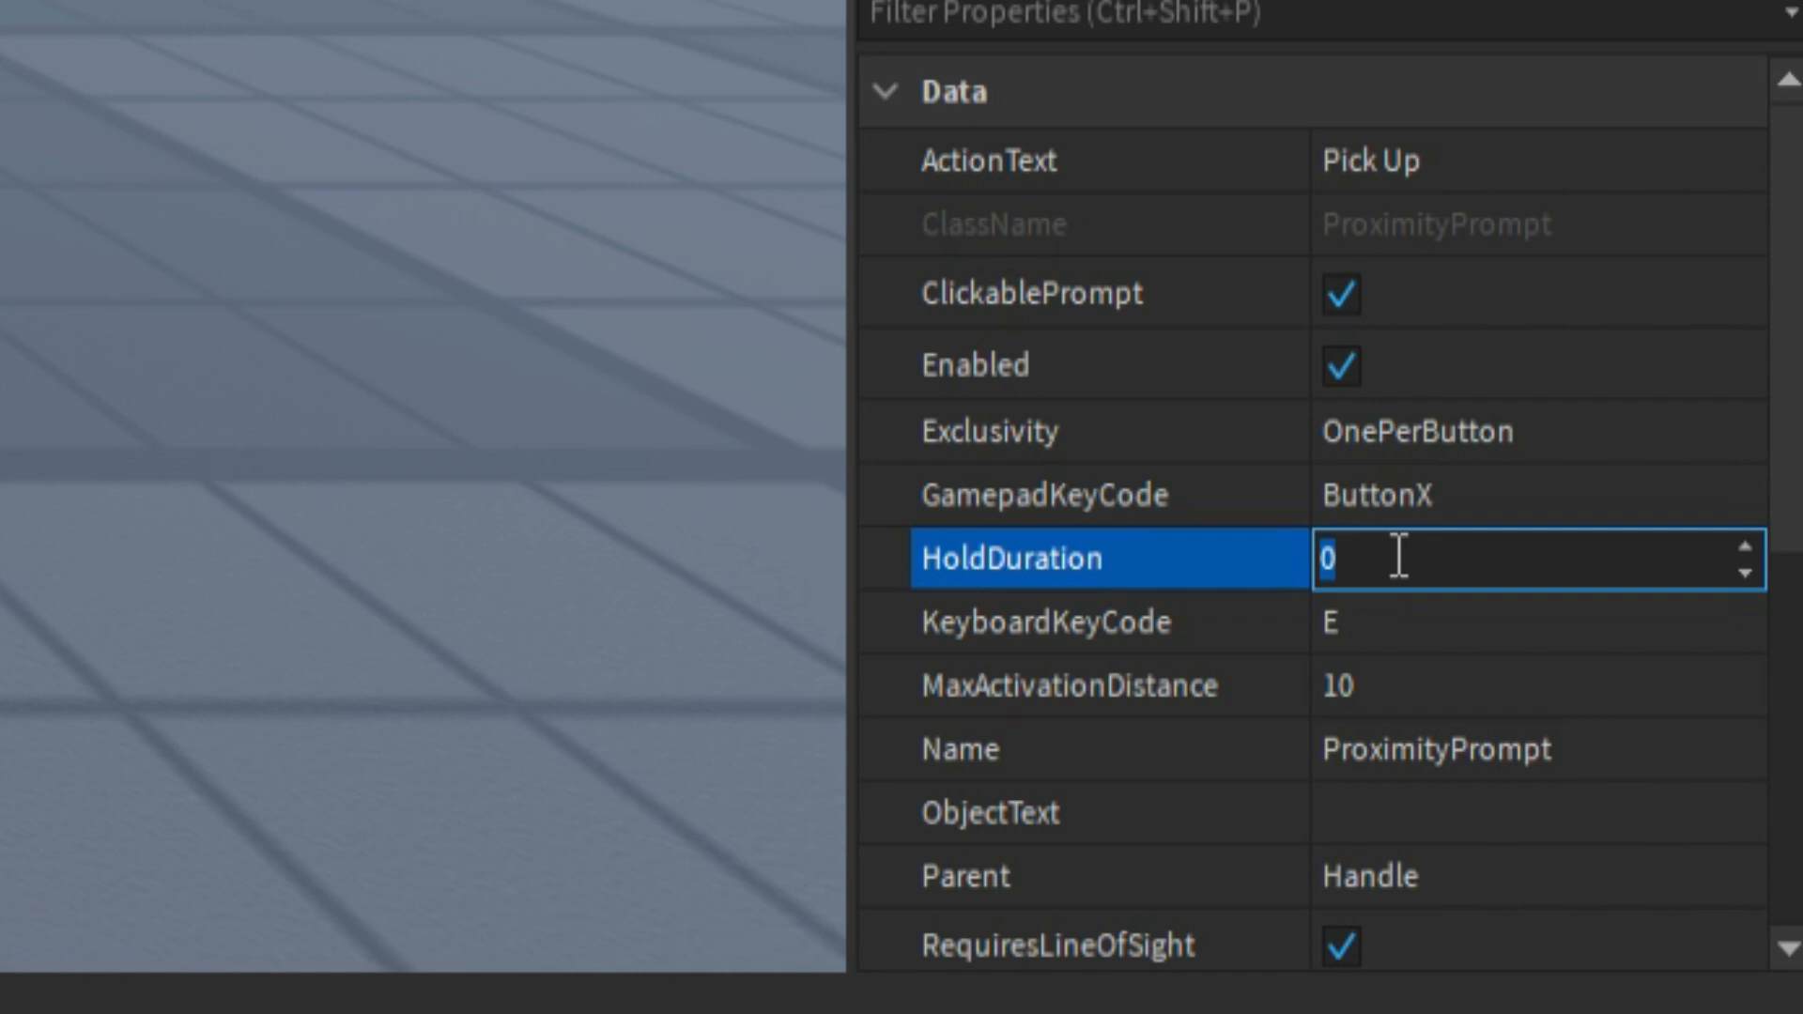
type("1")
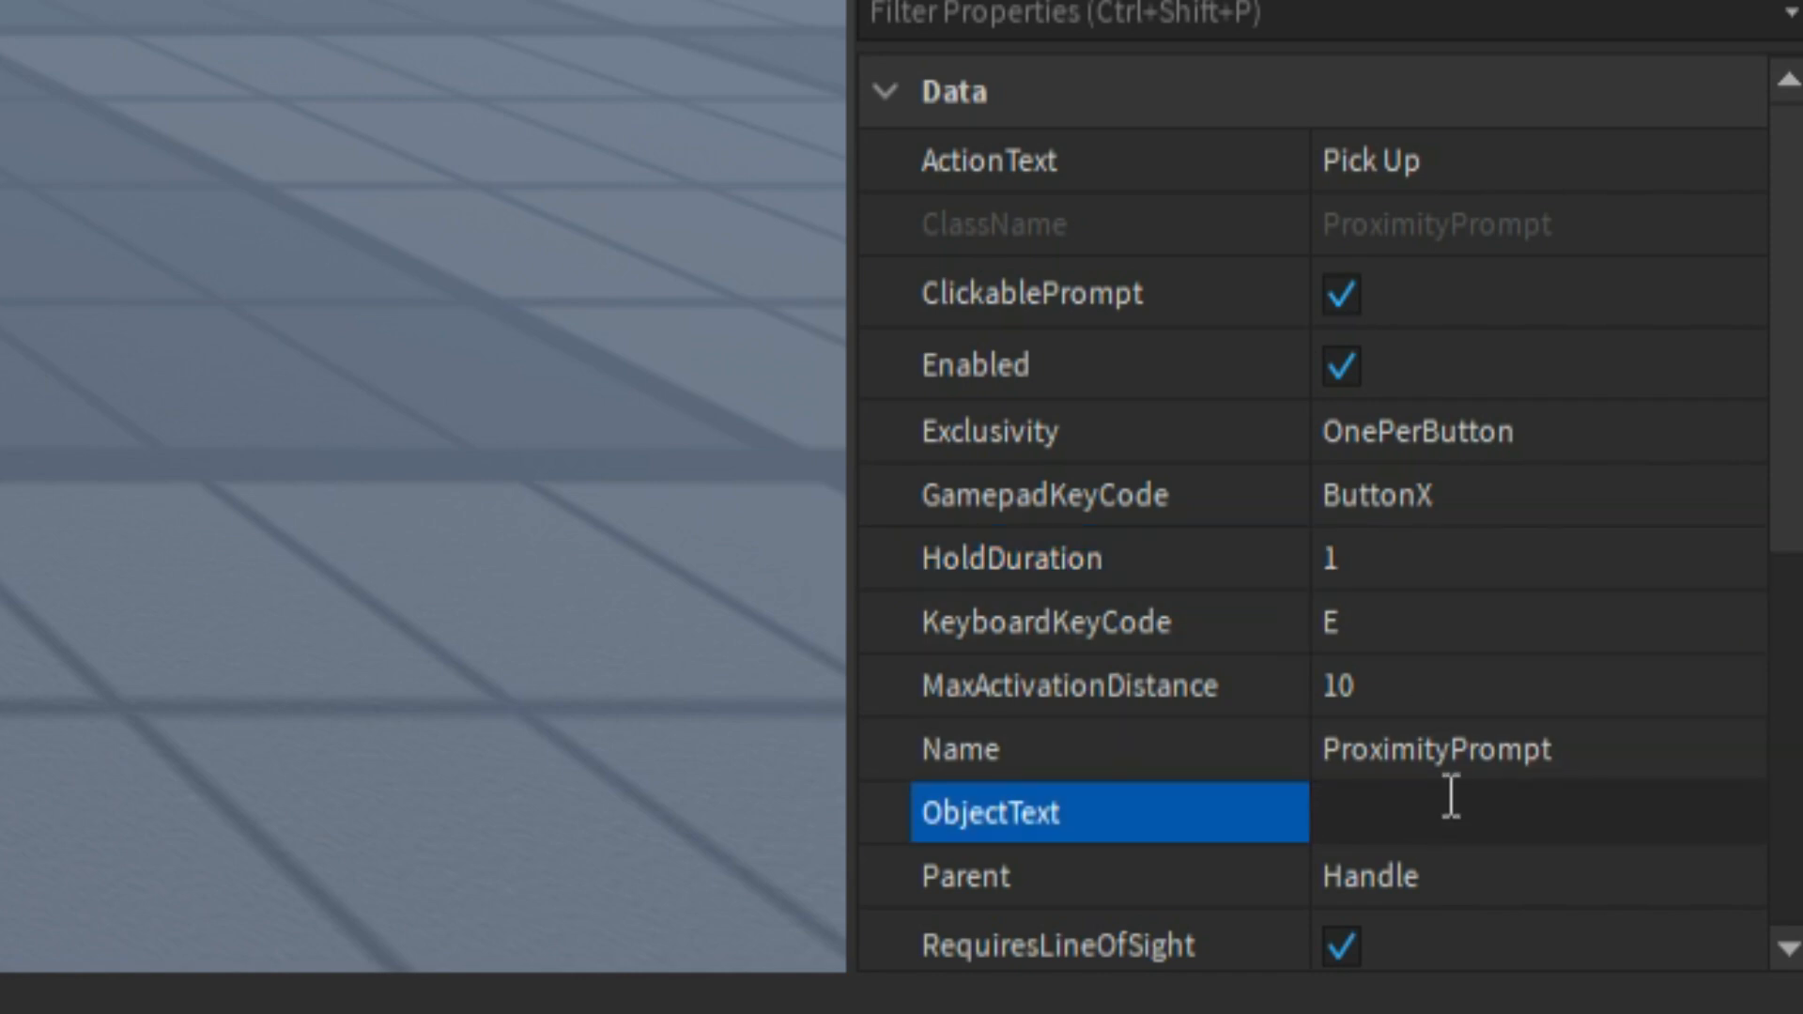
type("Sword")
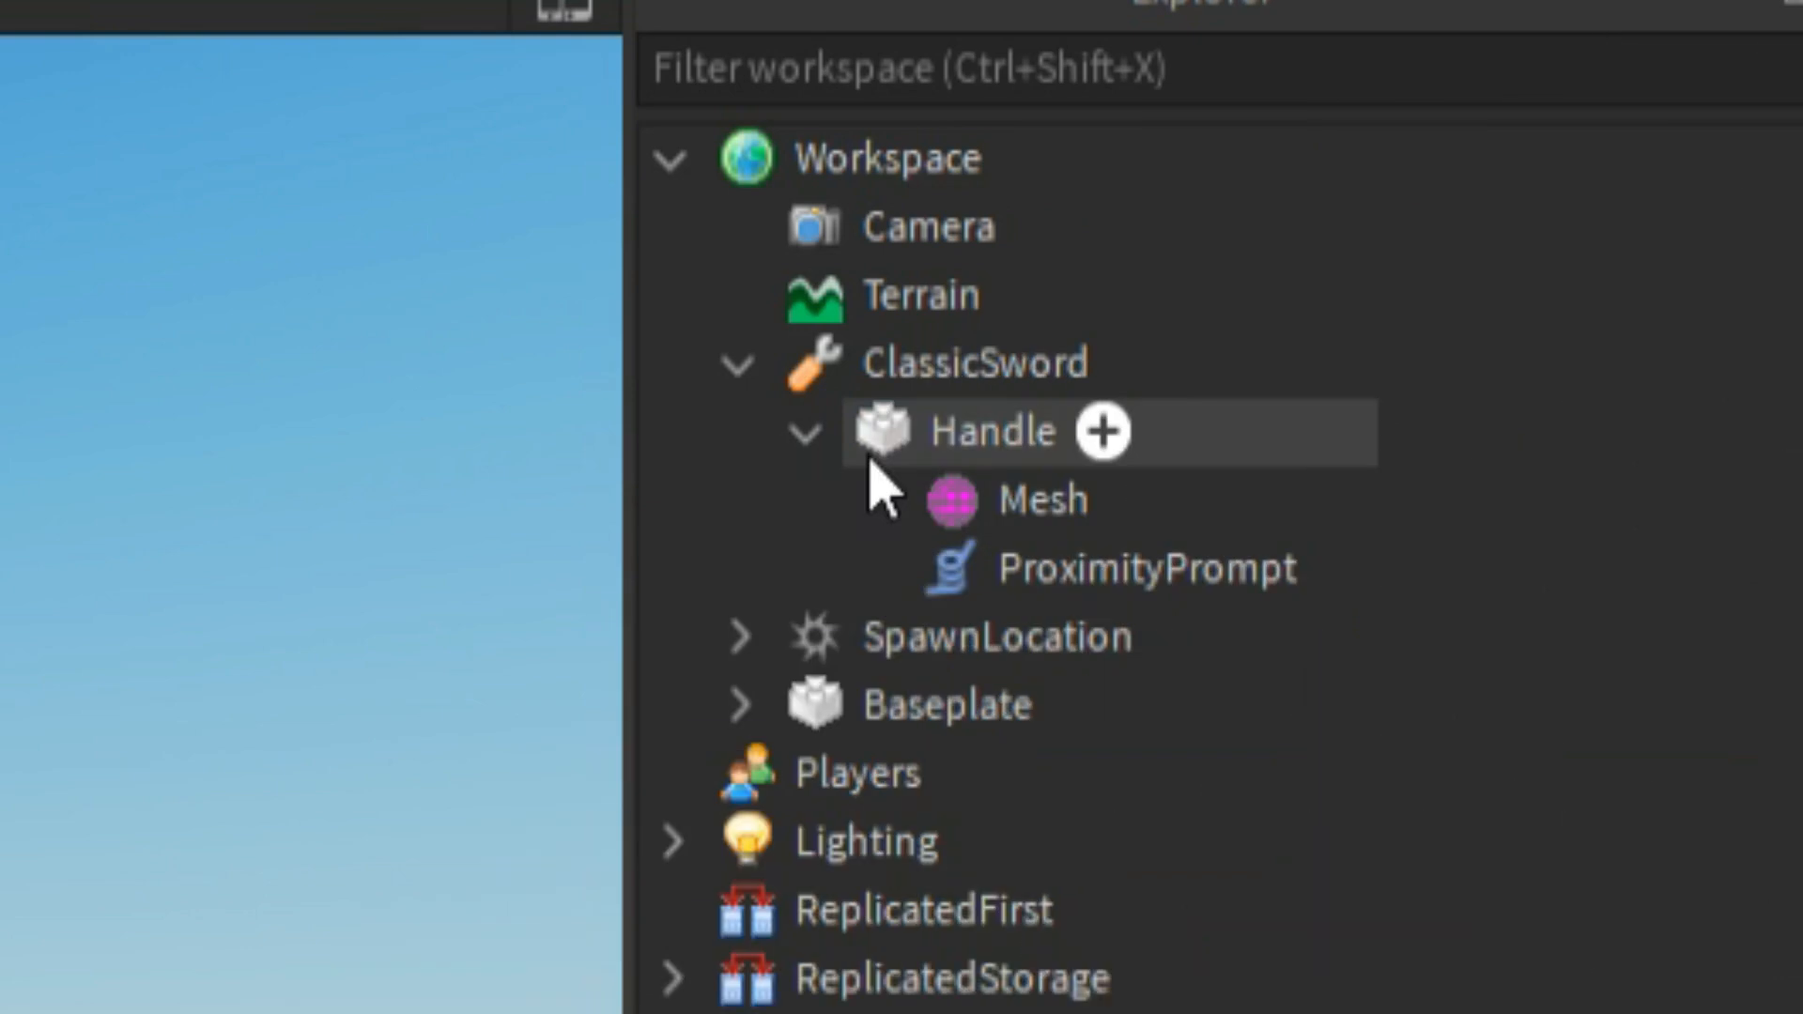
Add a Script to the Handle, replacing the default code with local Tool = script.Parent.Parent.
left_click(992, 430)
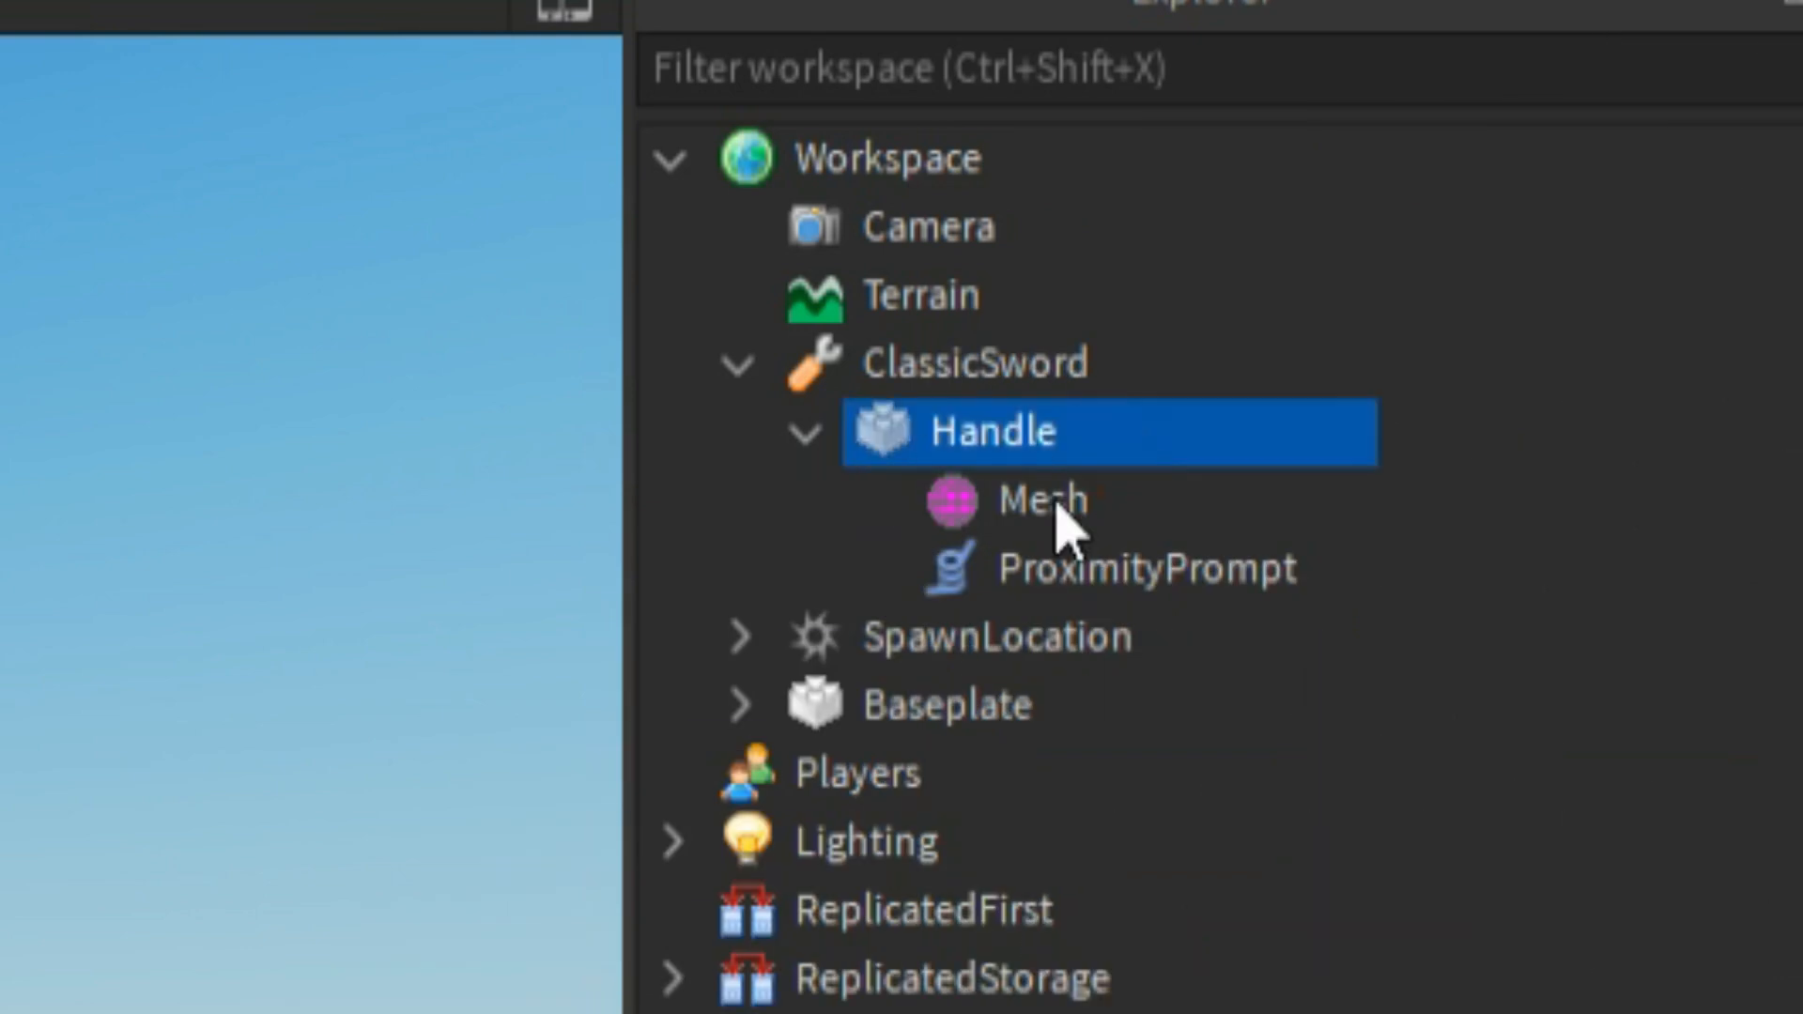
mouse_move(829, 794)
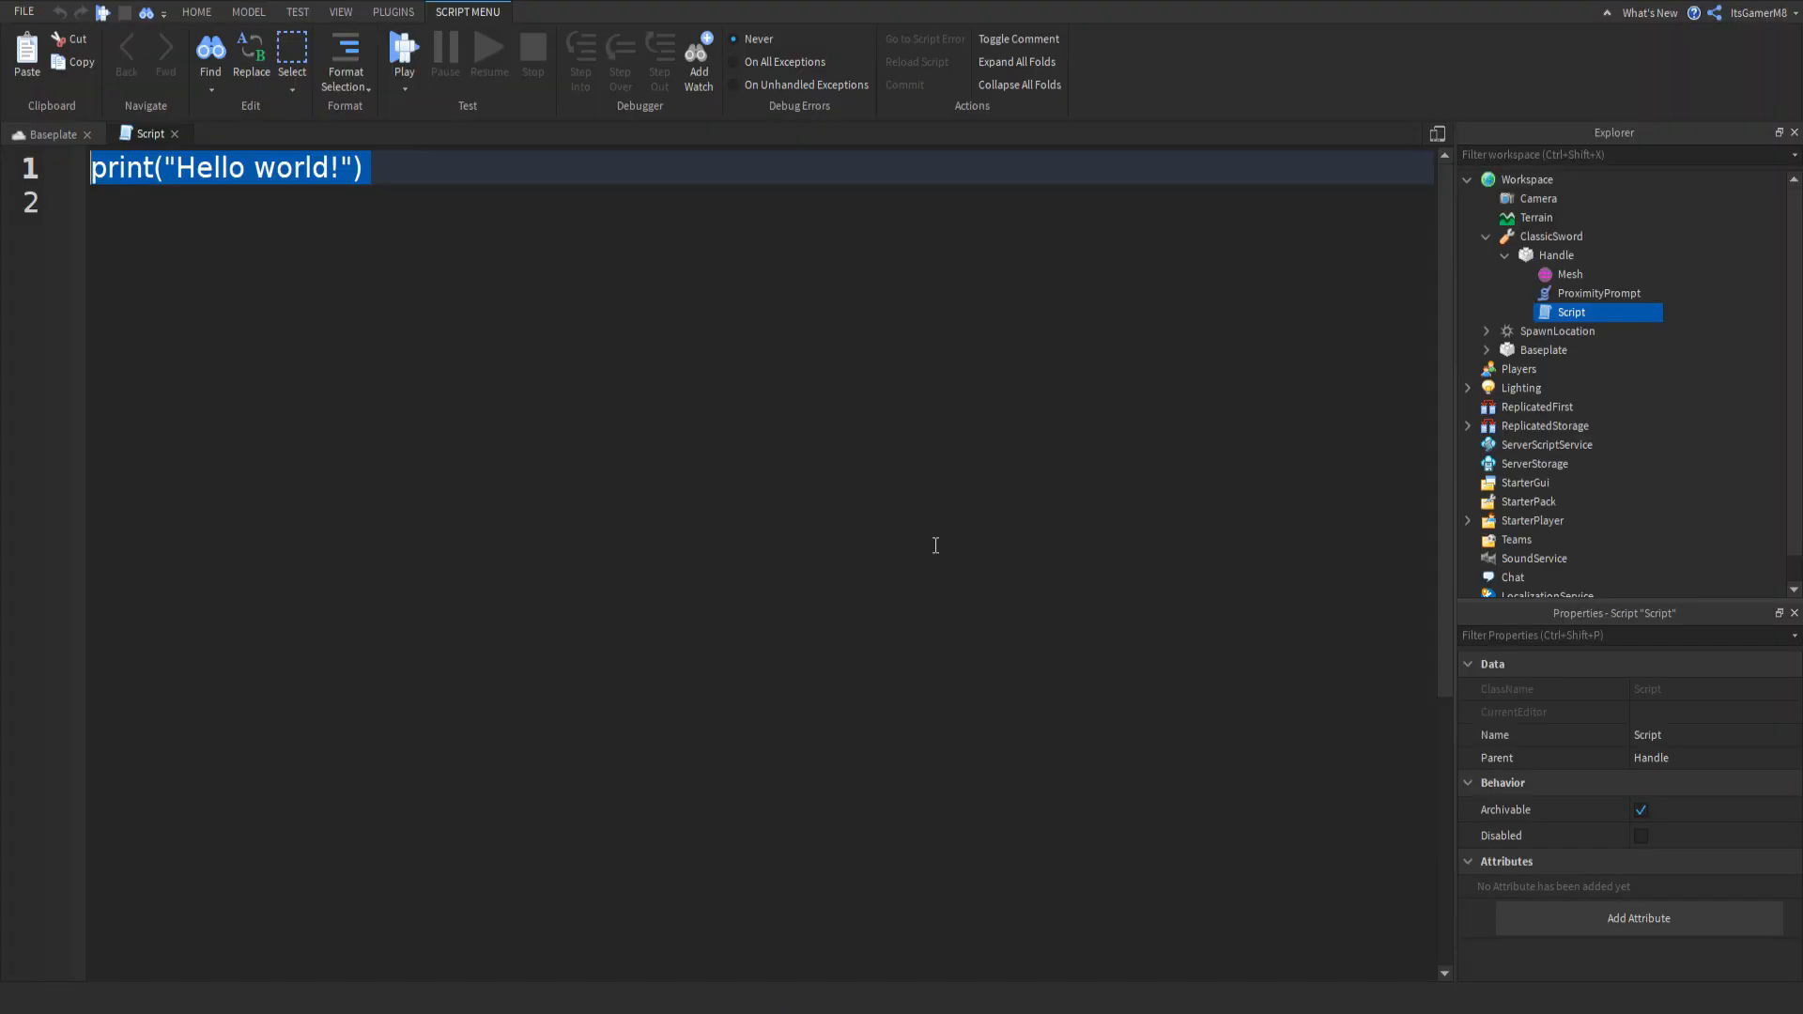
key("Delete")
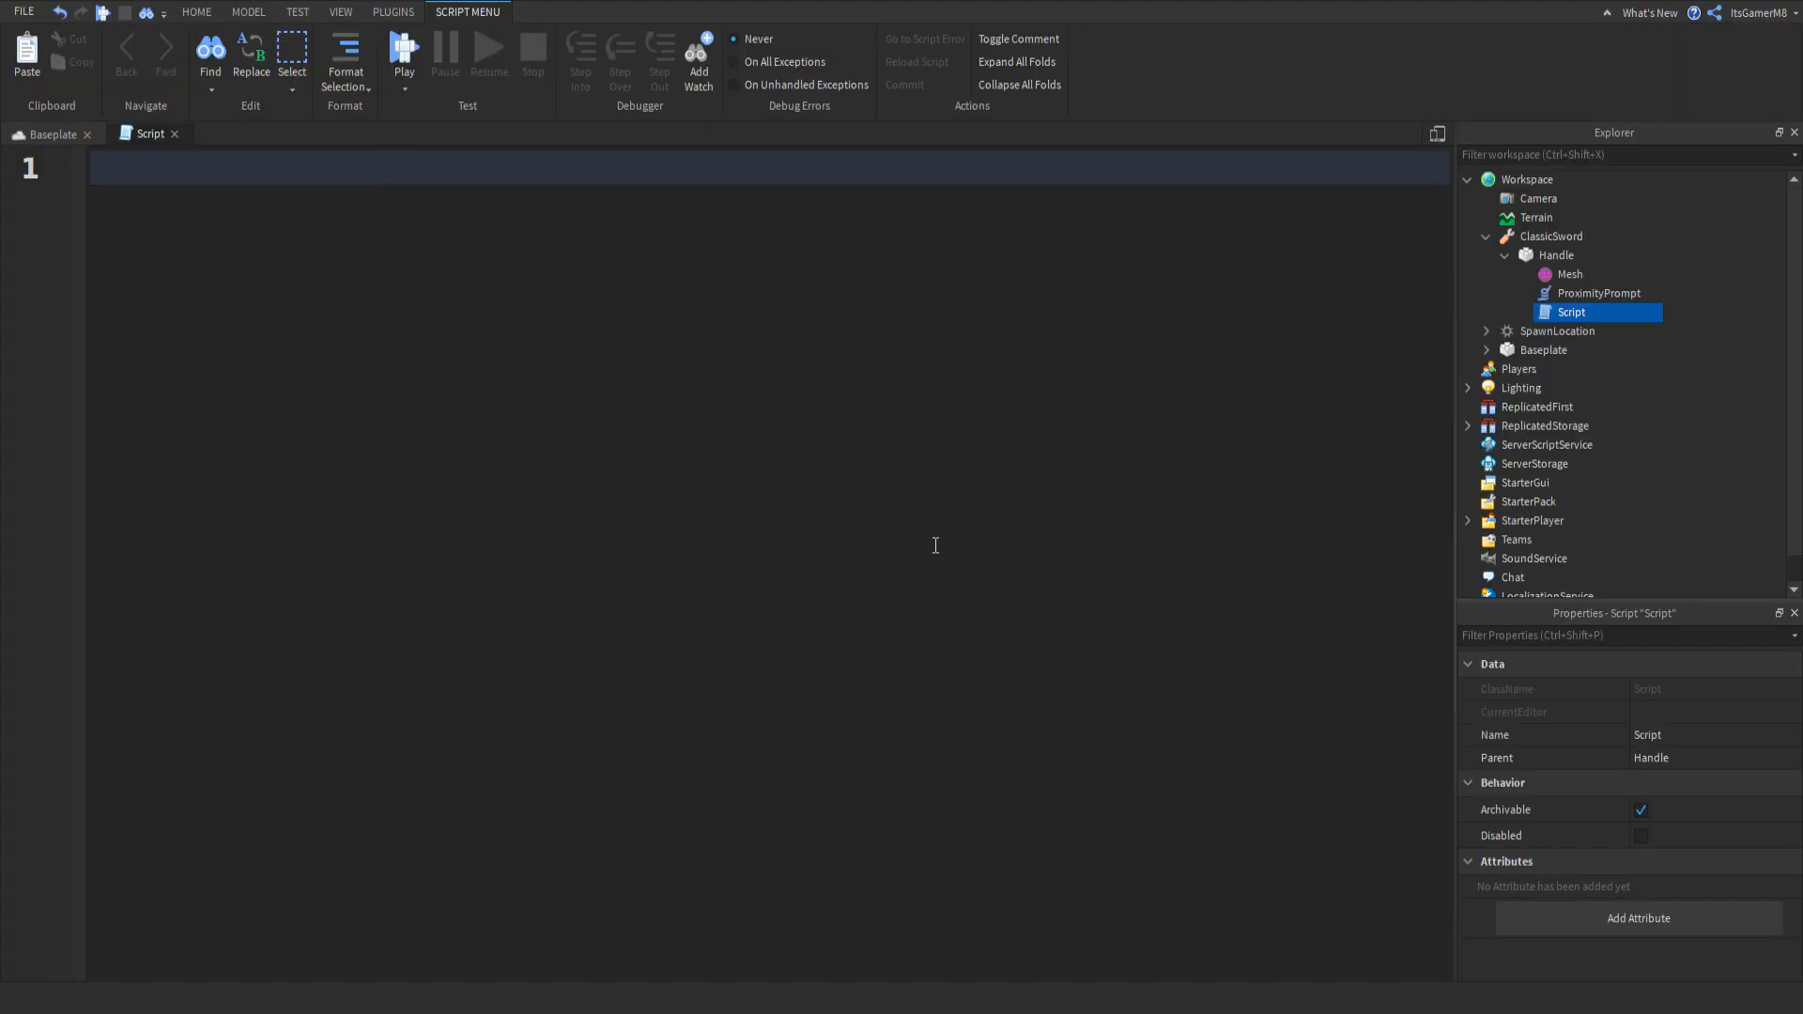
type("local Tool = s")
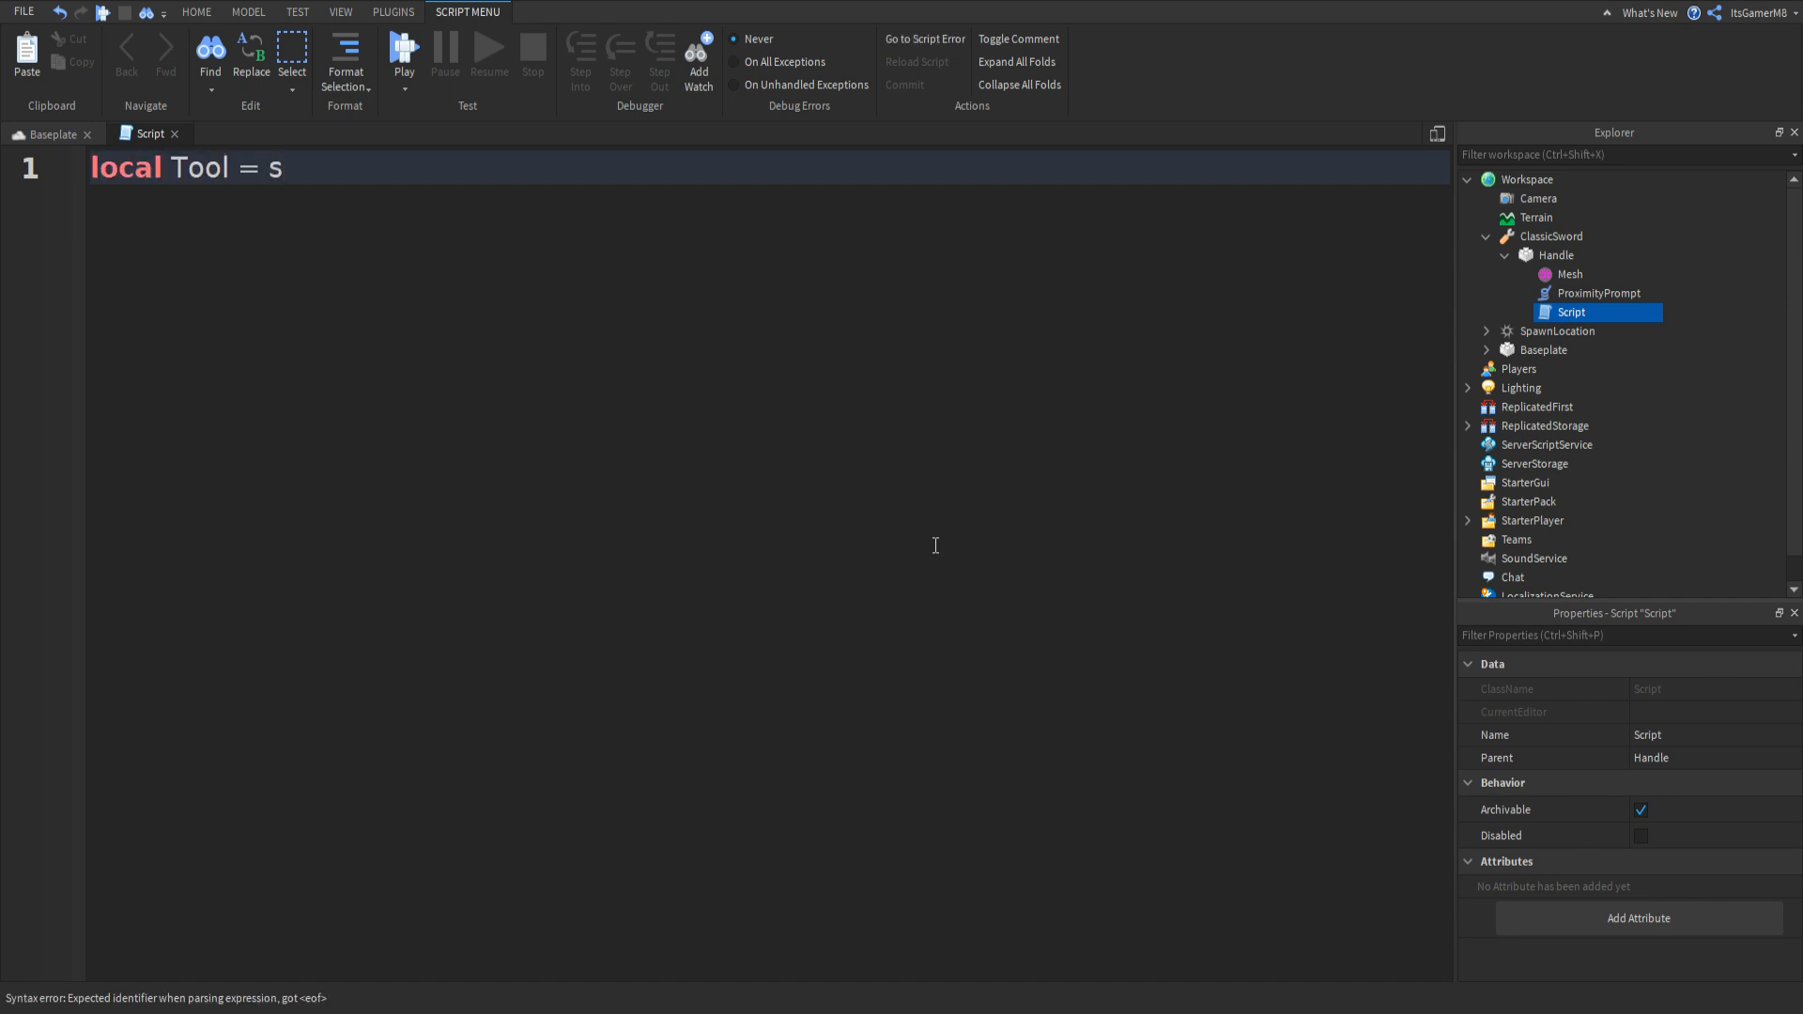
type("cript.Pare")
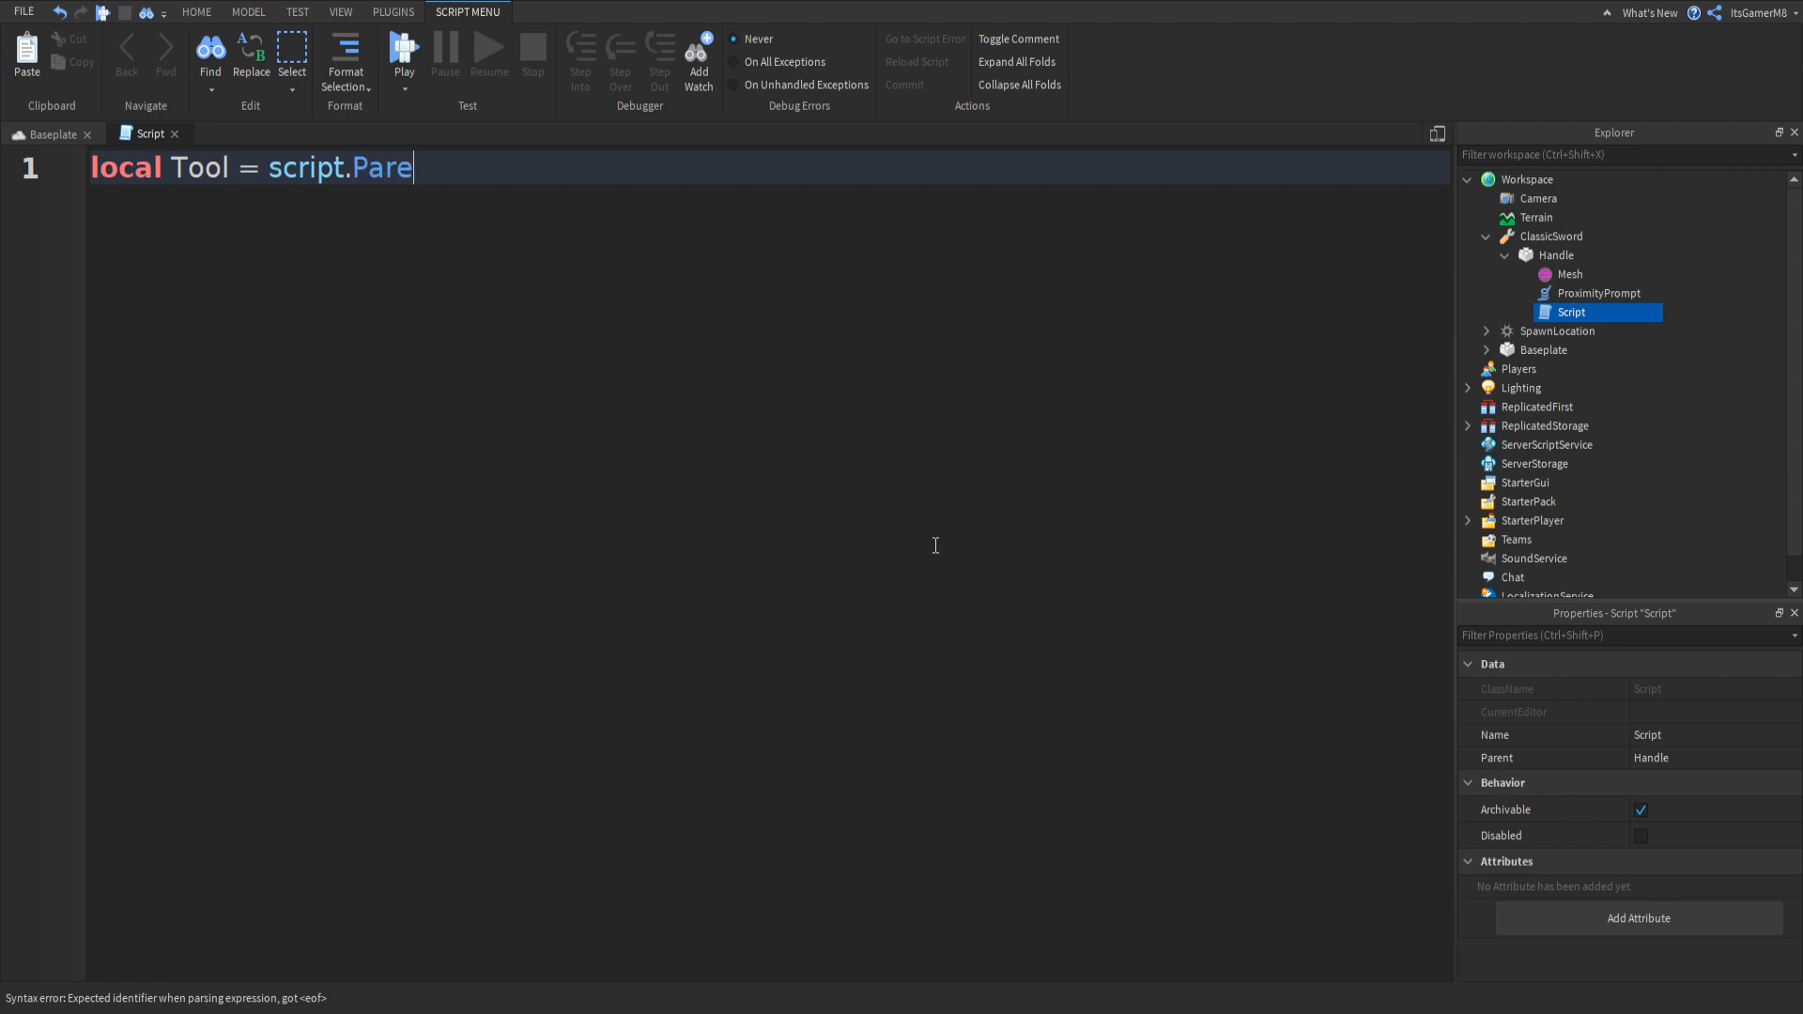
type("nt.Parent")
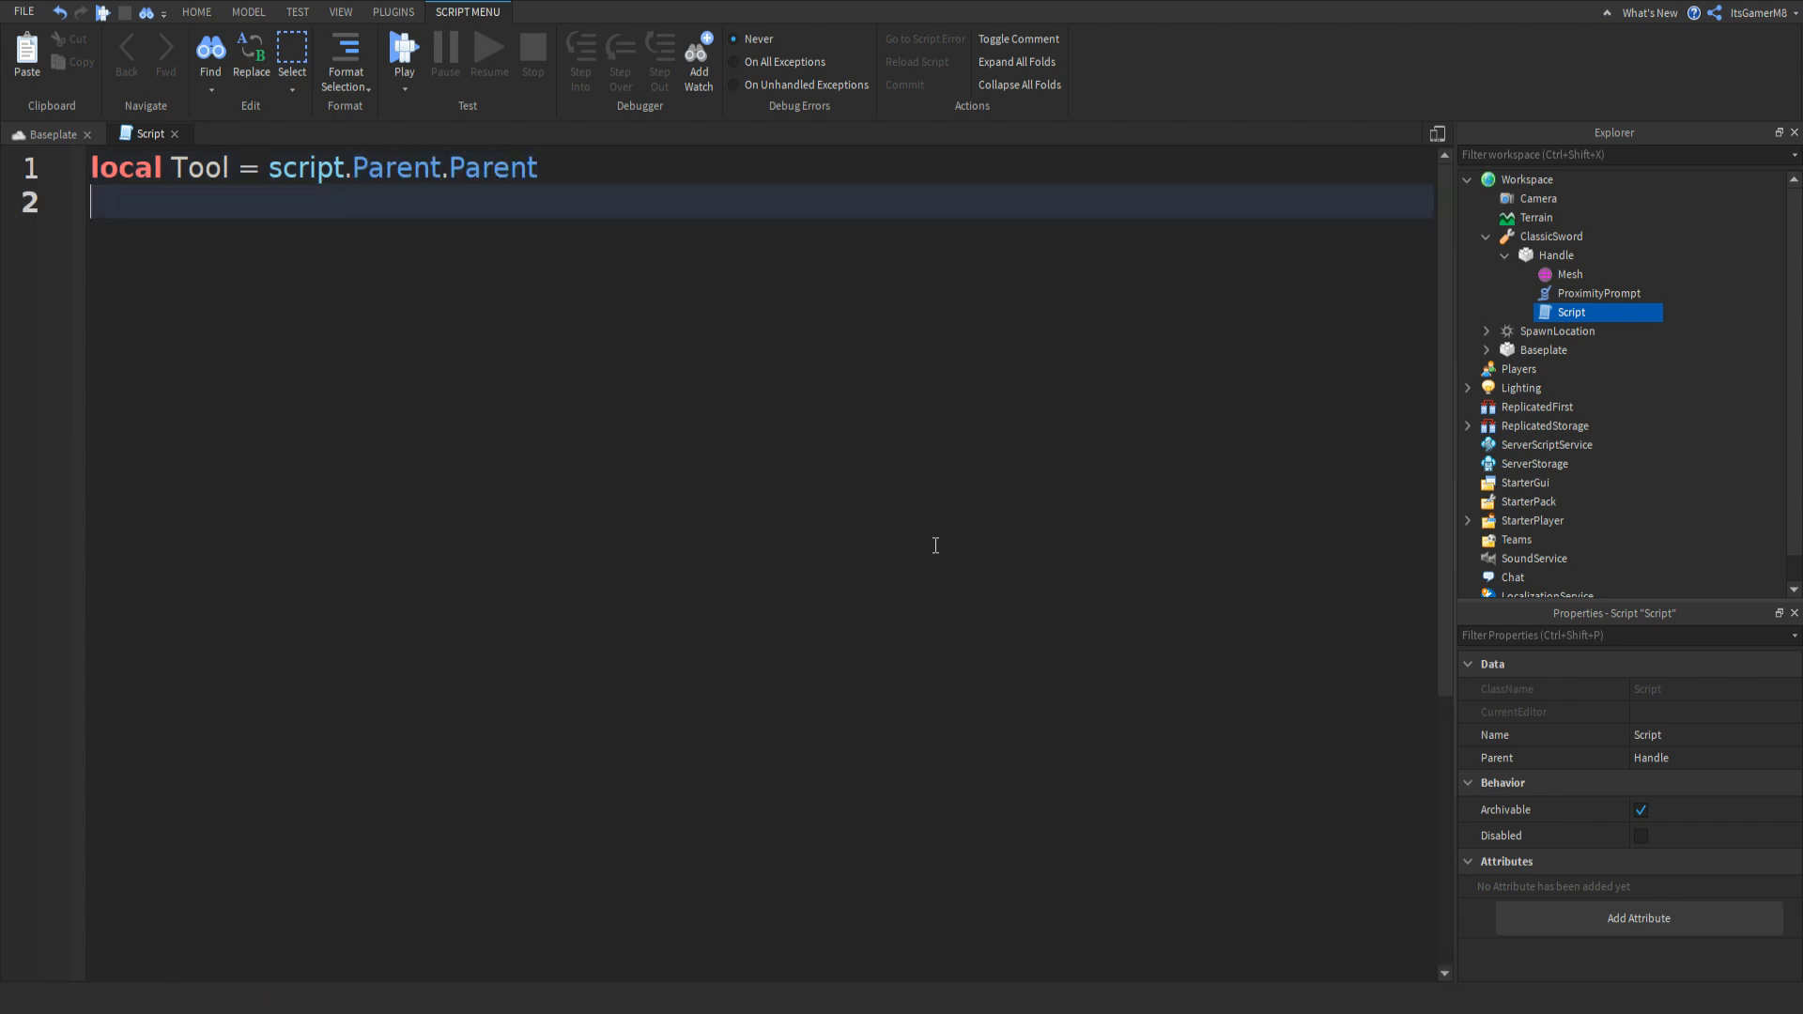
Define local ProximityPrompt = script.Parent.ProximityPrompt in the script.
type("loa")
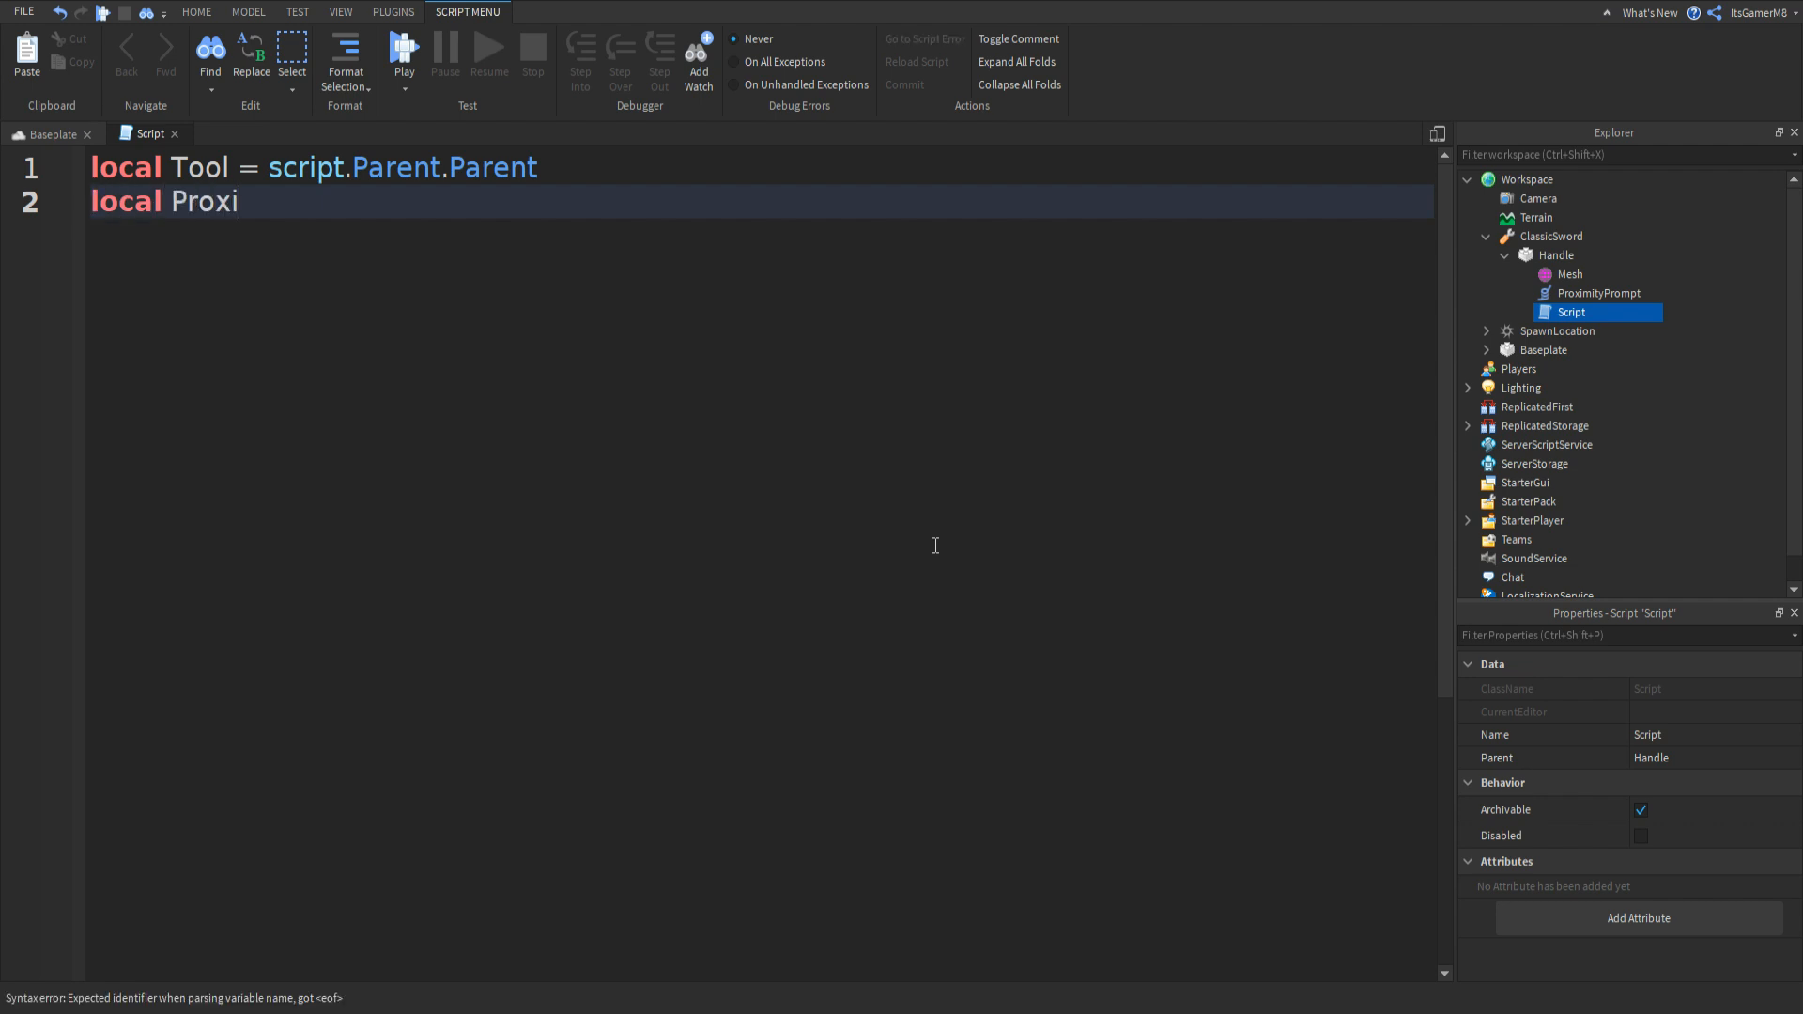
type("mityP")
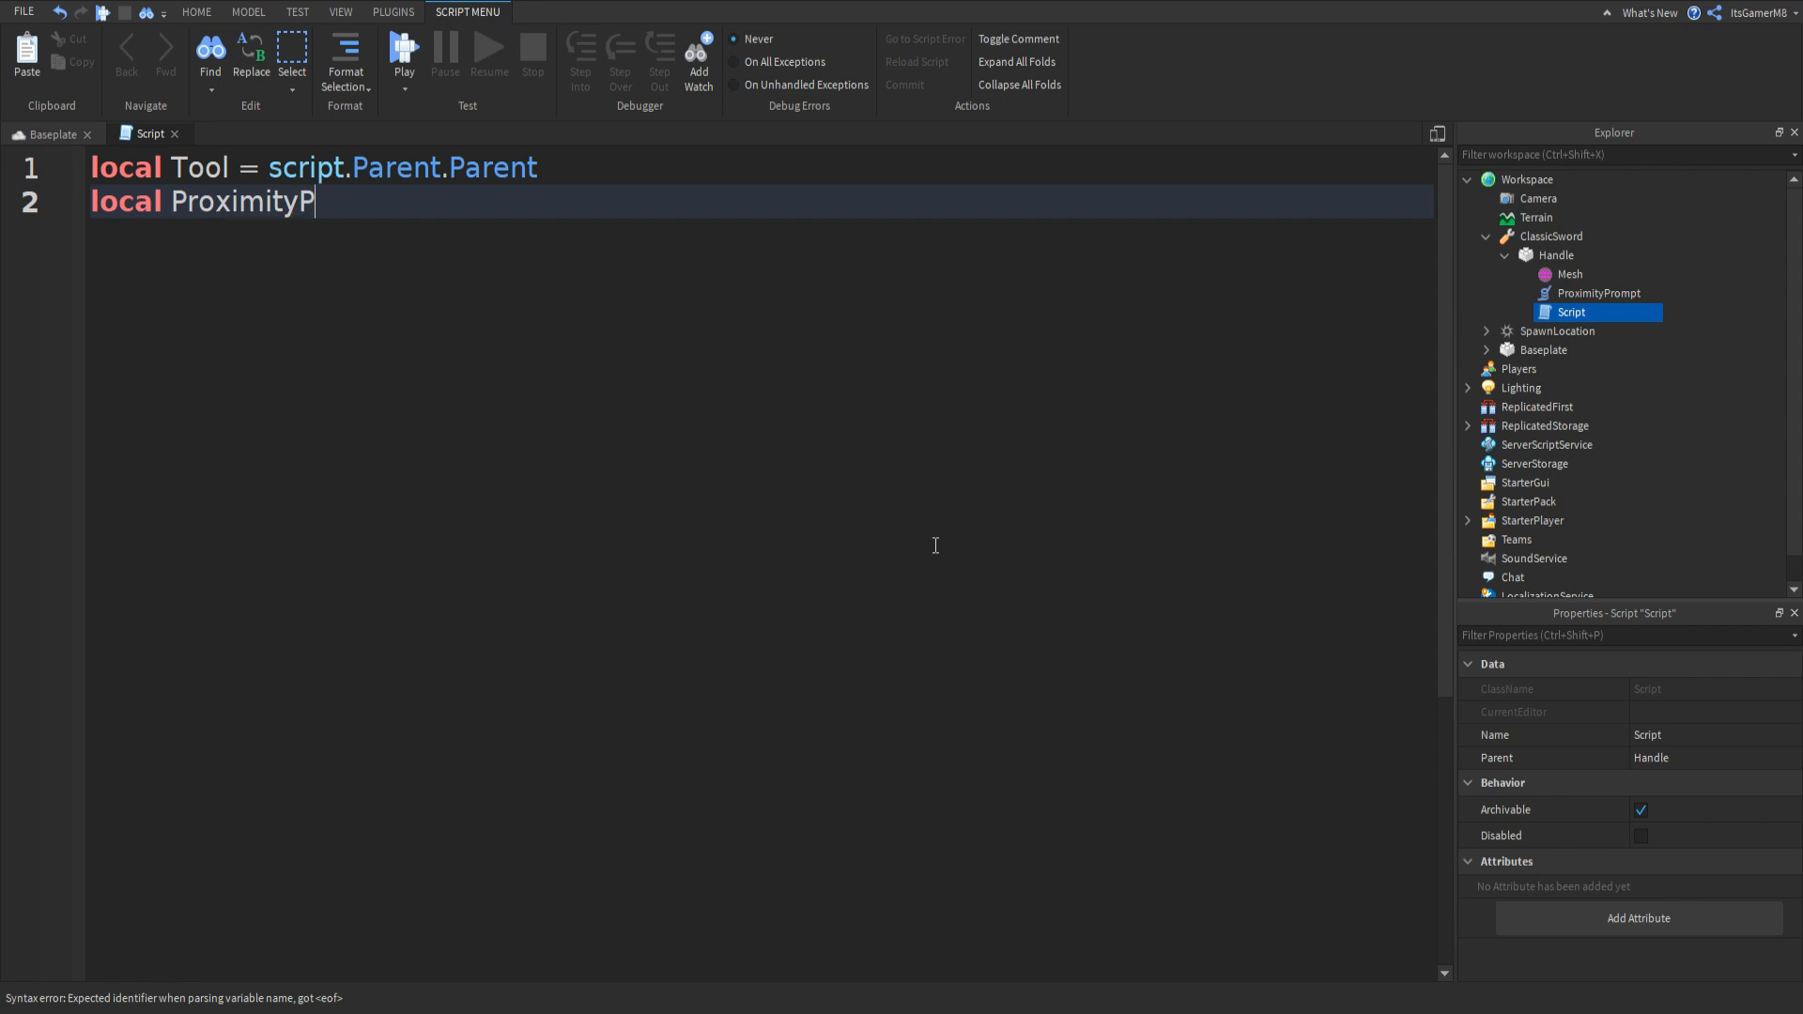
type("rompt =")
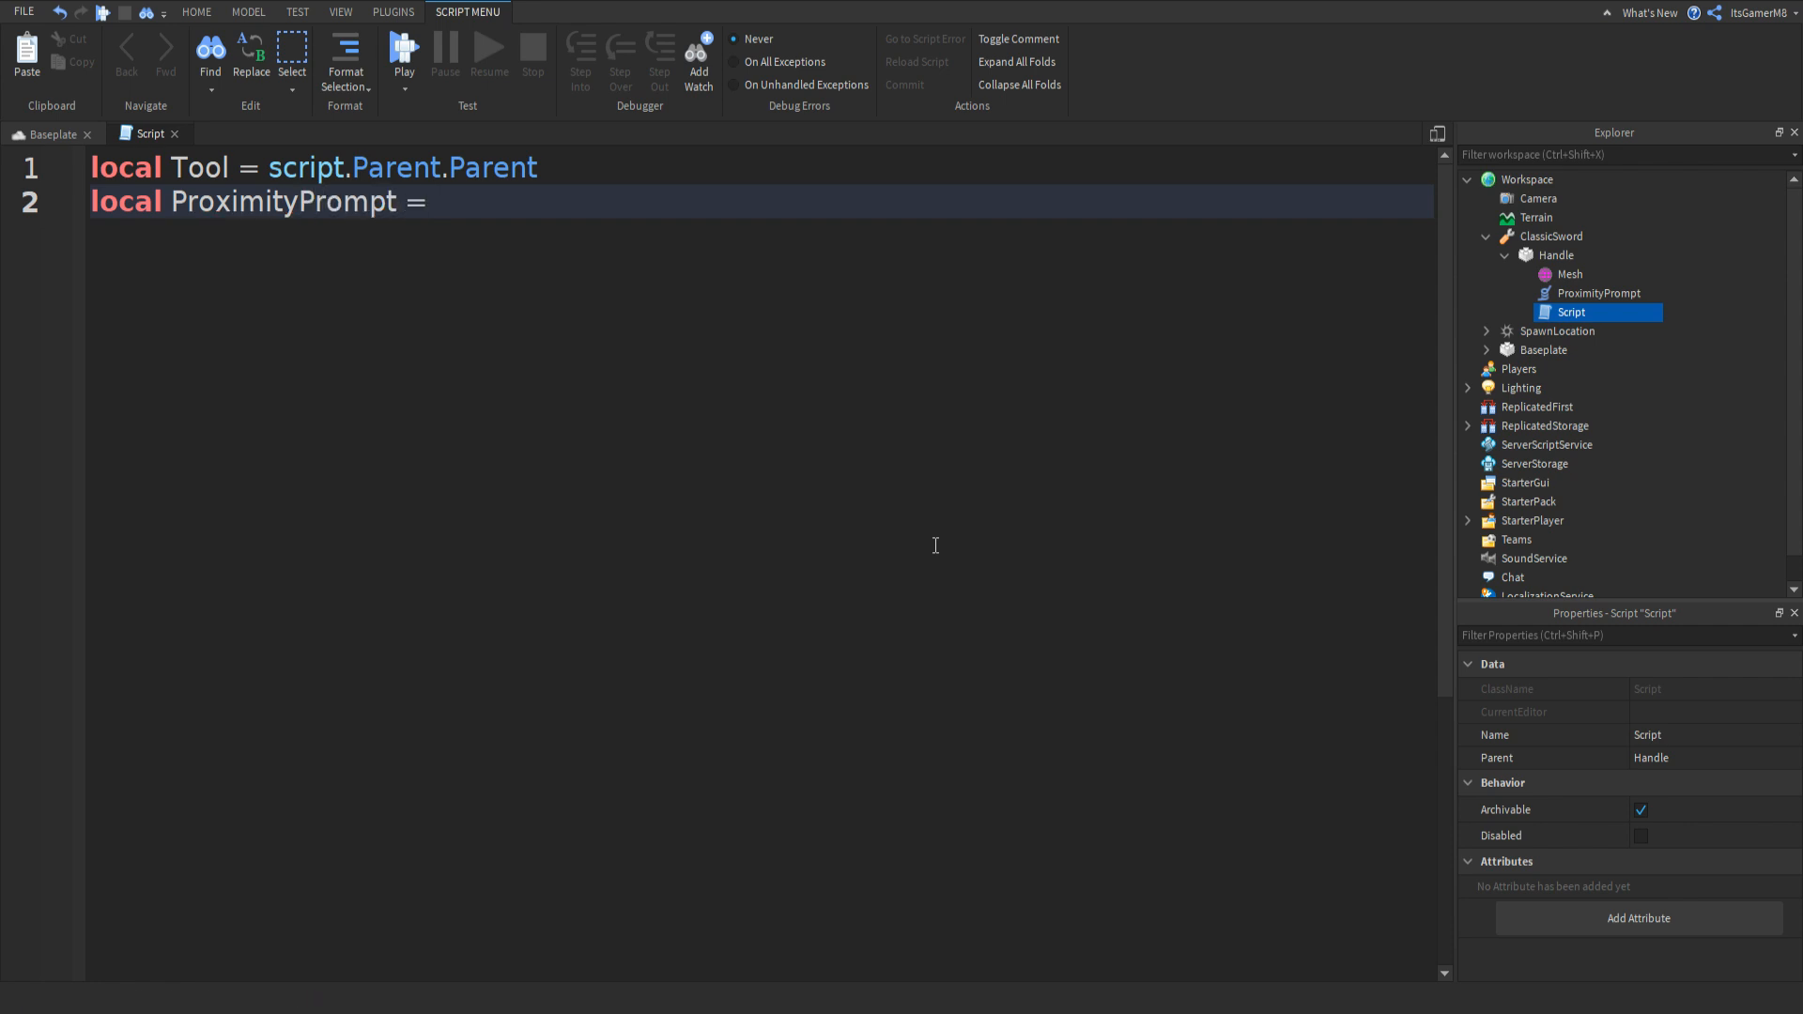
type("script.P")
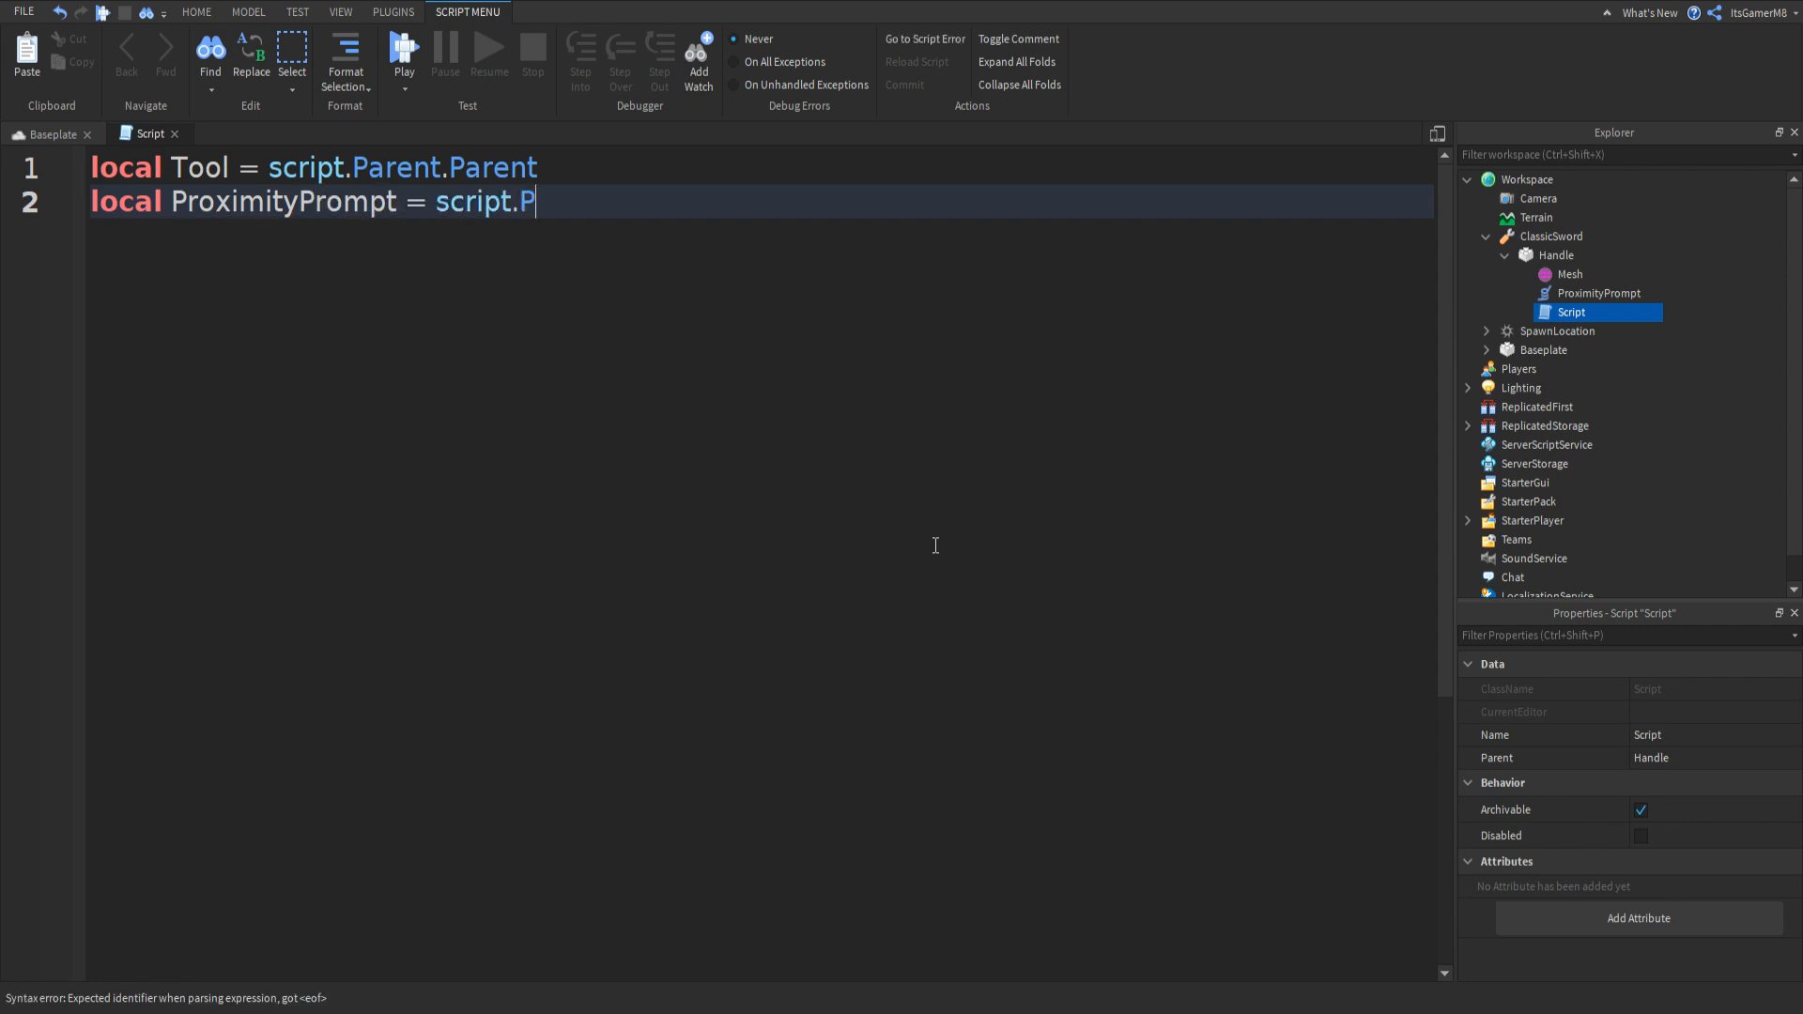
type("arent.")
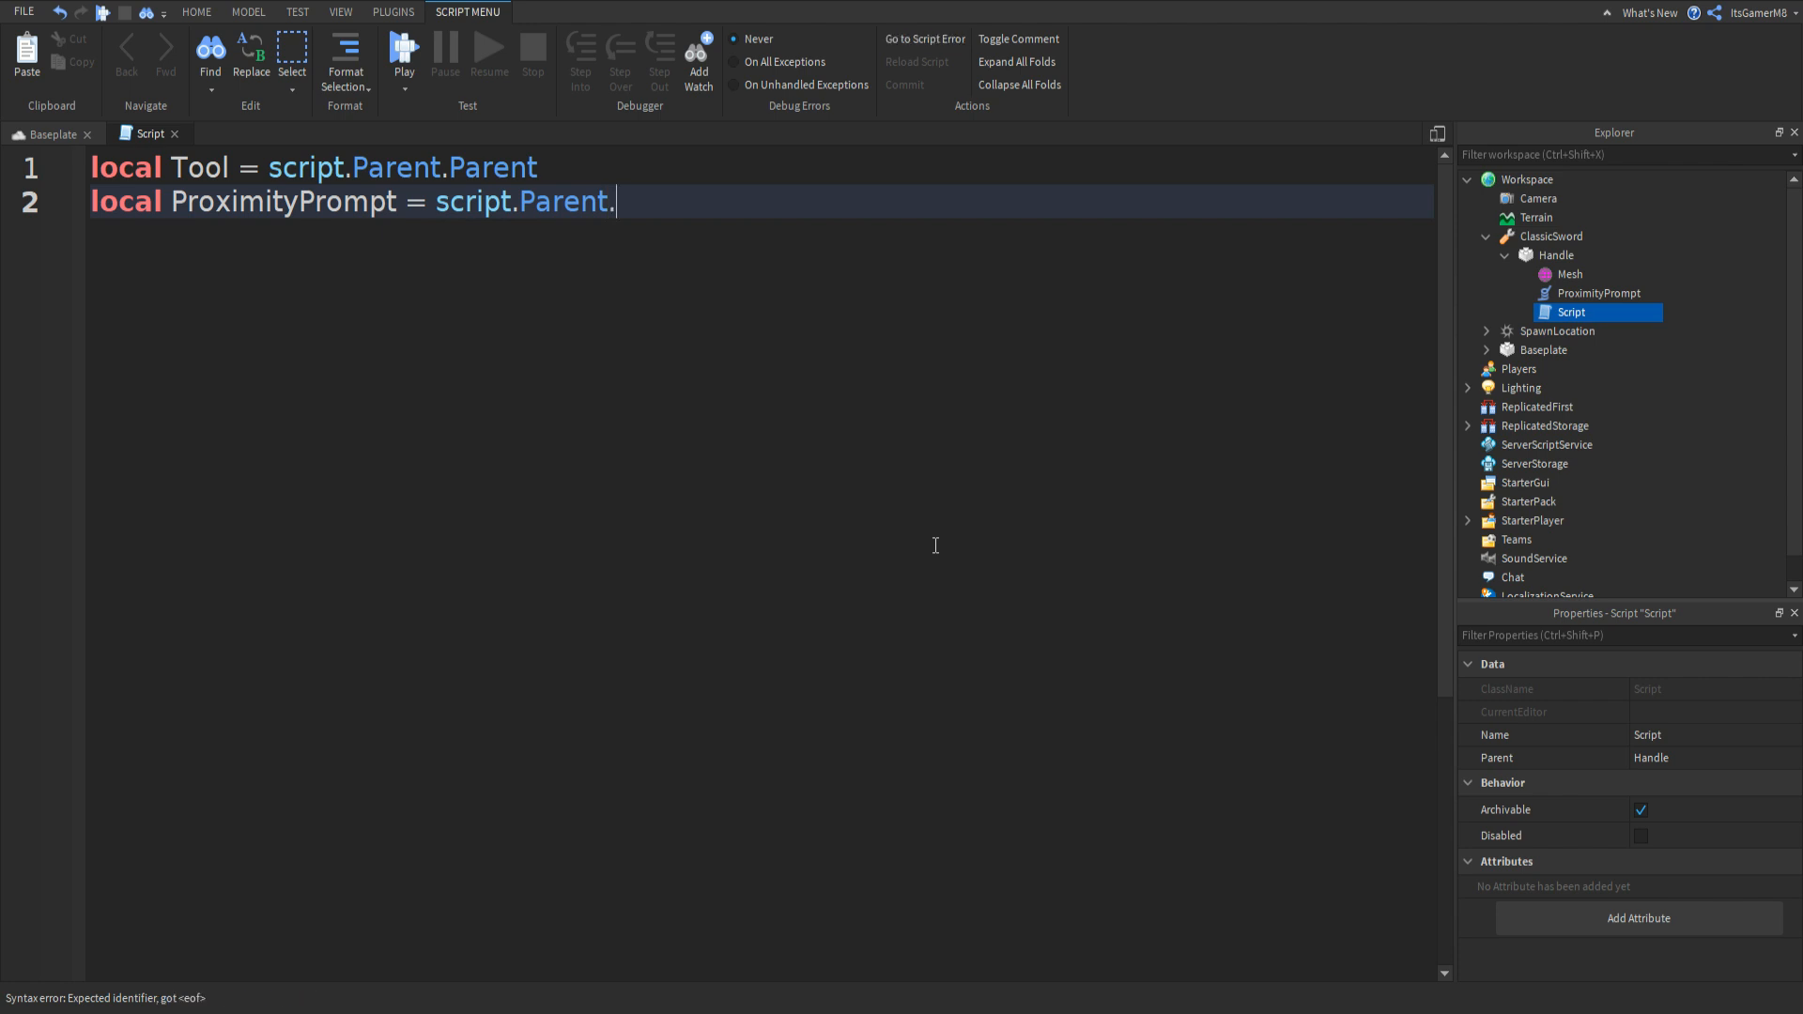
type("ProximityPrompt")
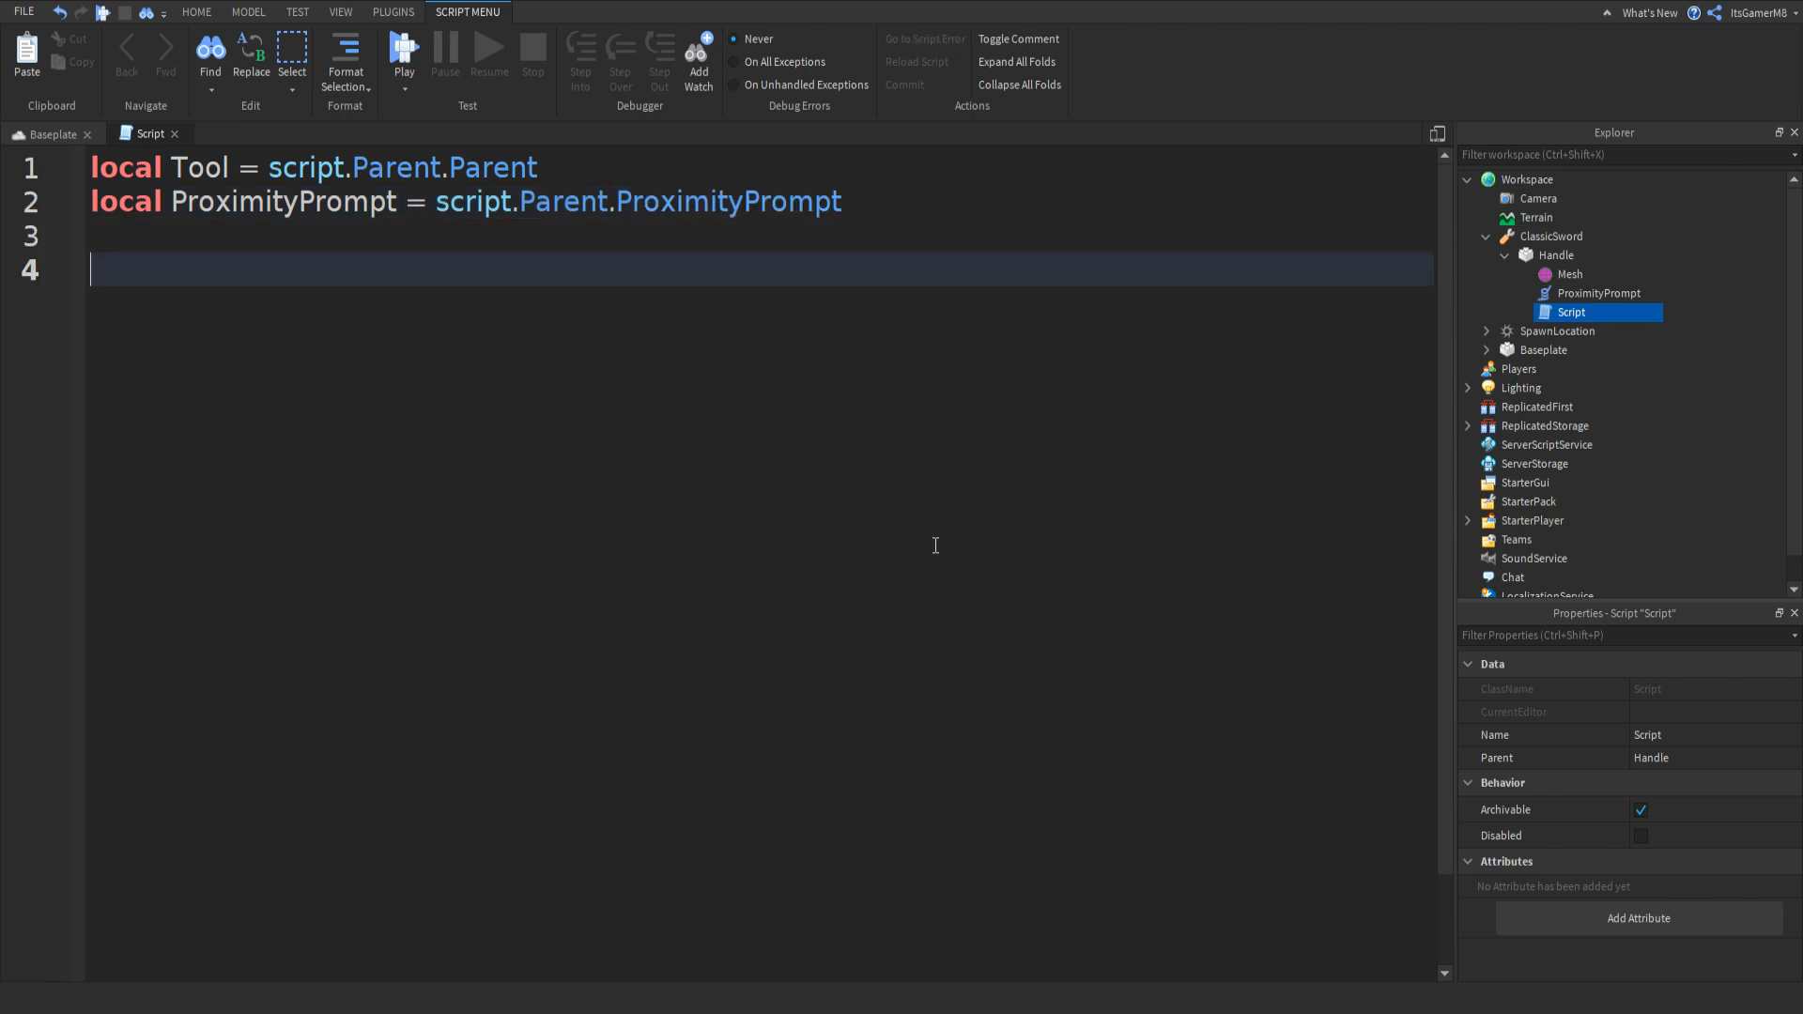
Add local TouchInterest = script.Parent:WaitForChild("TouchInterest") and TouchInterest:Destroy().
type("loca")
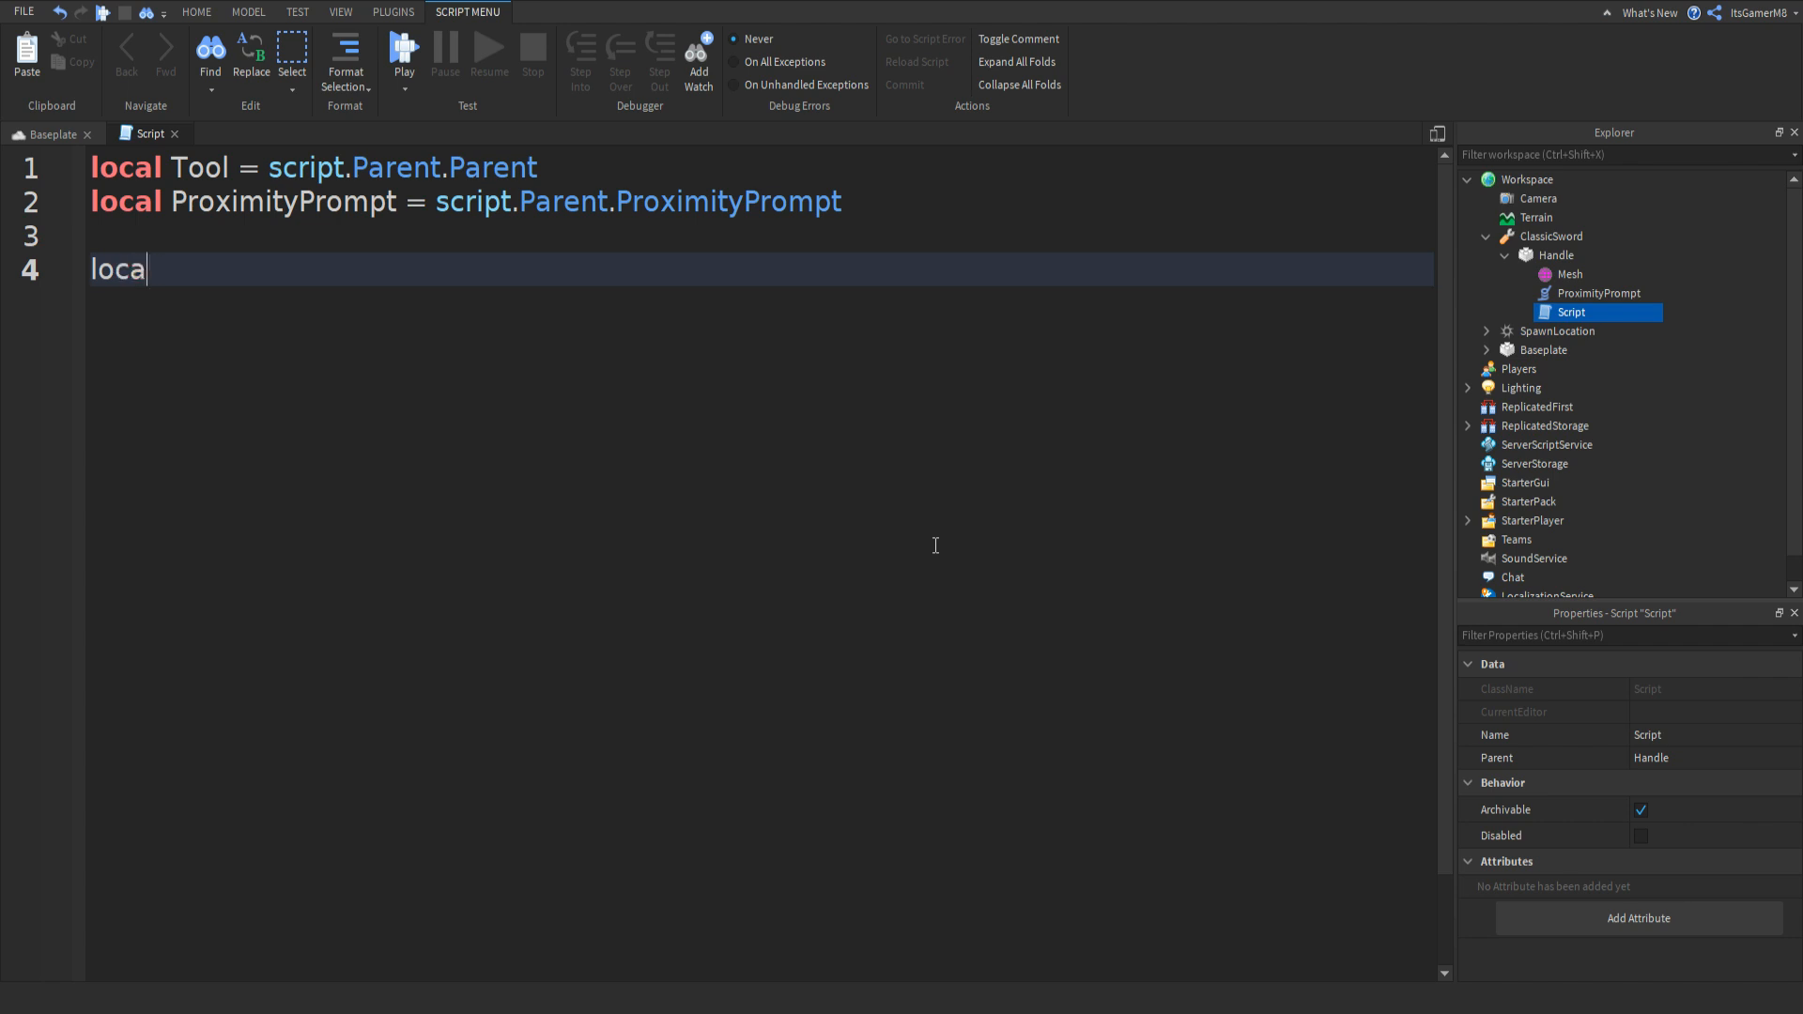
type("TouchInterest =")
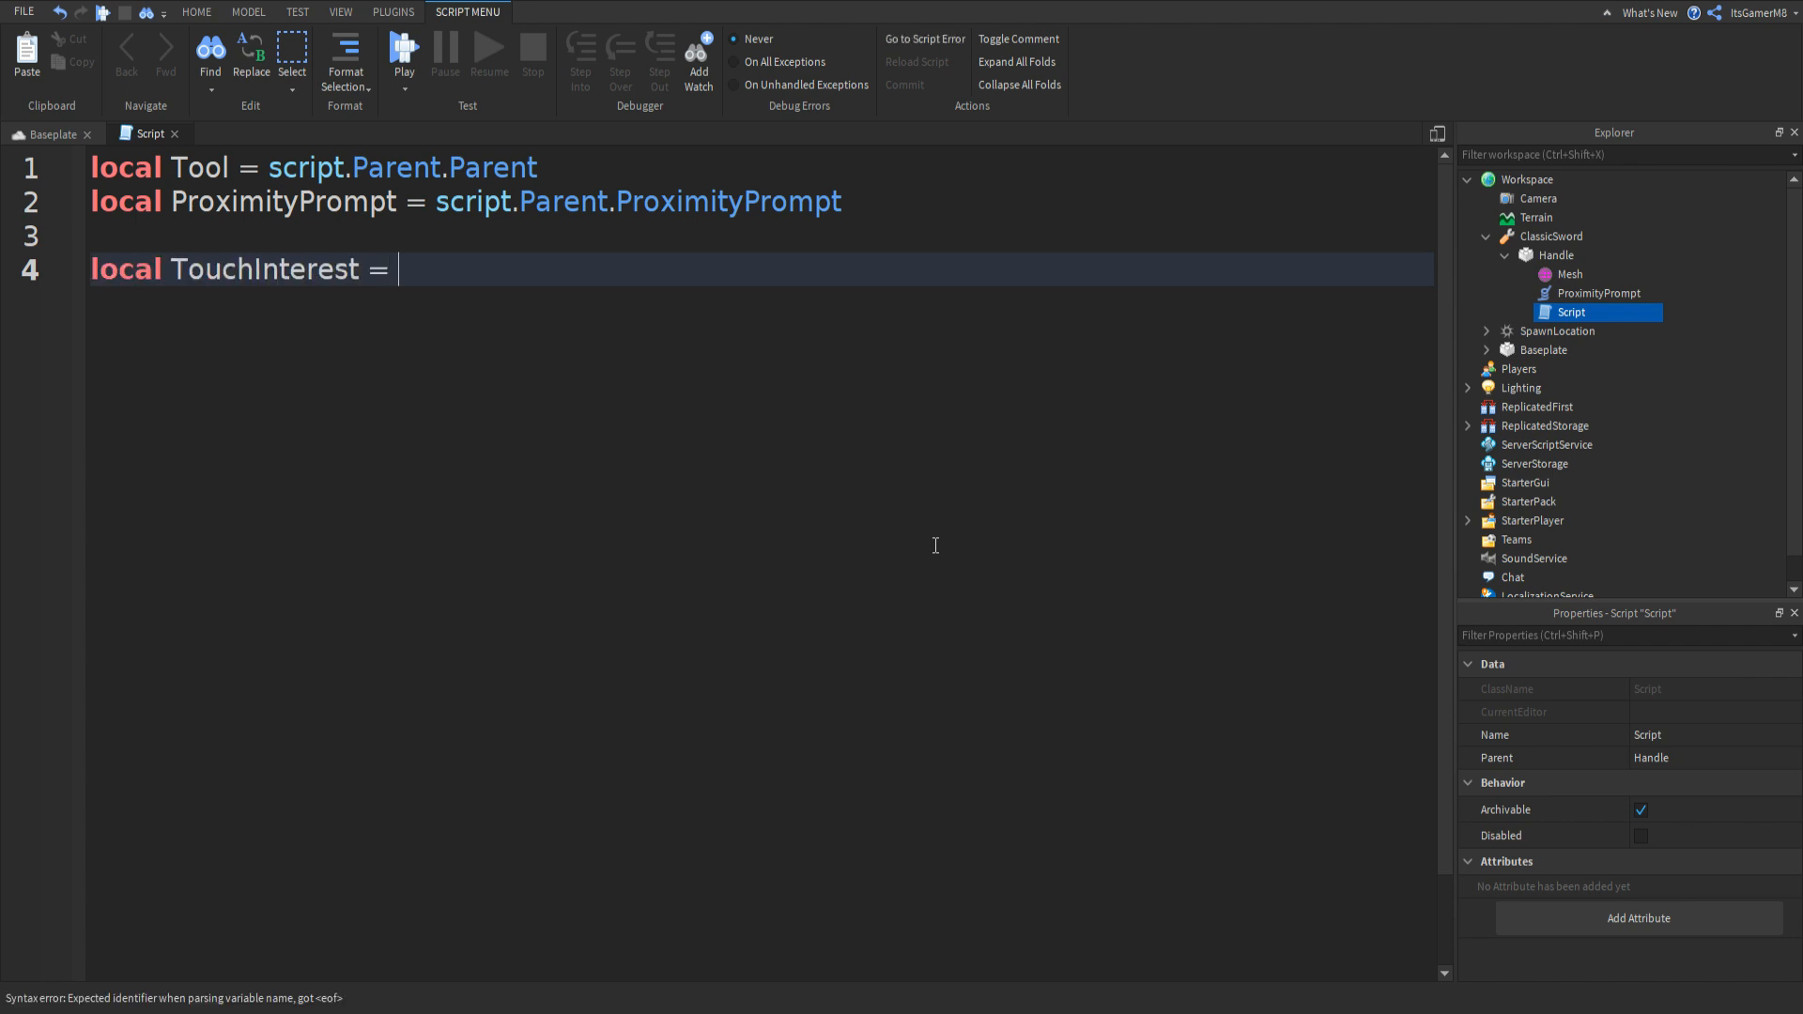
type("script")
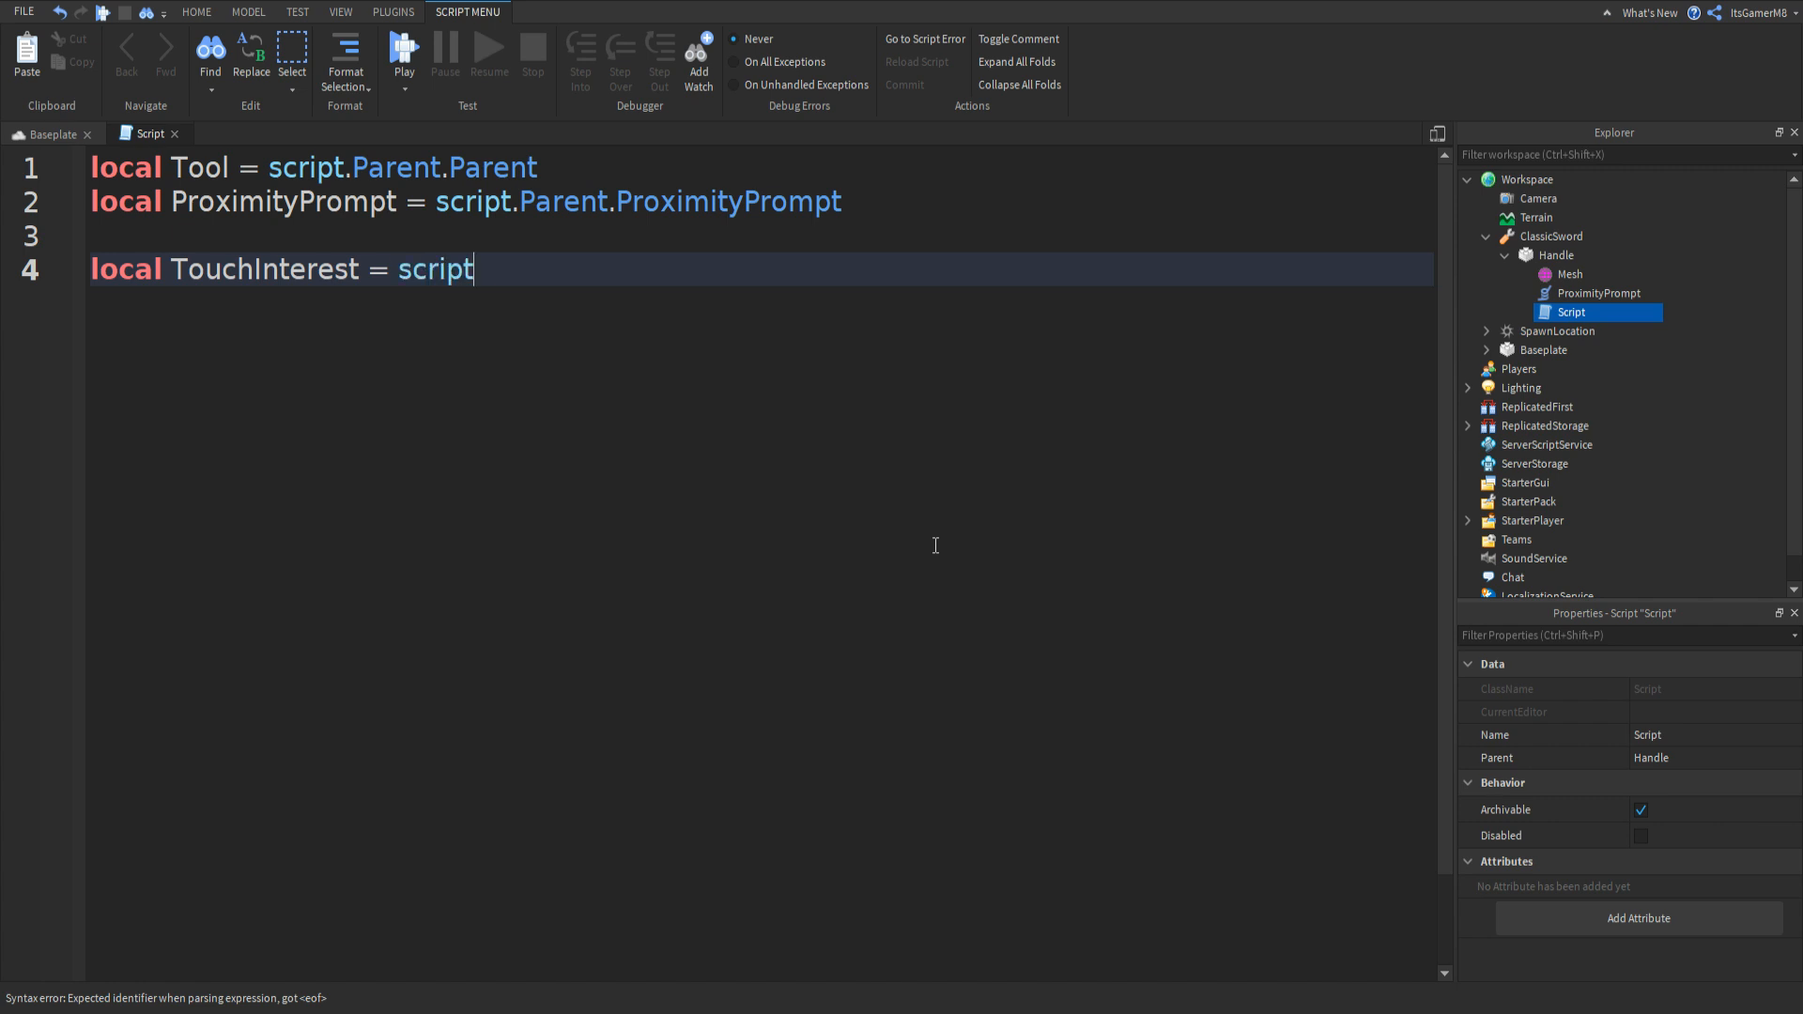
type(".Parent")
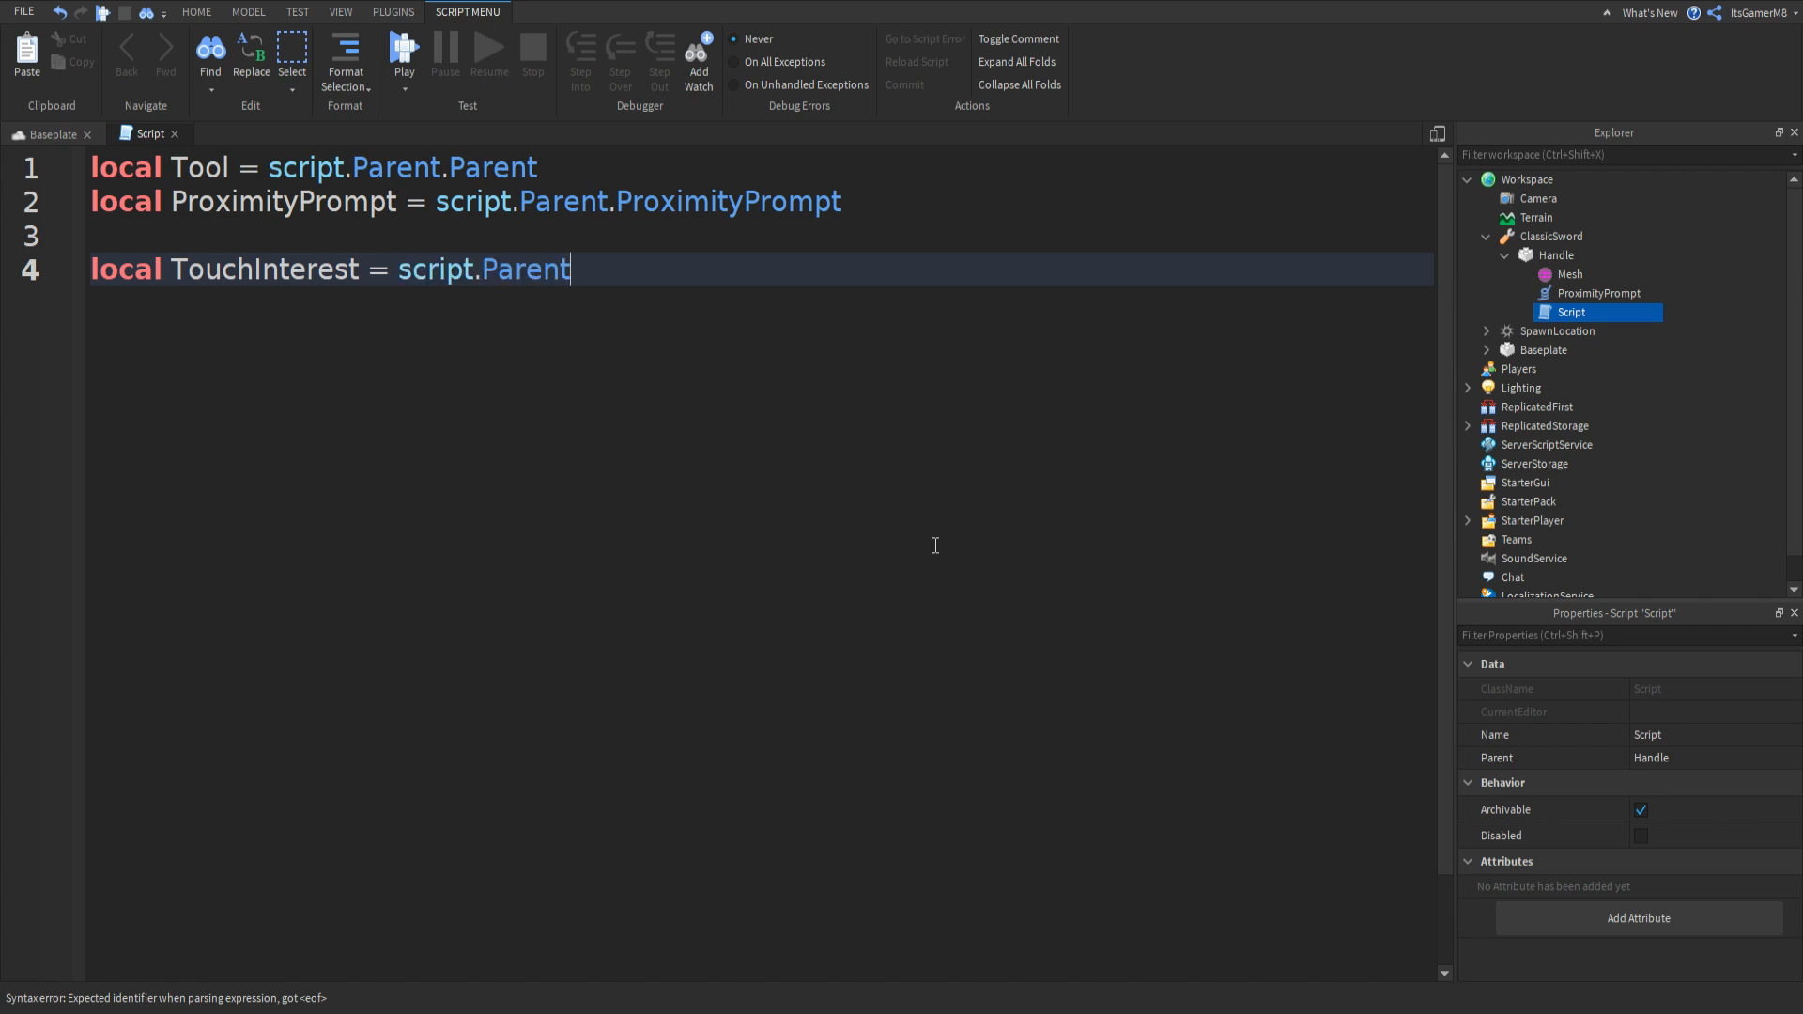
type(":WaitForh")
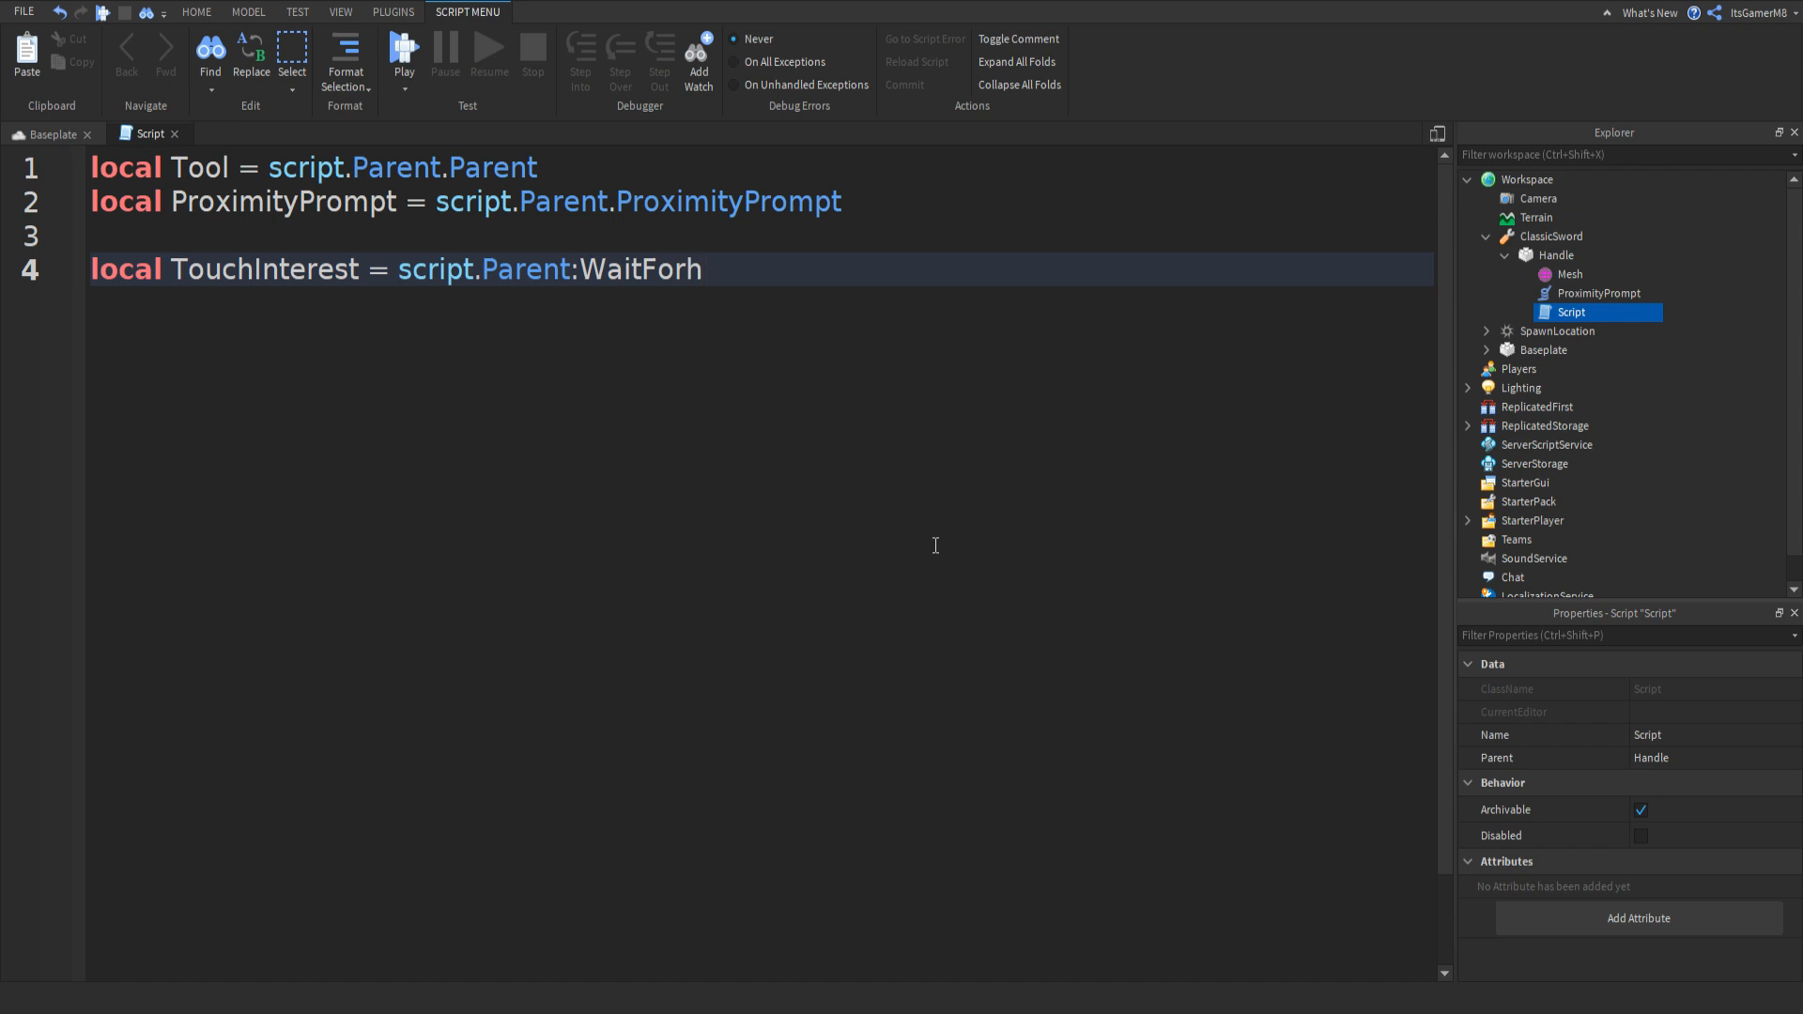
type("Child()")
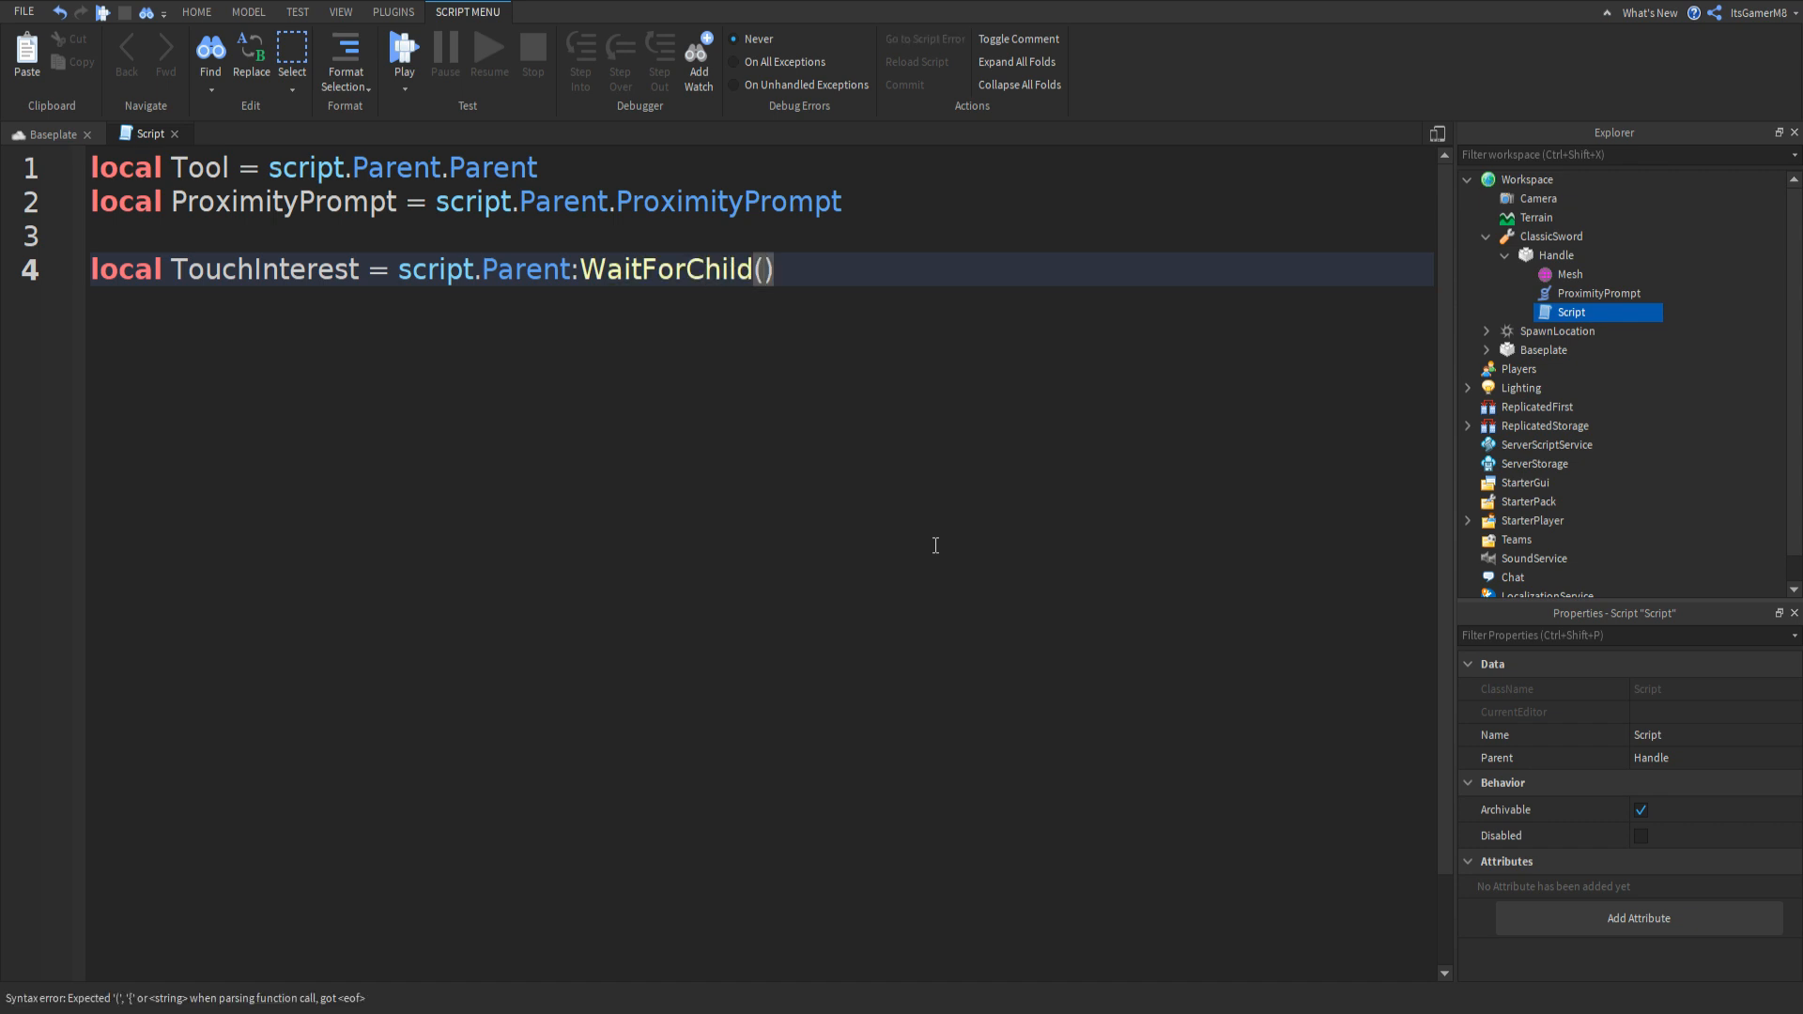
type("\"\"")
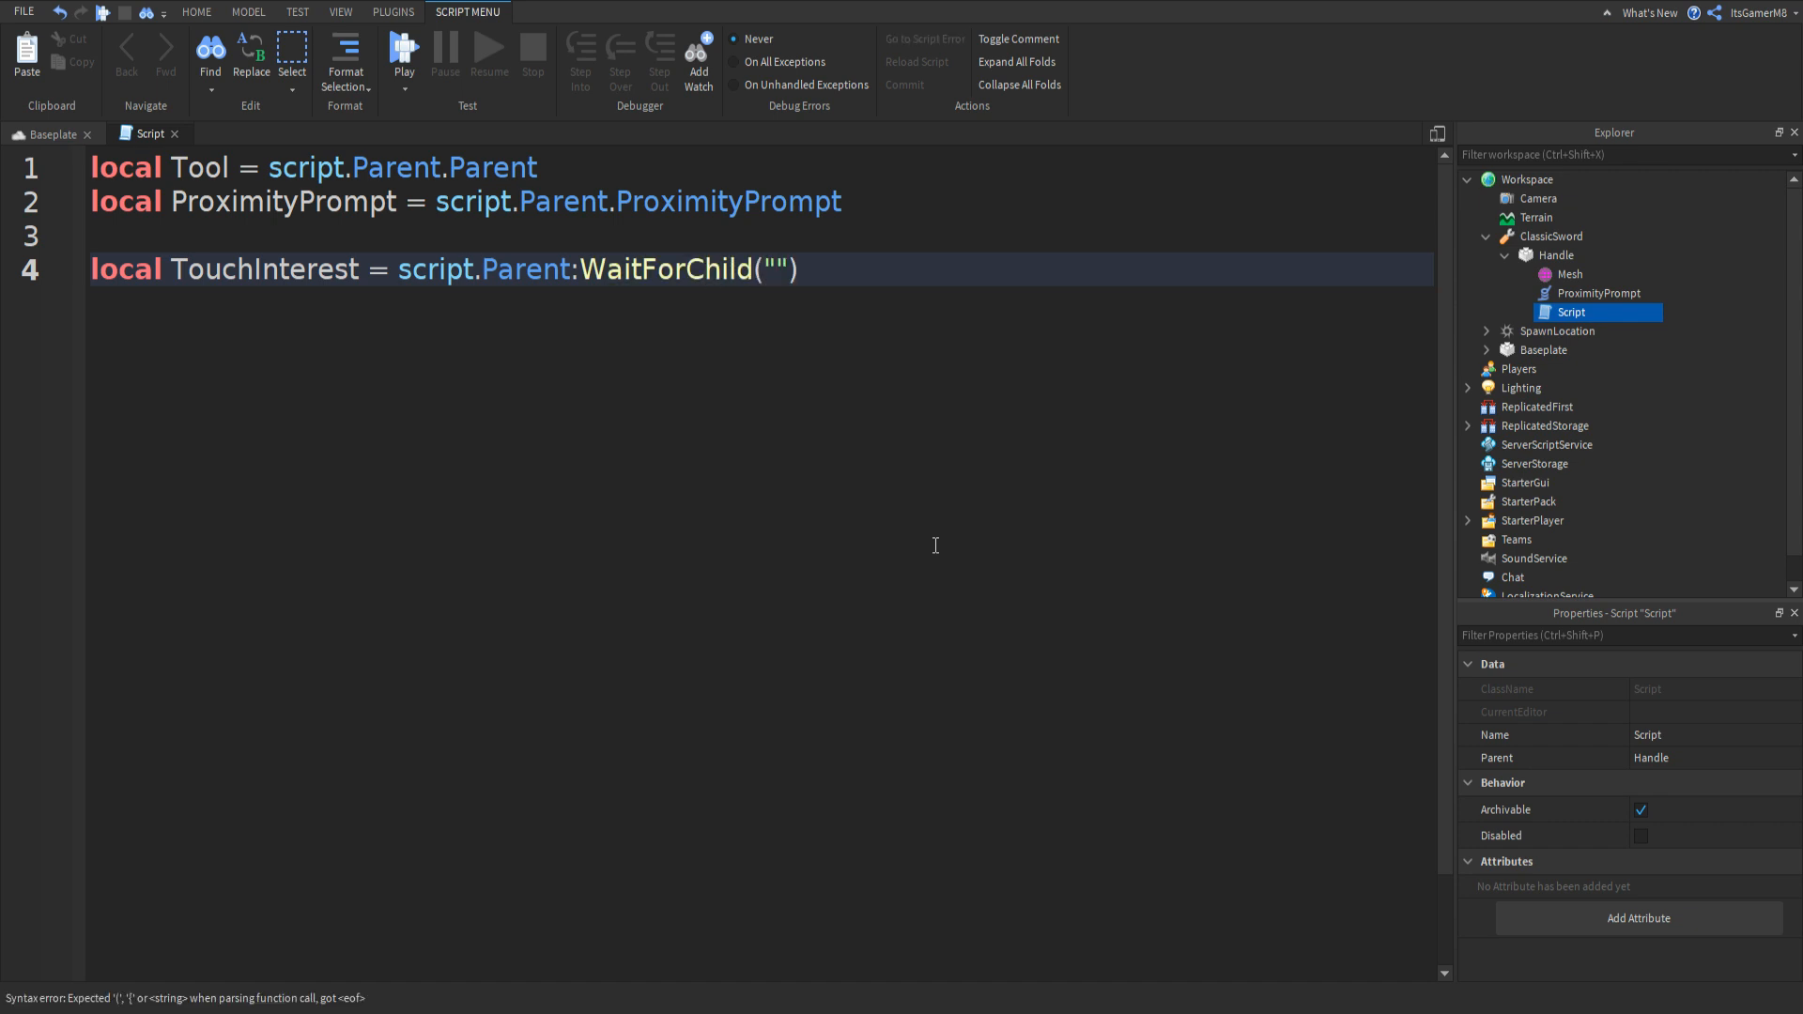
type("TouchInterest")
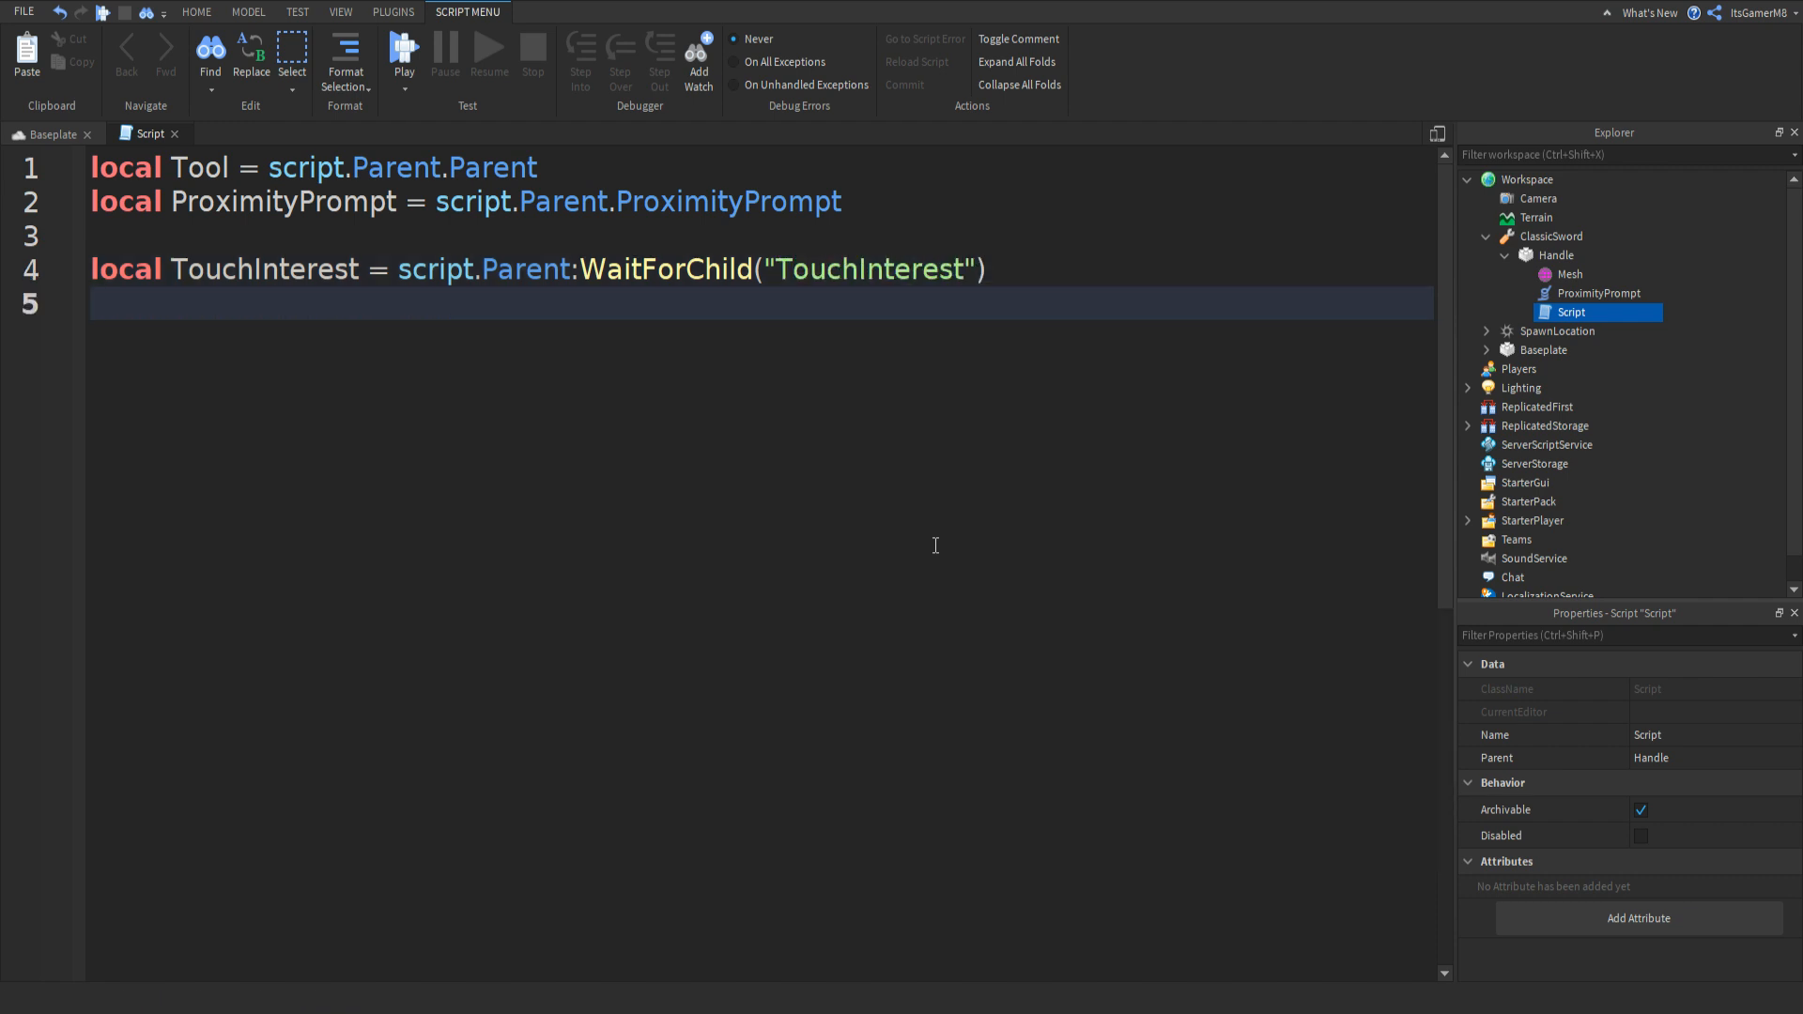
type("T")
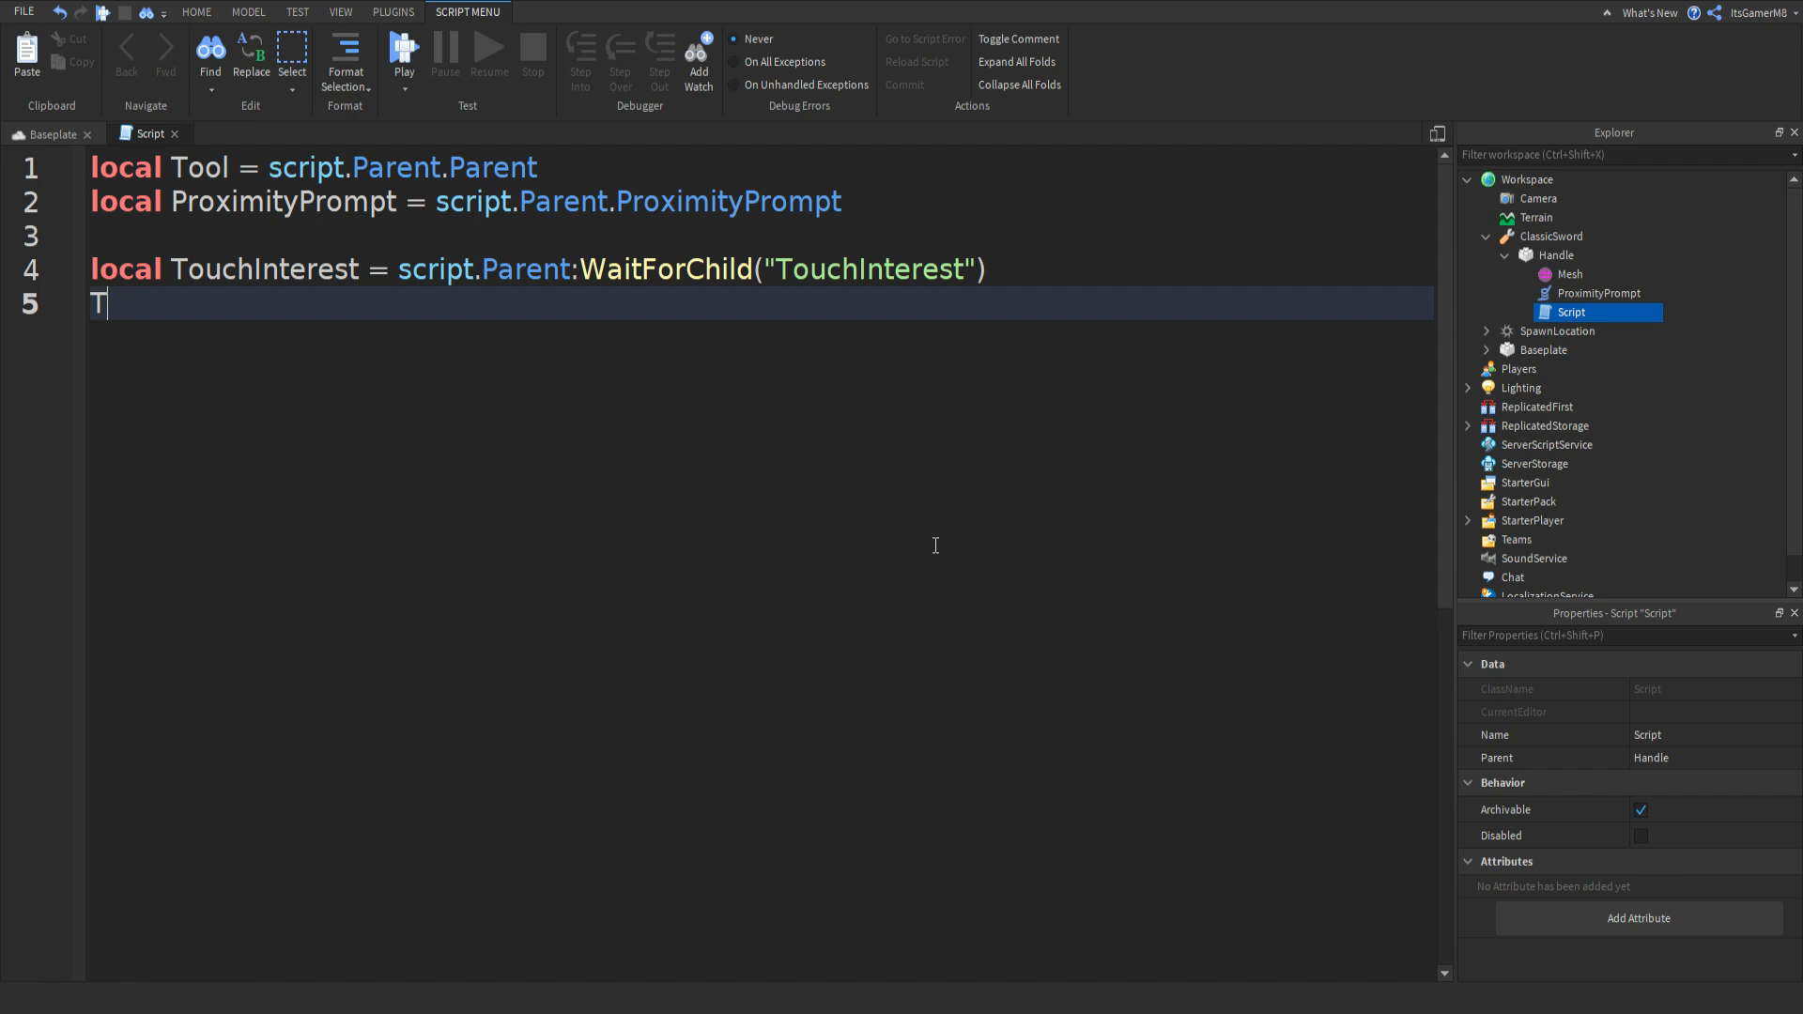
type("ouchInterest:Des")
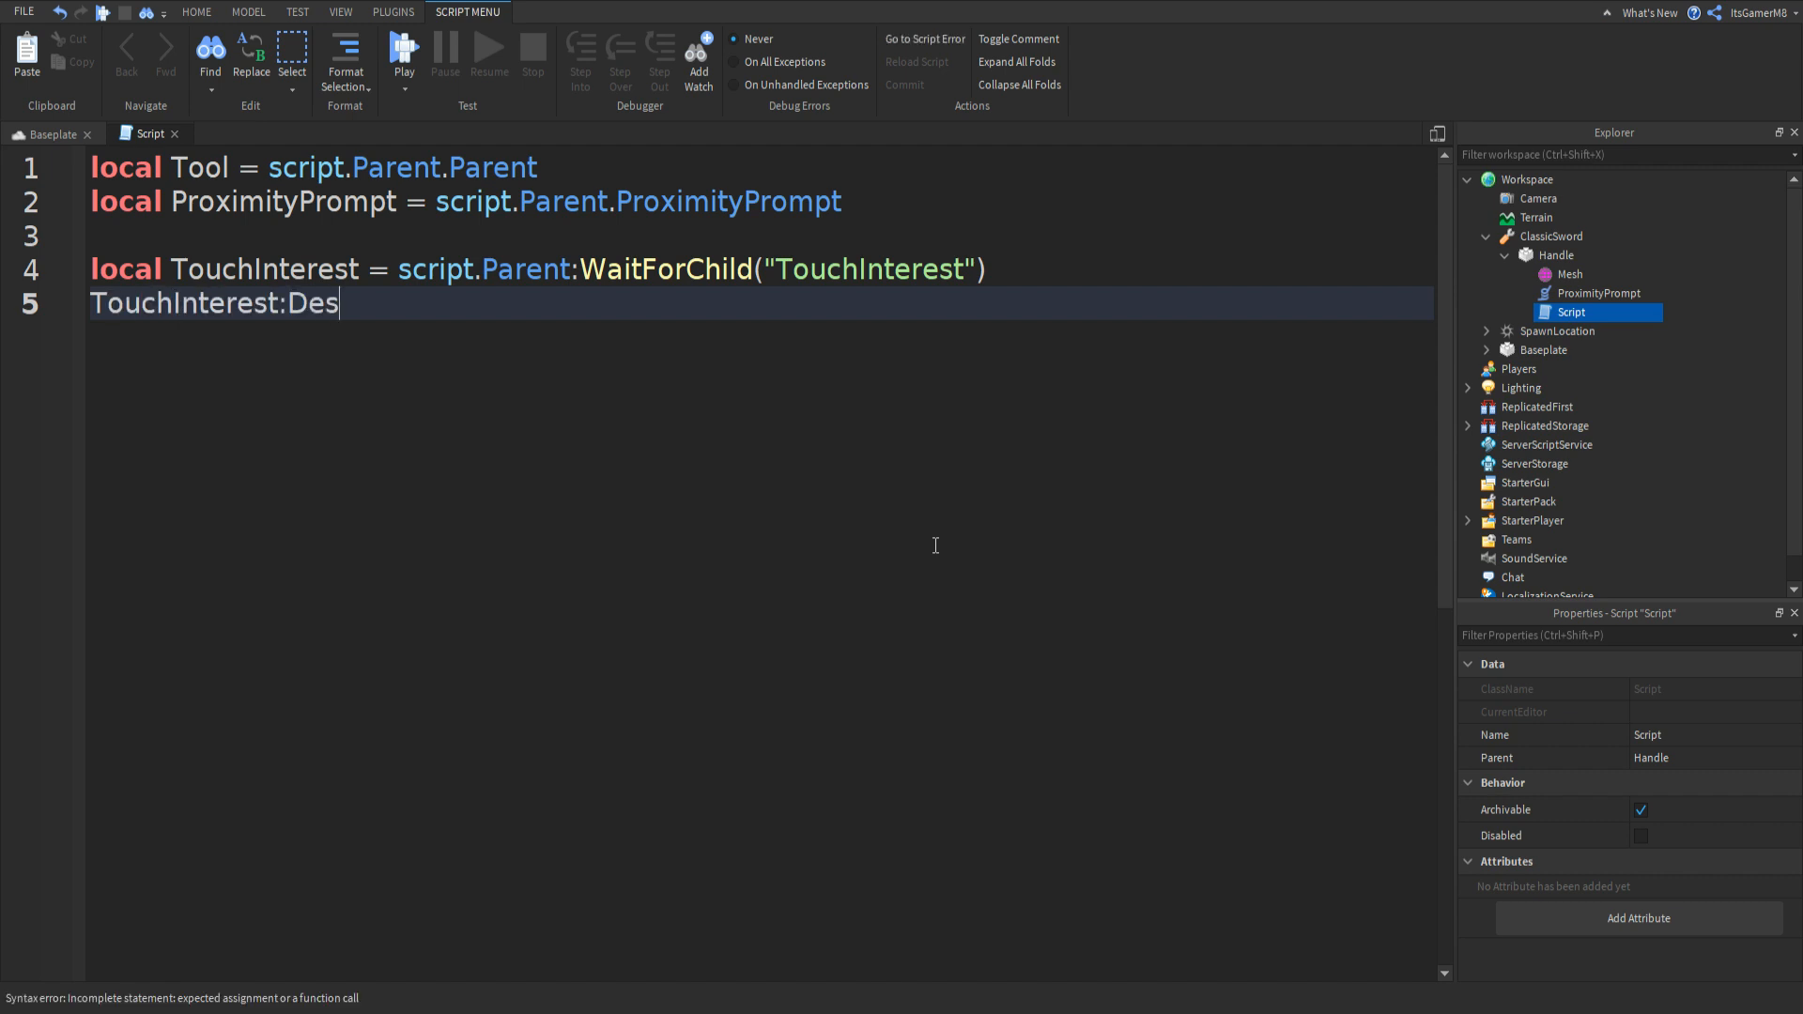
type("troy()")
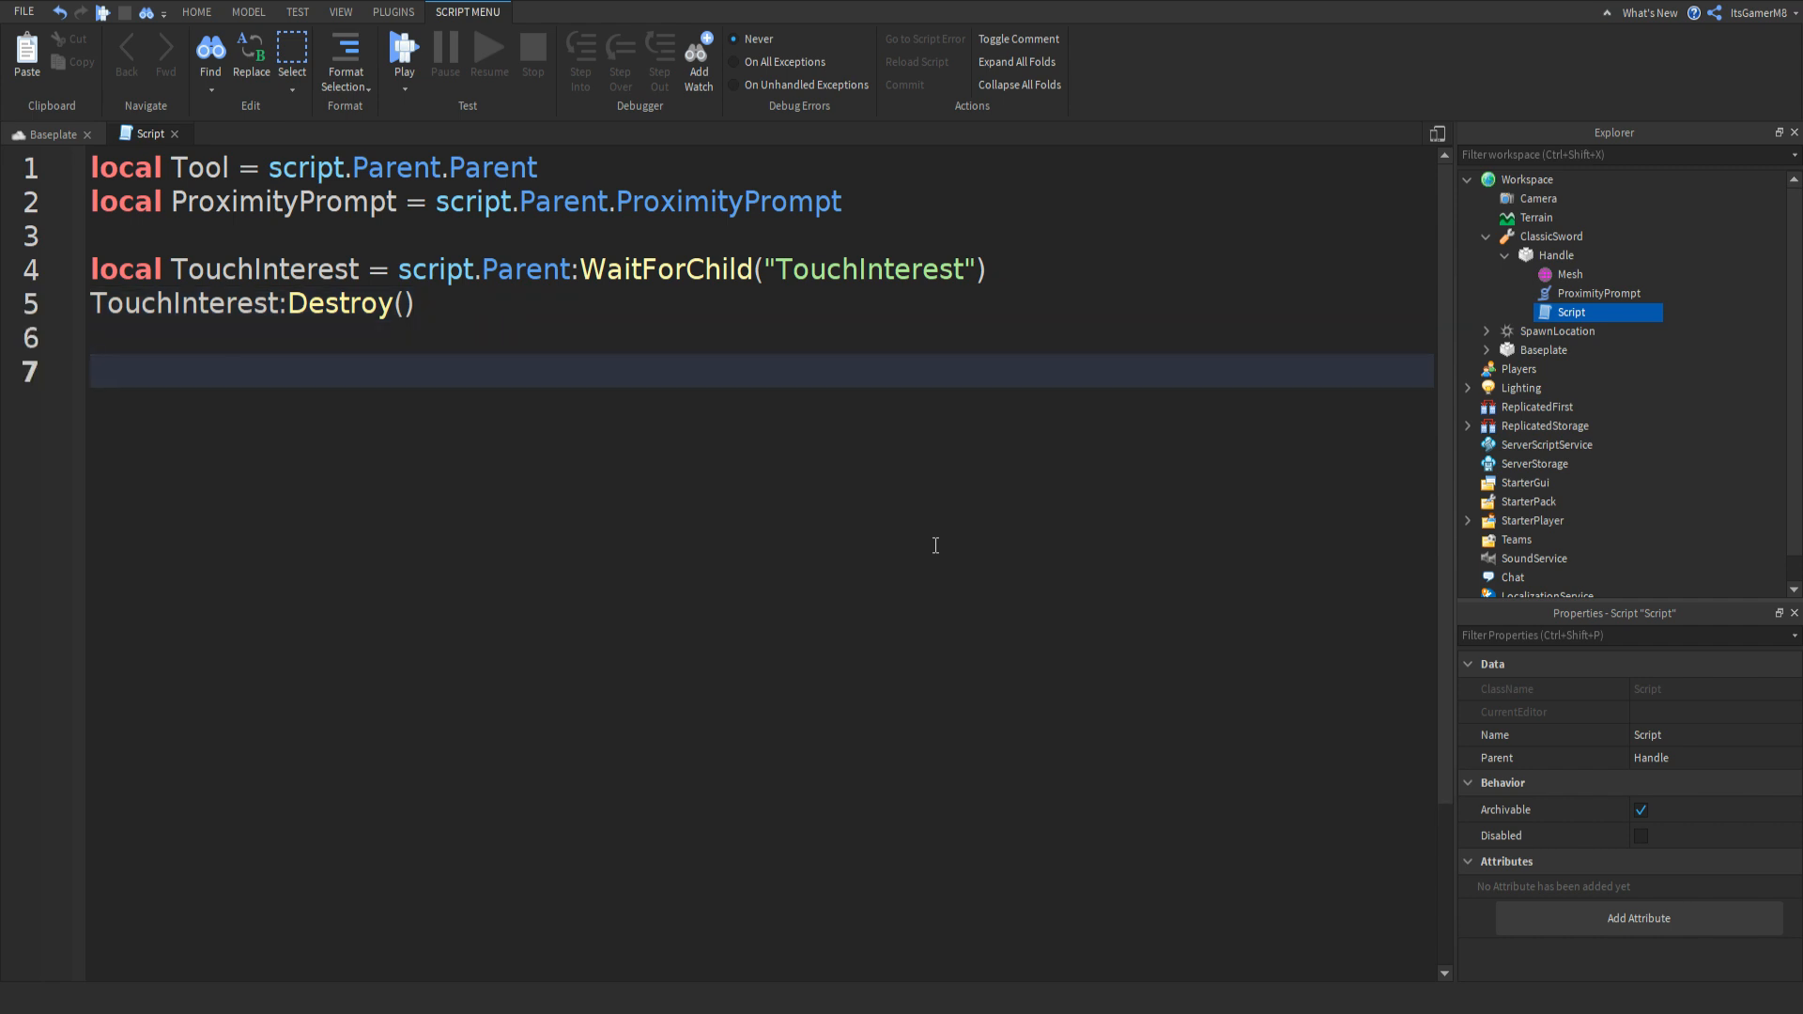
Start a ProximityPrompt.Triggered:Connect(function(Player) handler.
type("ProximityPrompt")
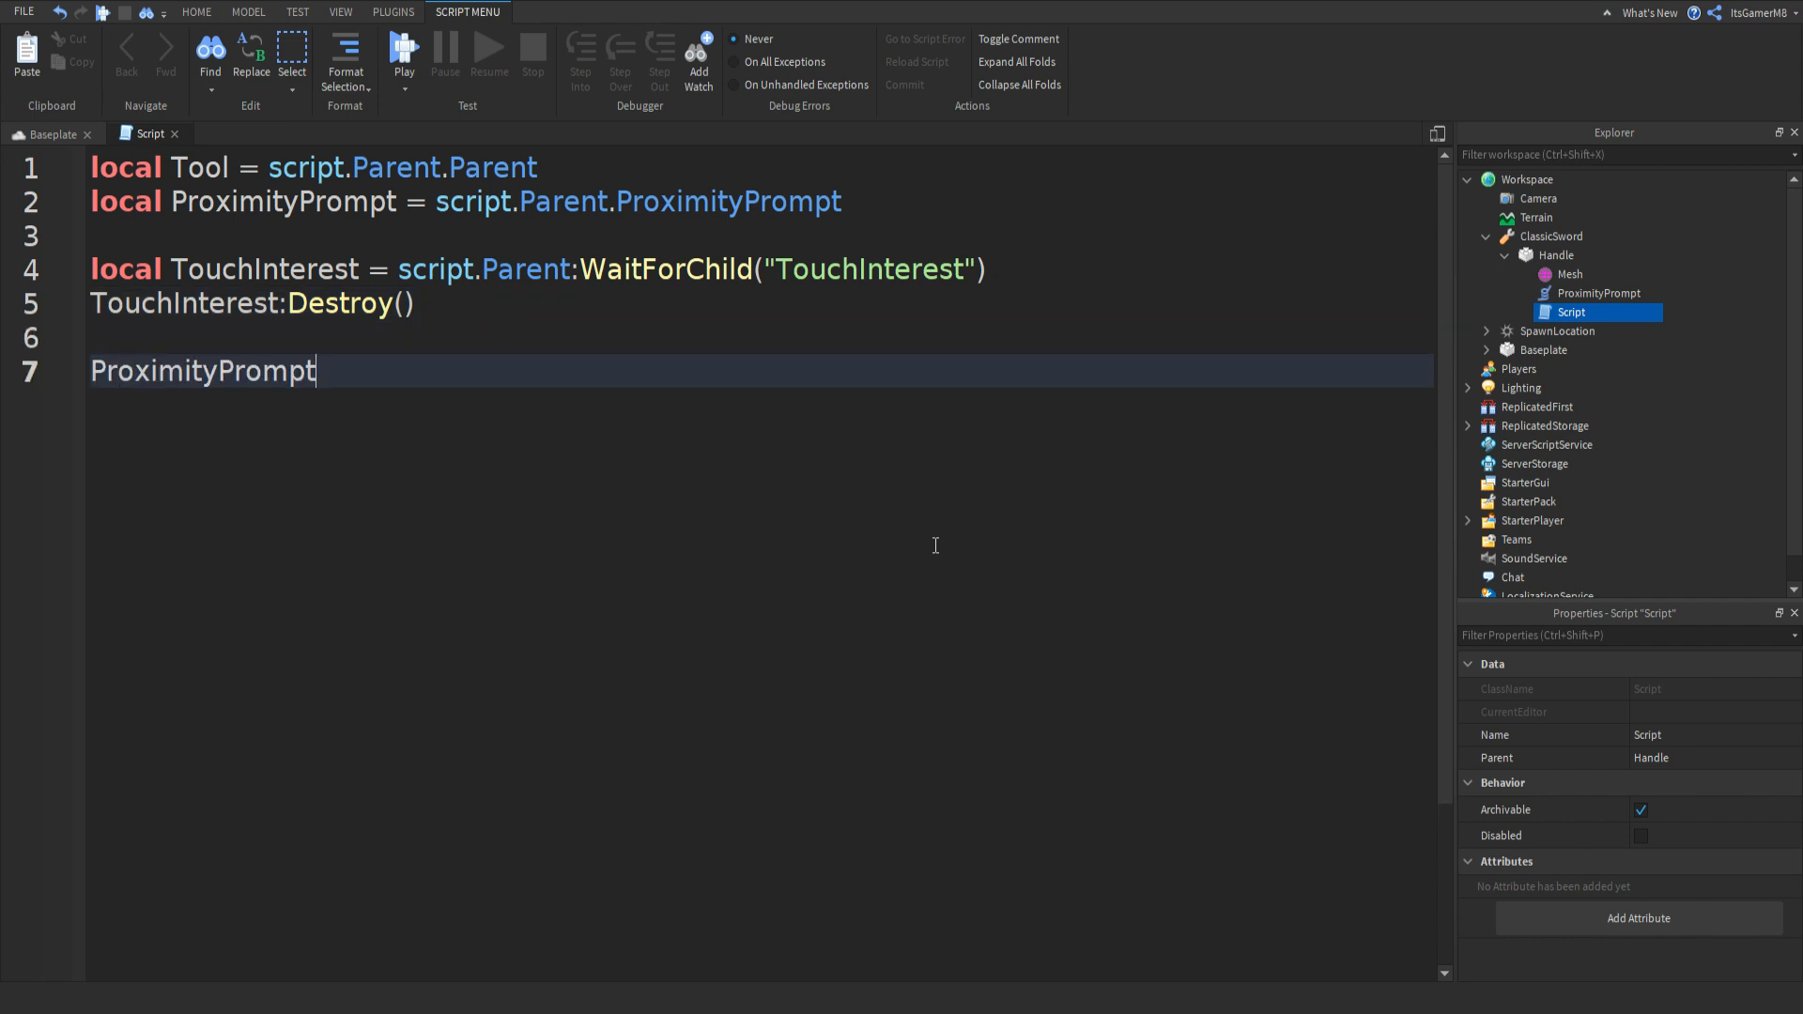
type(".Trig")
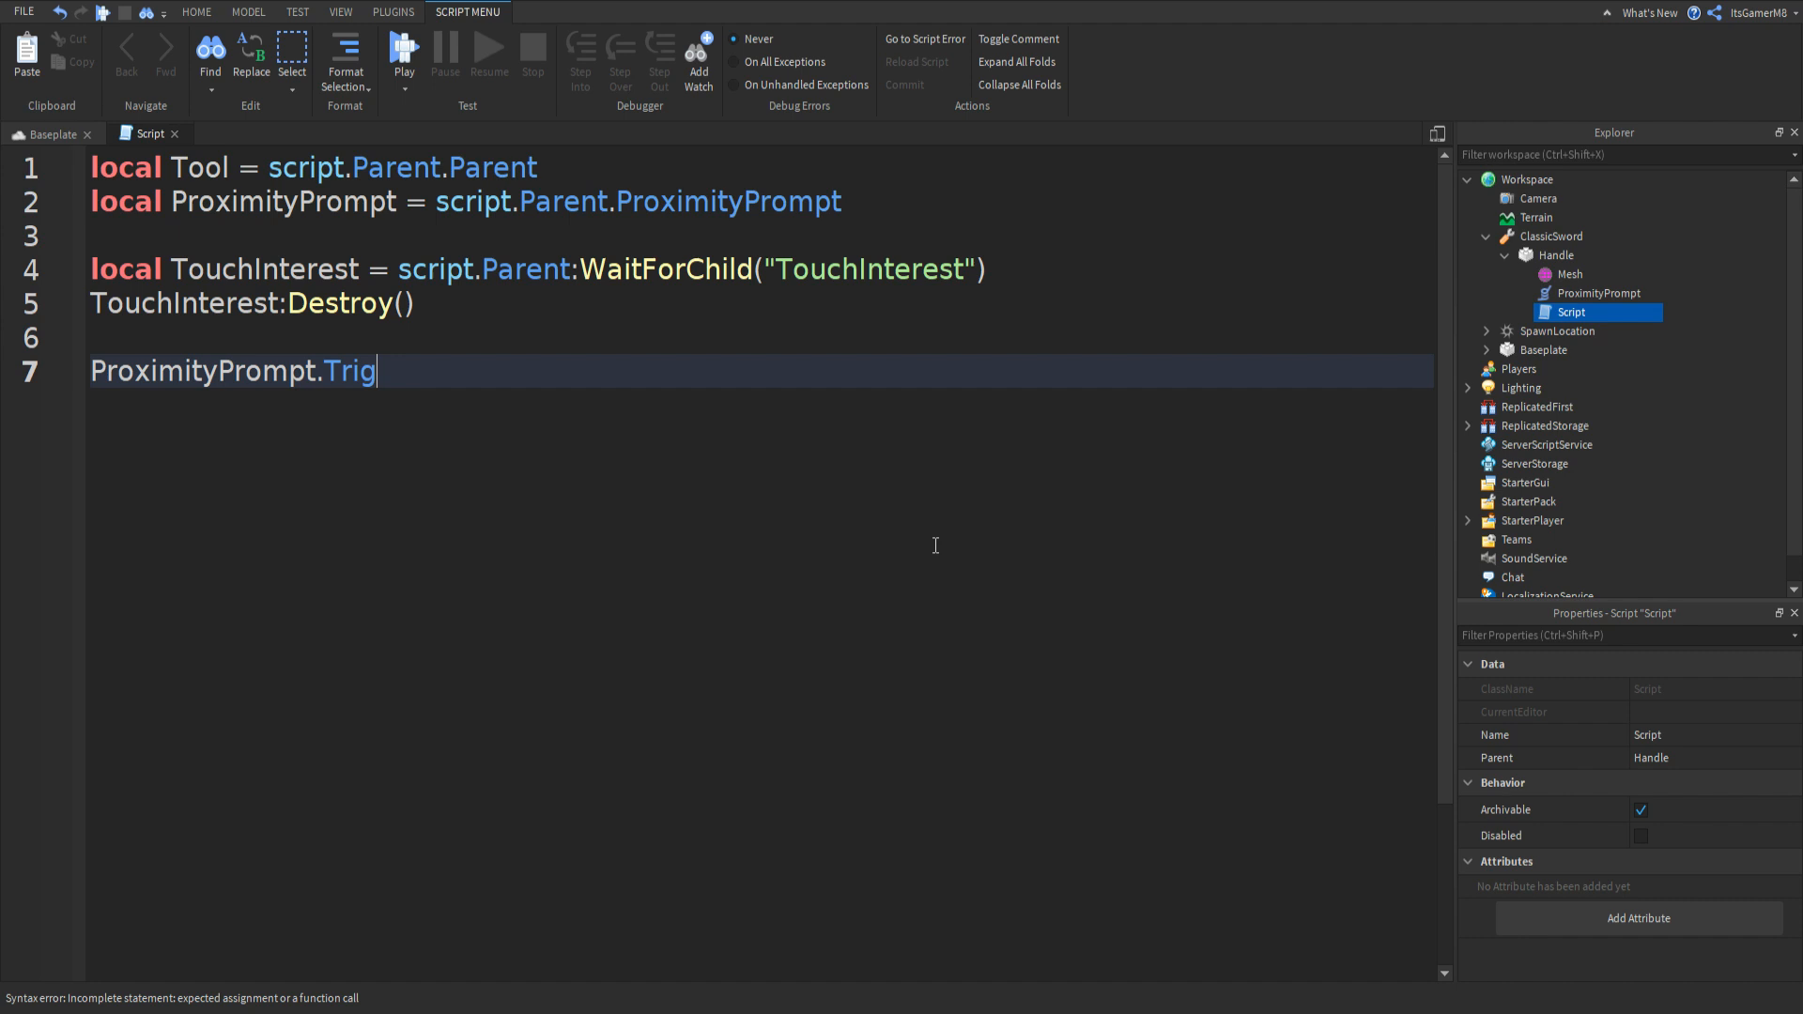
type("gered:Con")
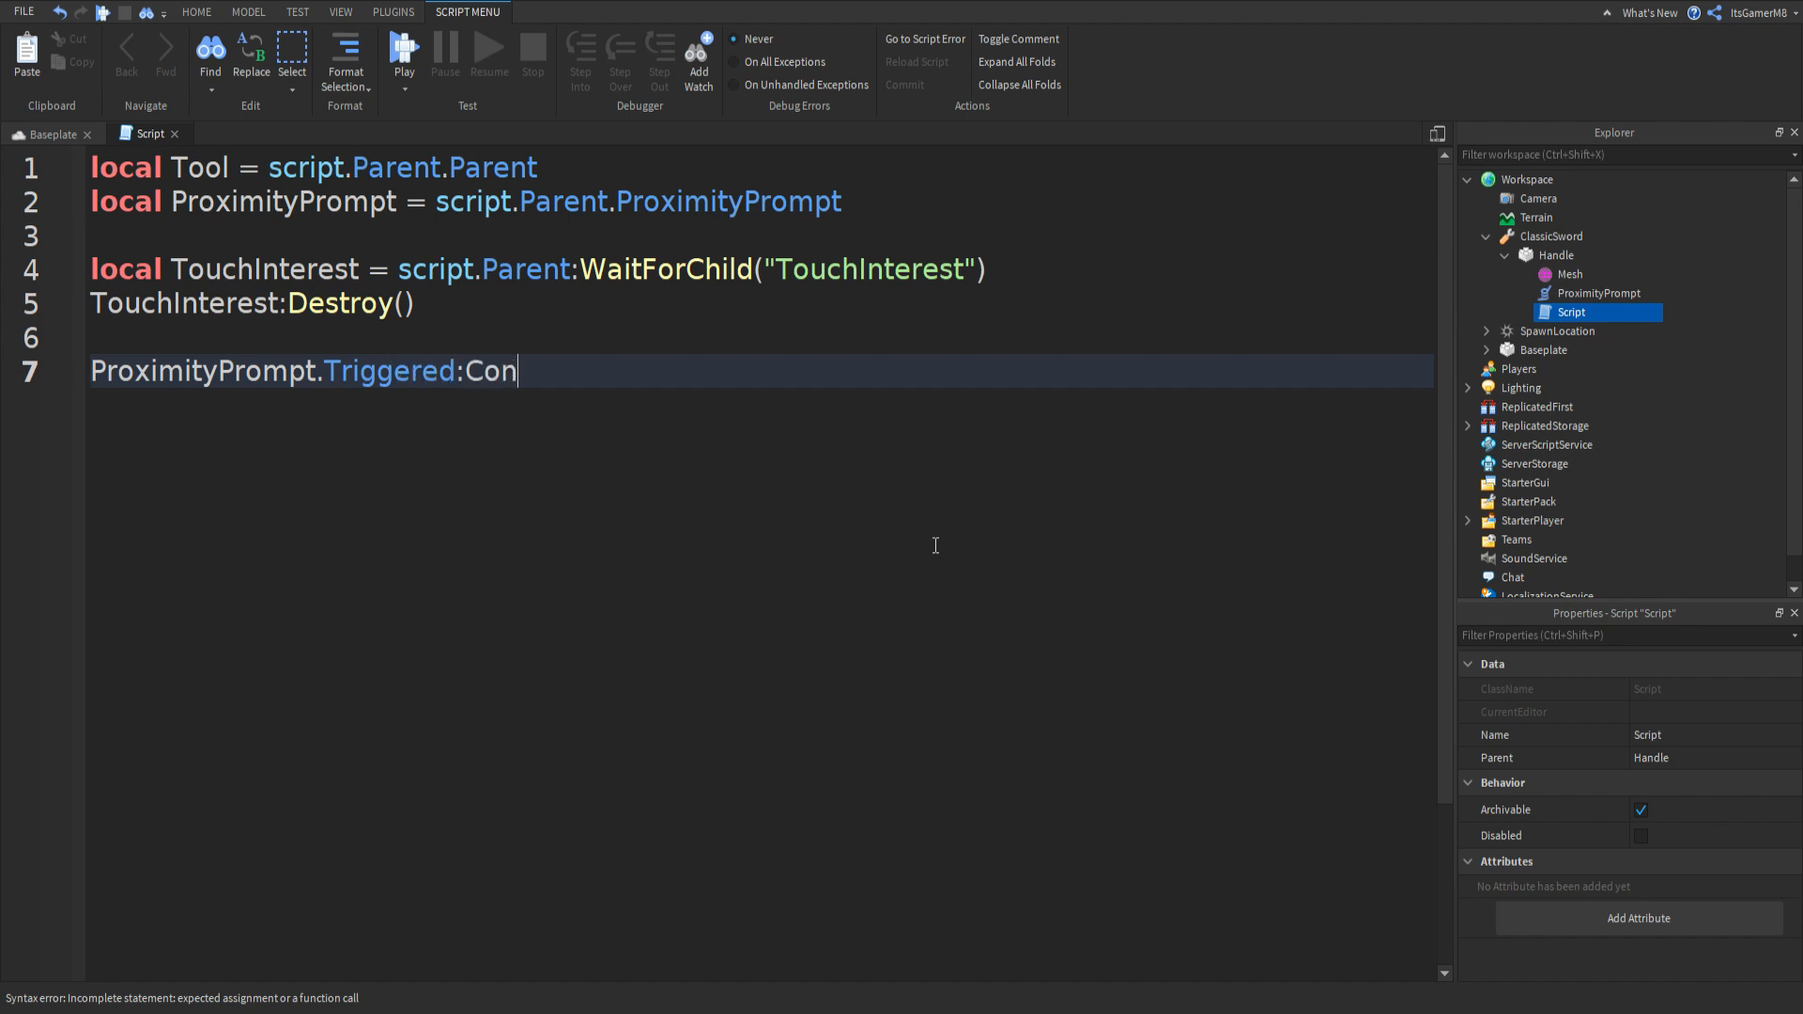
type("nect()")
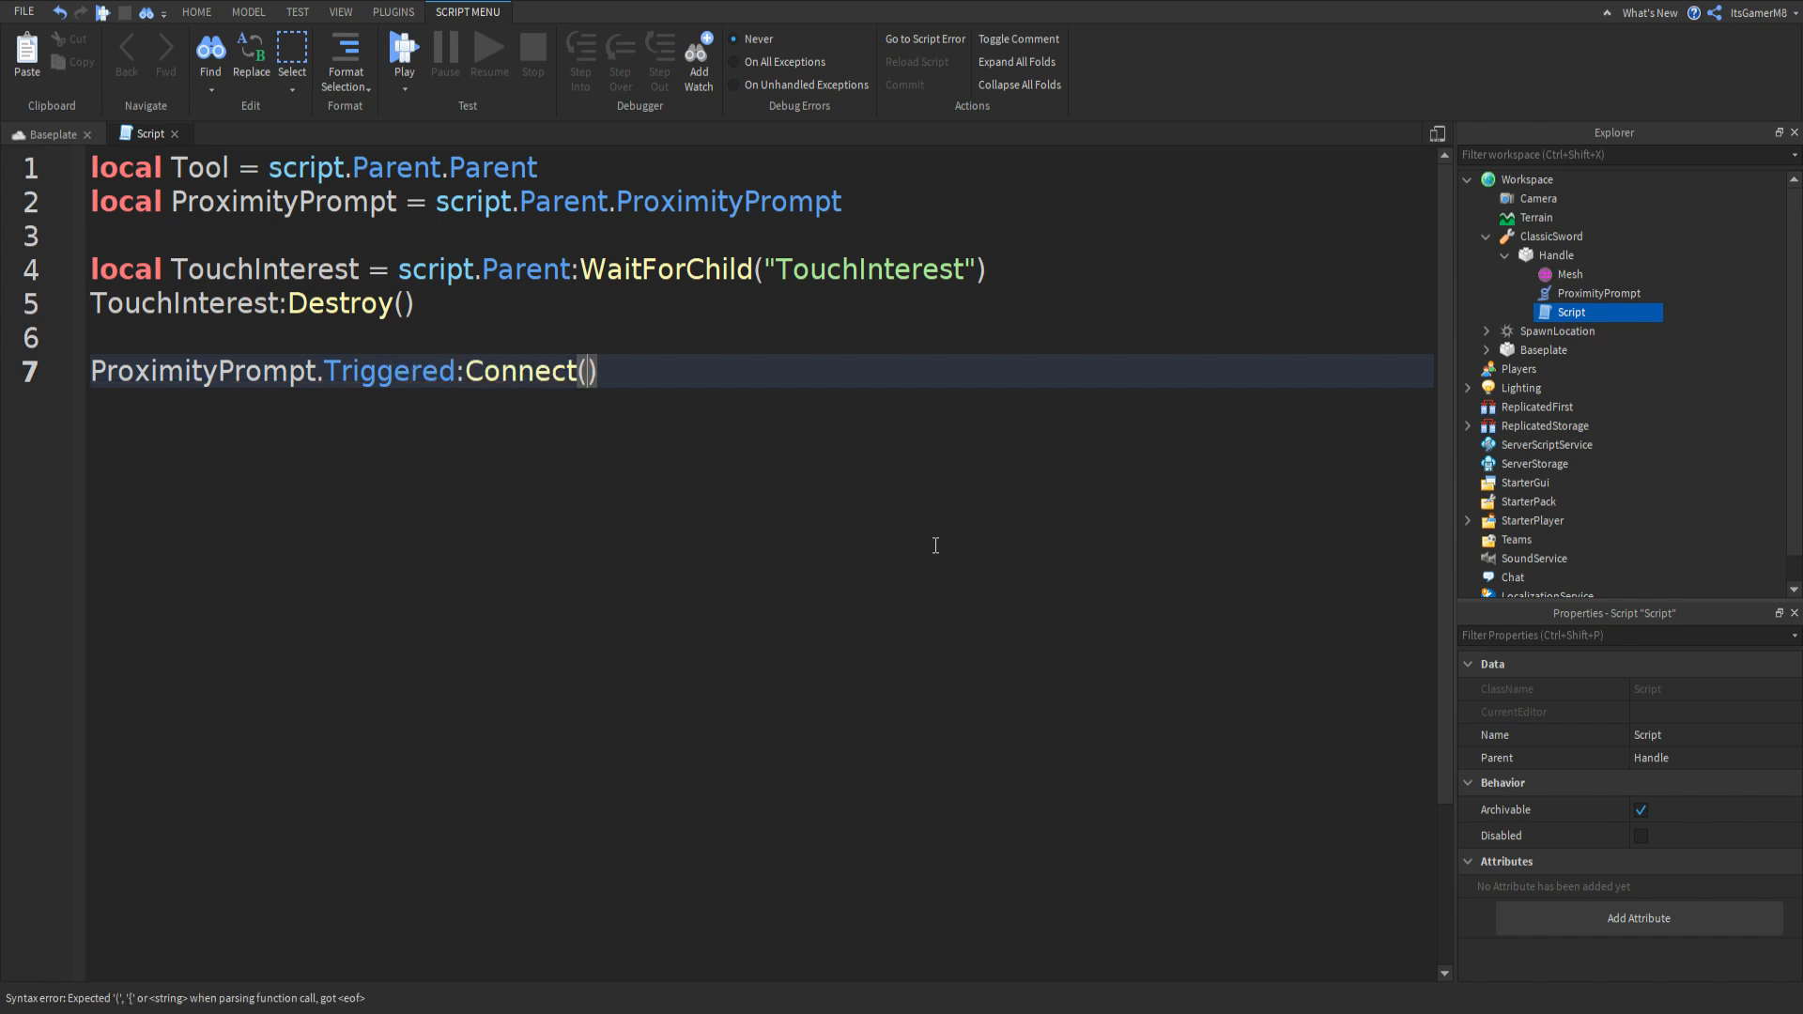
type("function")
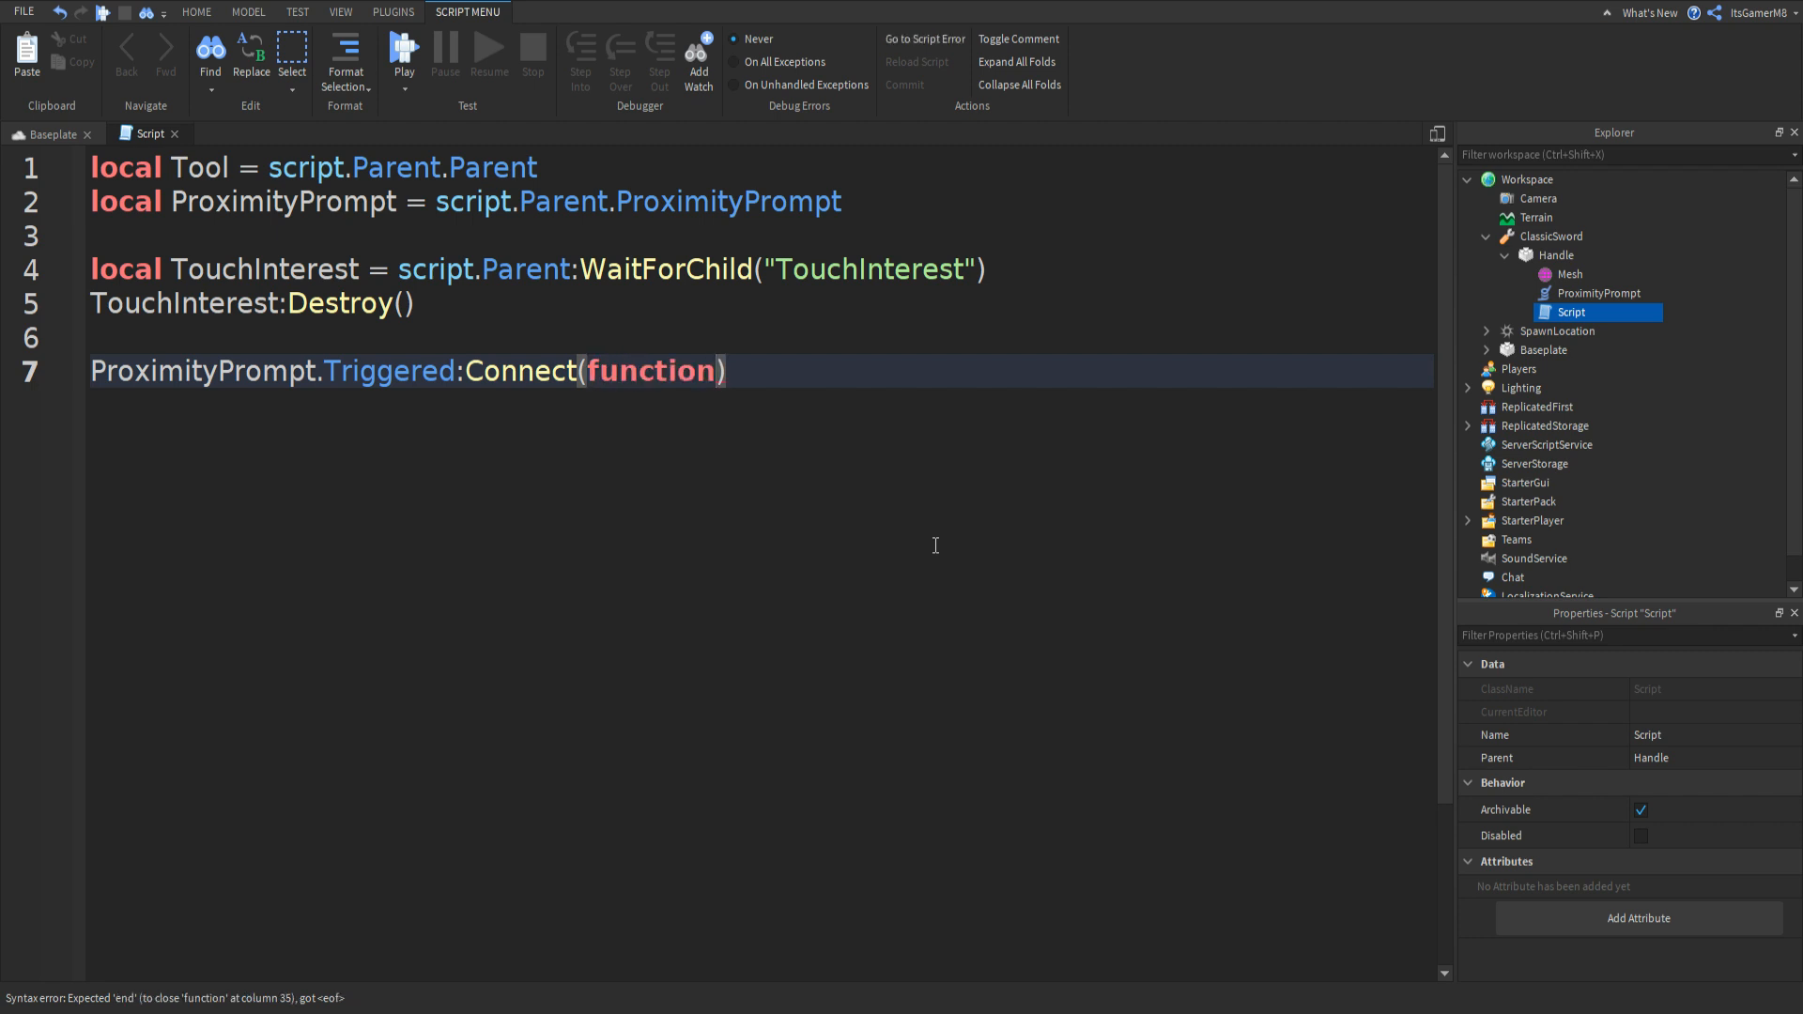
type("()")
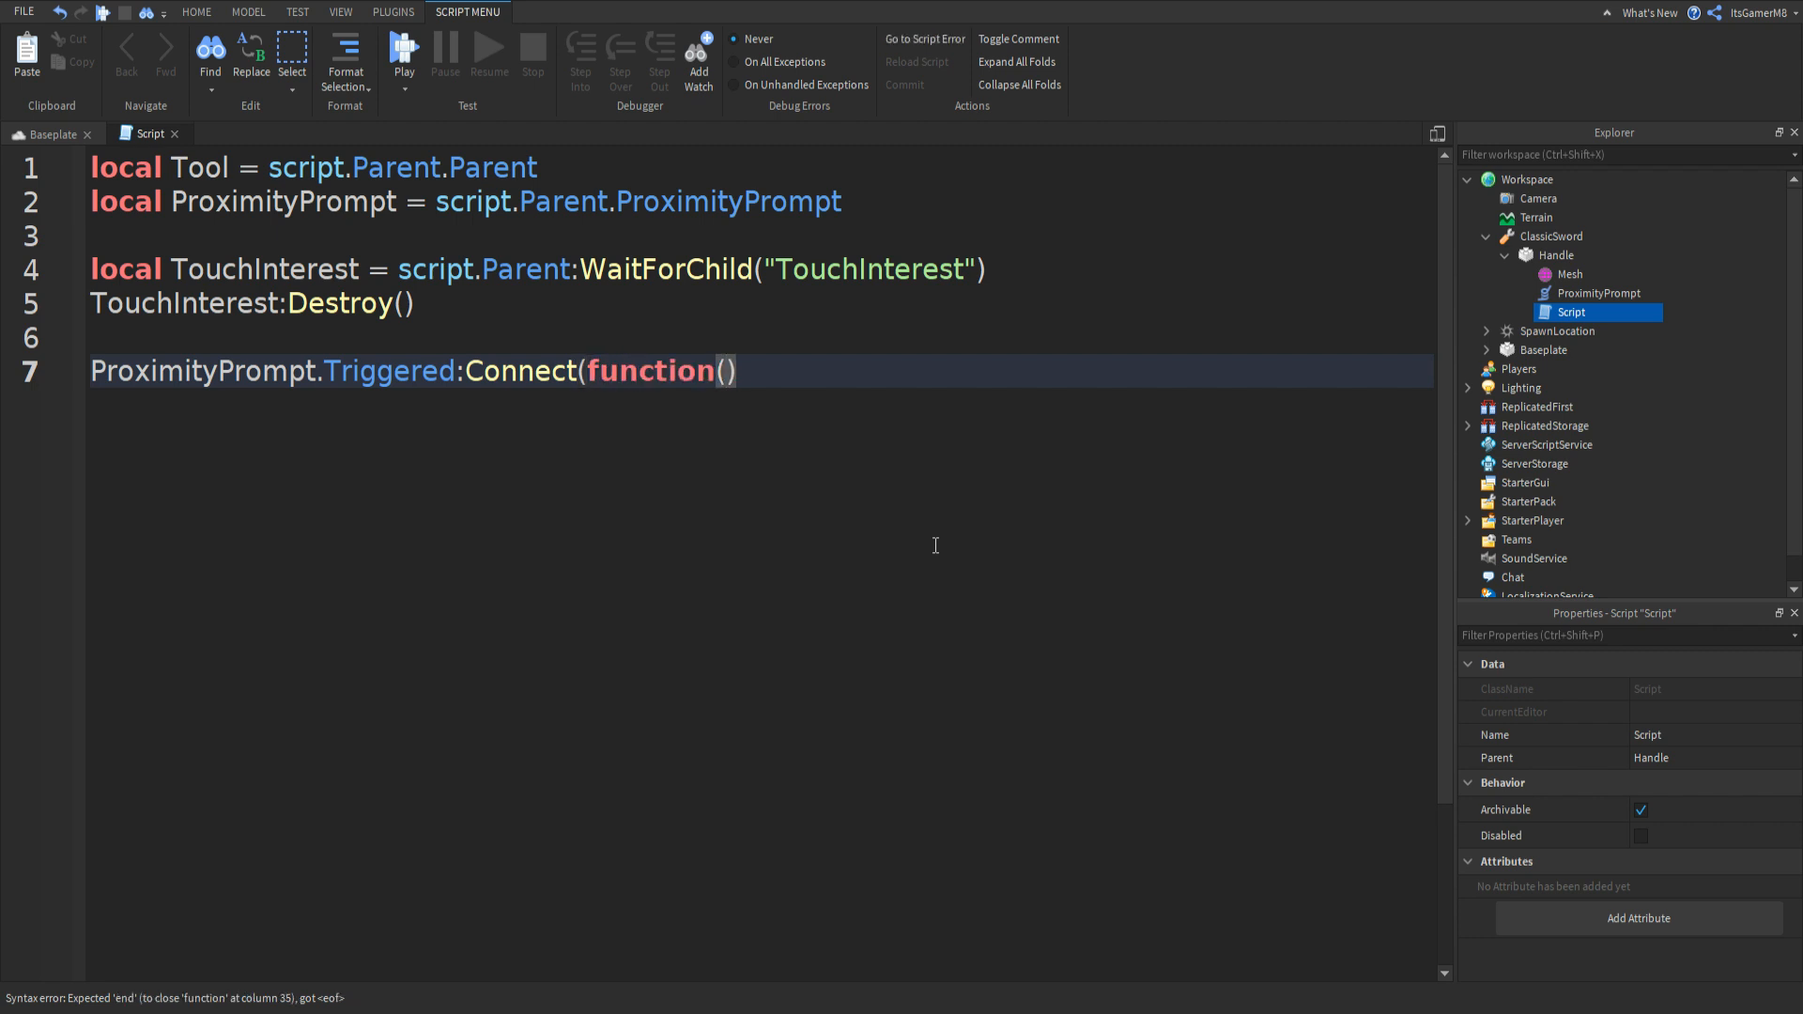
type("Playe")
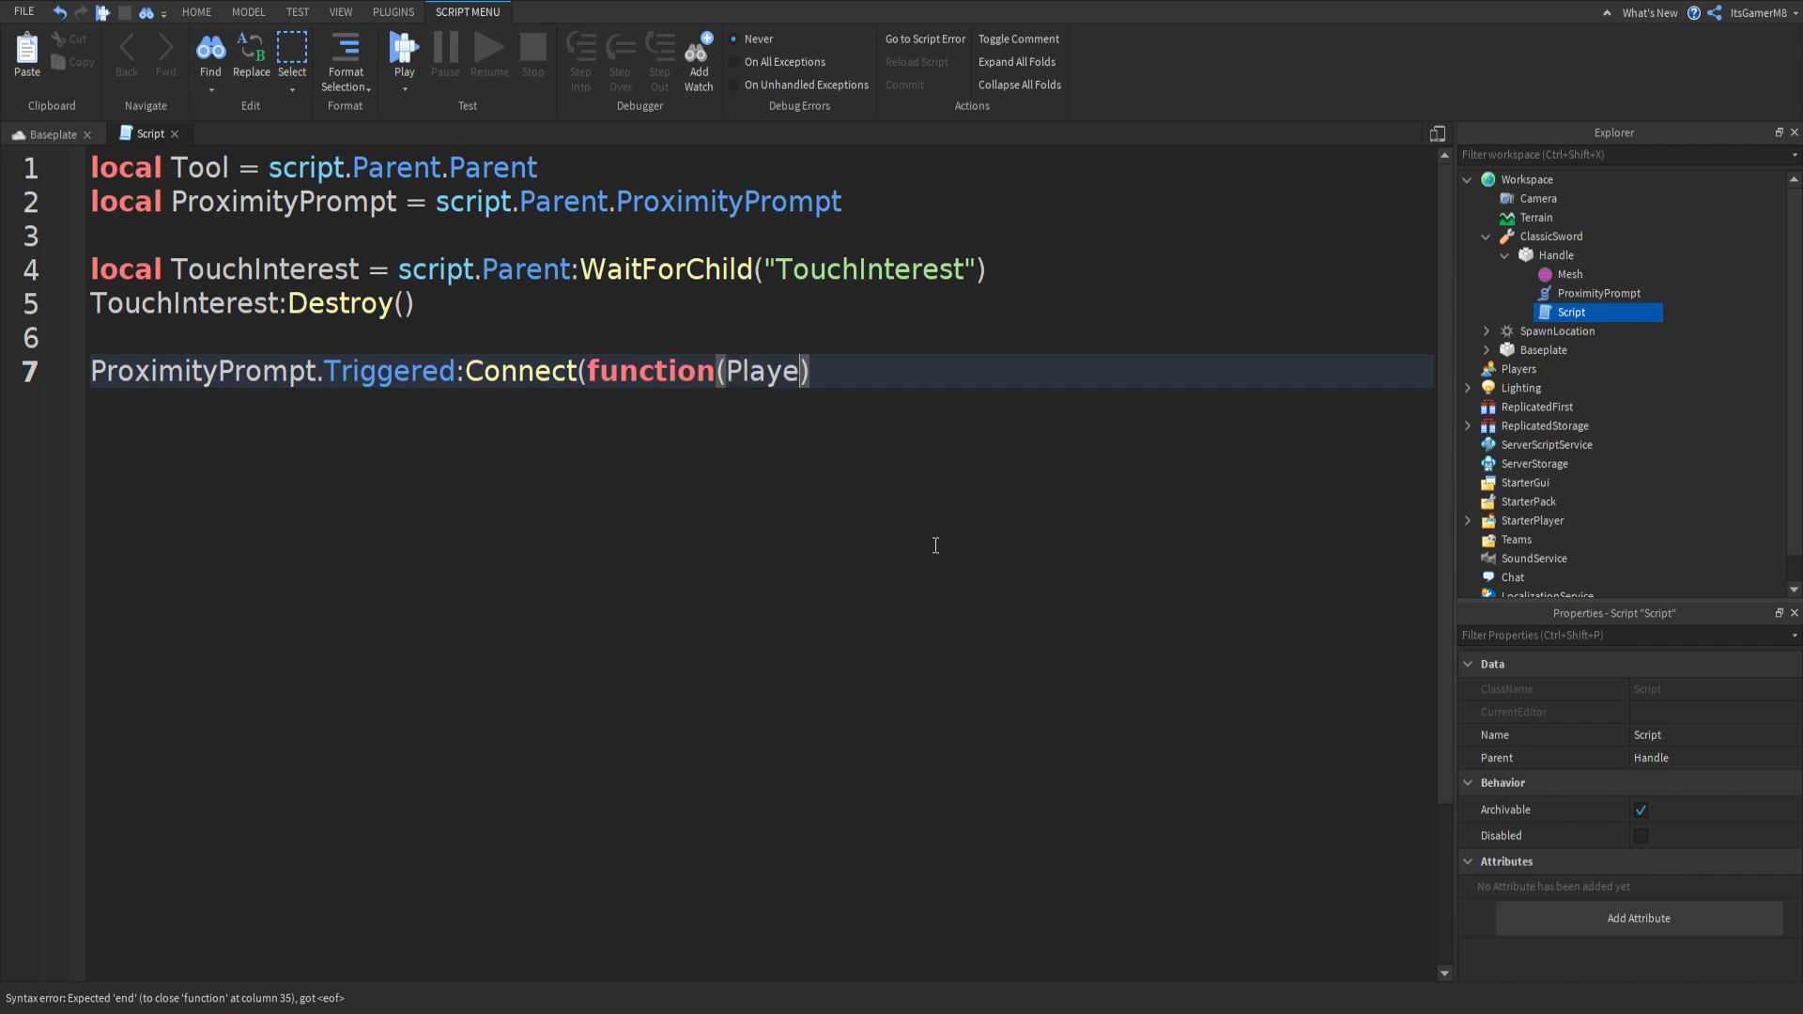
type("r")
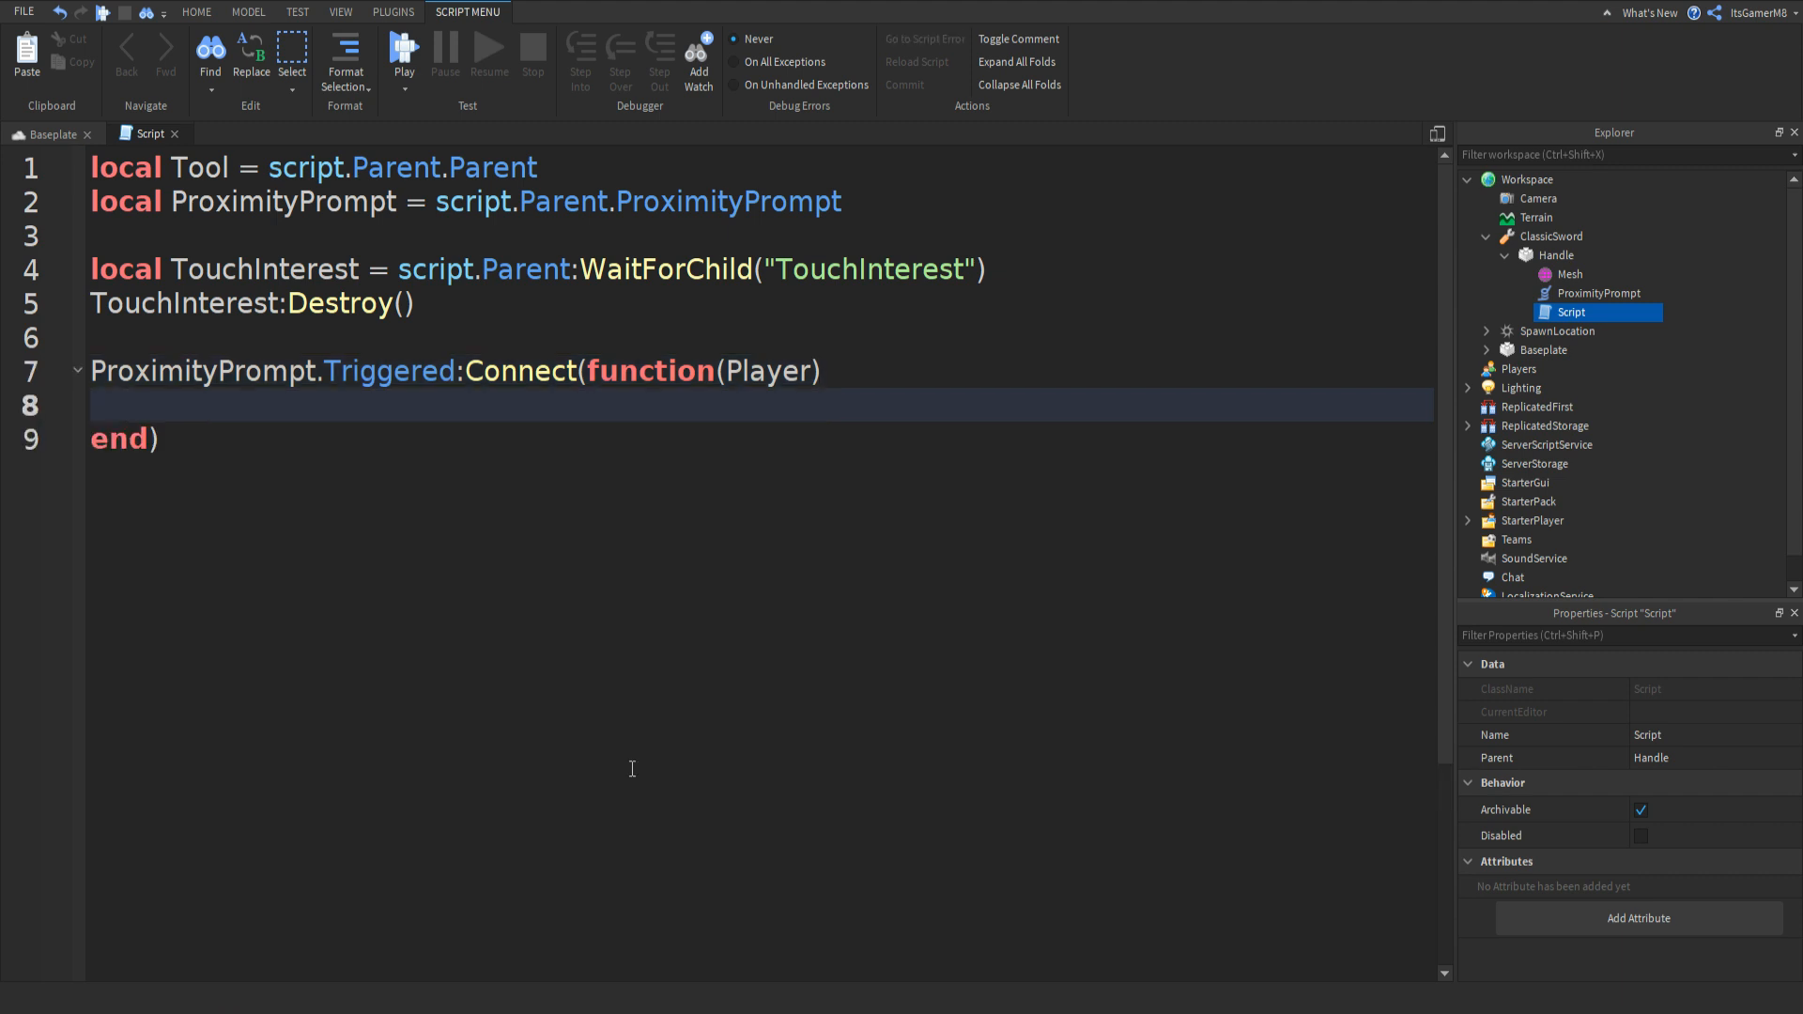
Inside the handler, set Tool.Parent = Player:WaitForChild("Backpack").
type("Tool.Par")
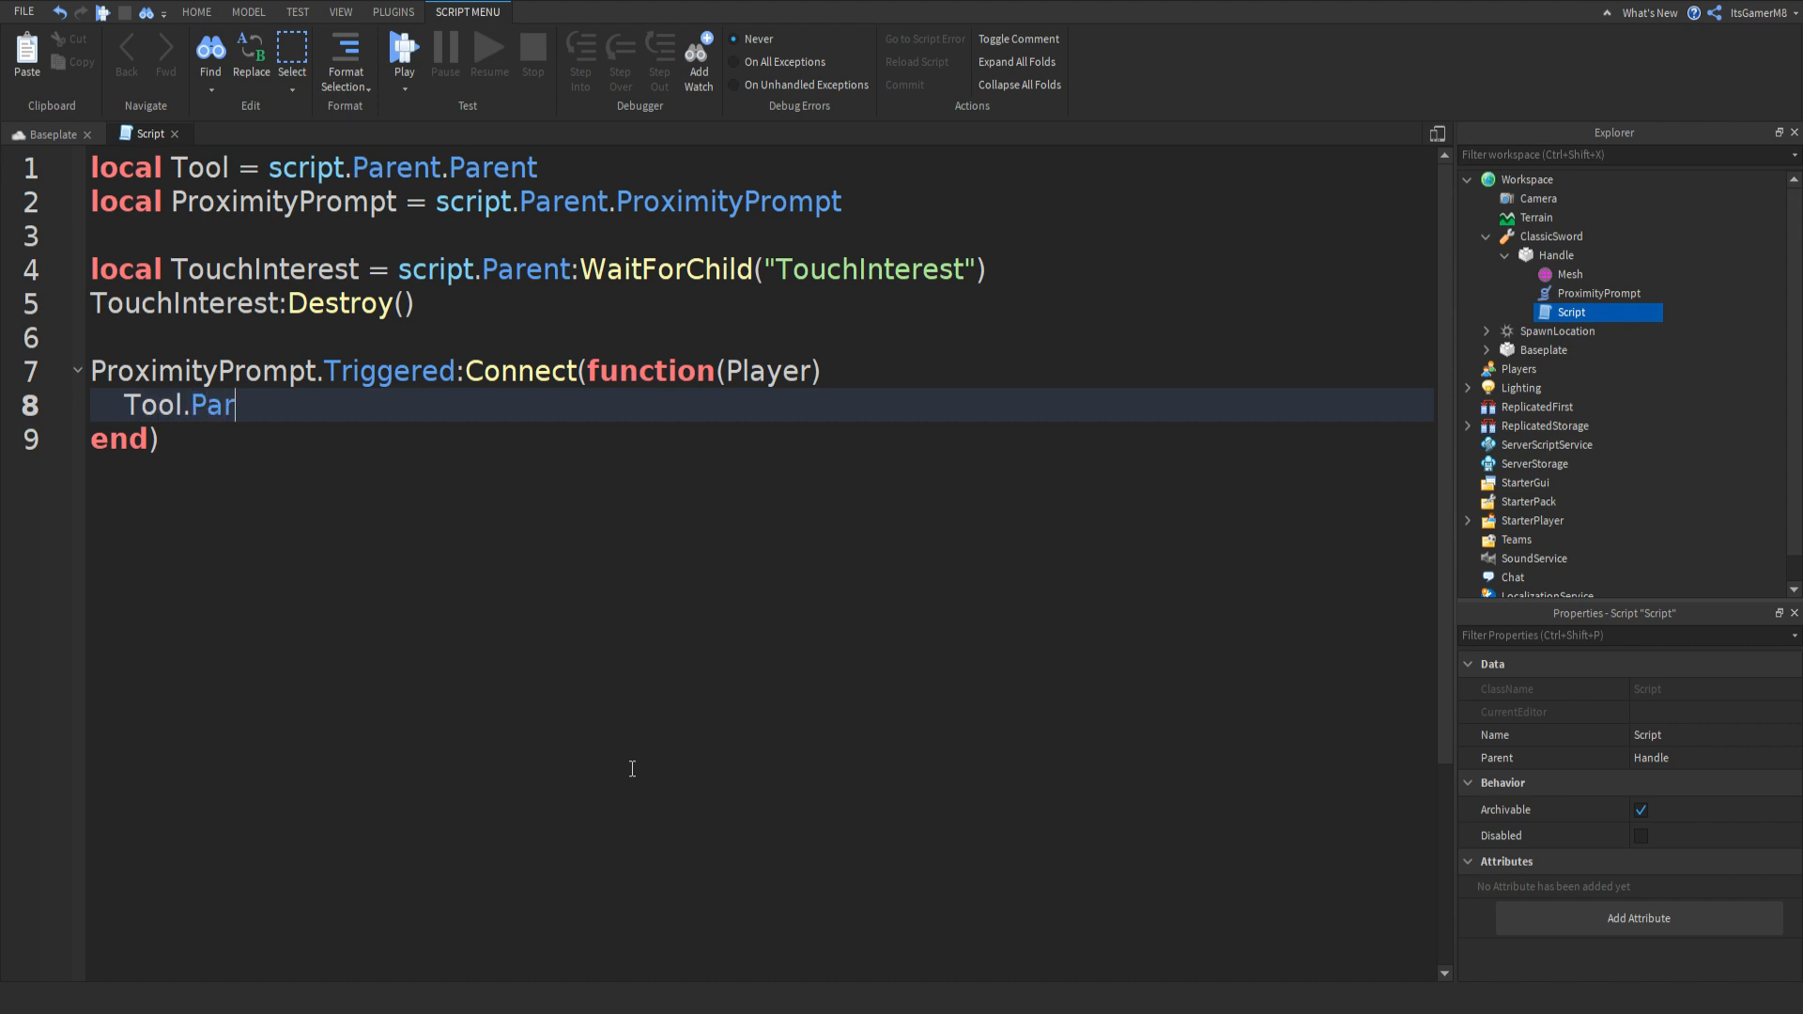
type("ent =")
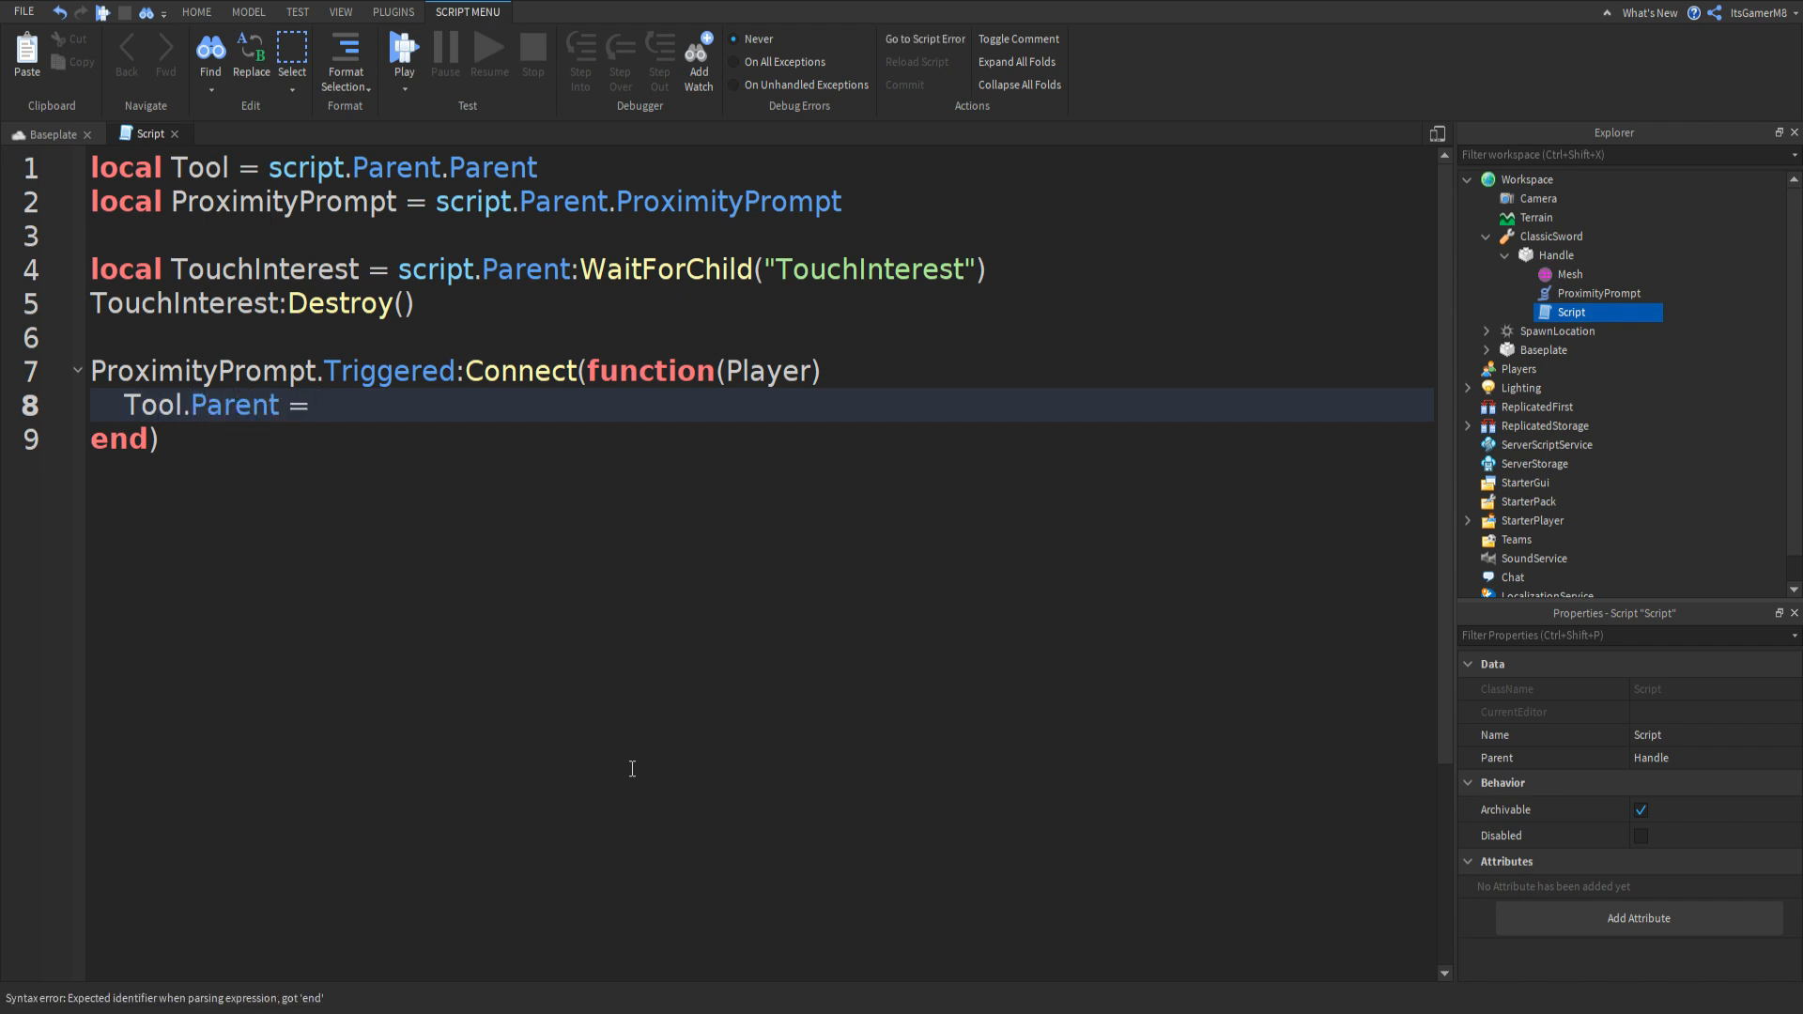
type("Player:")
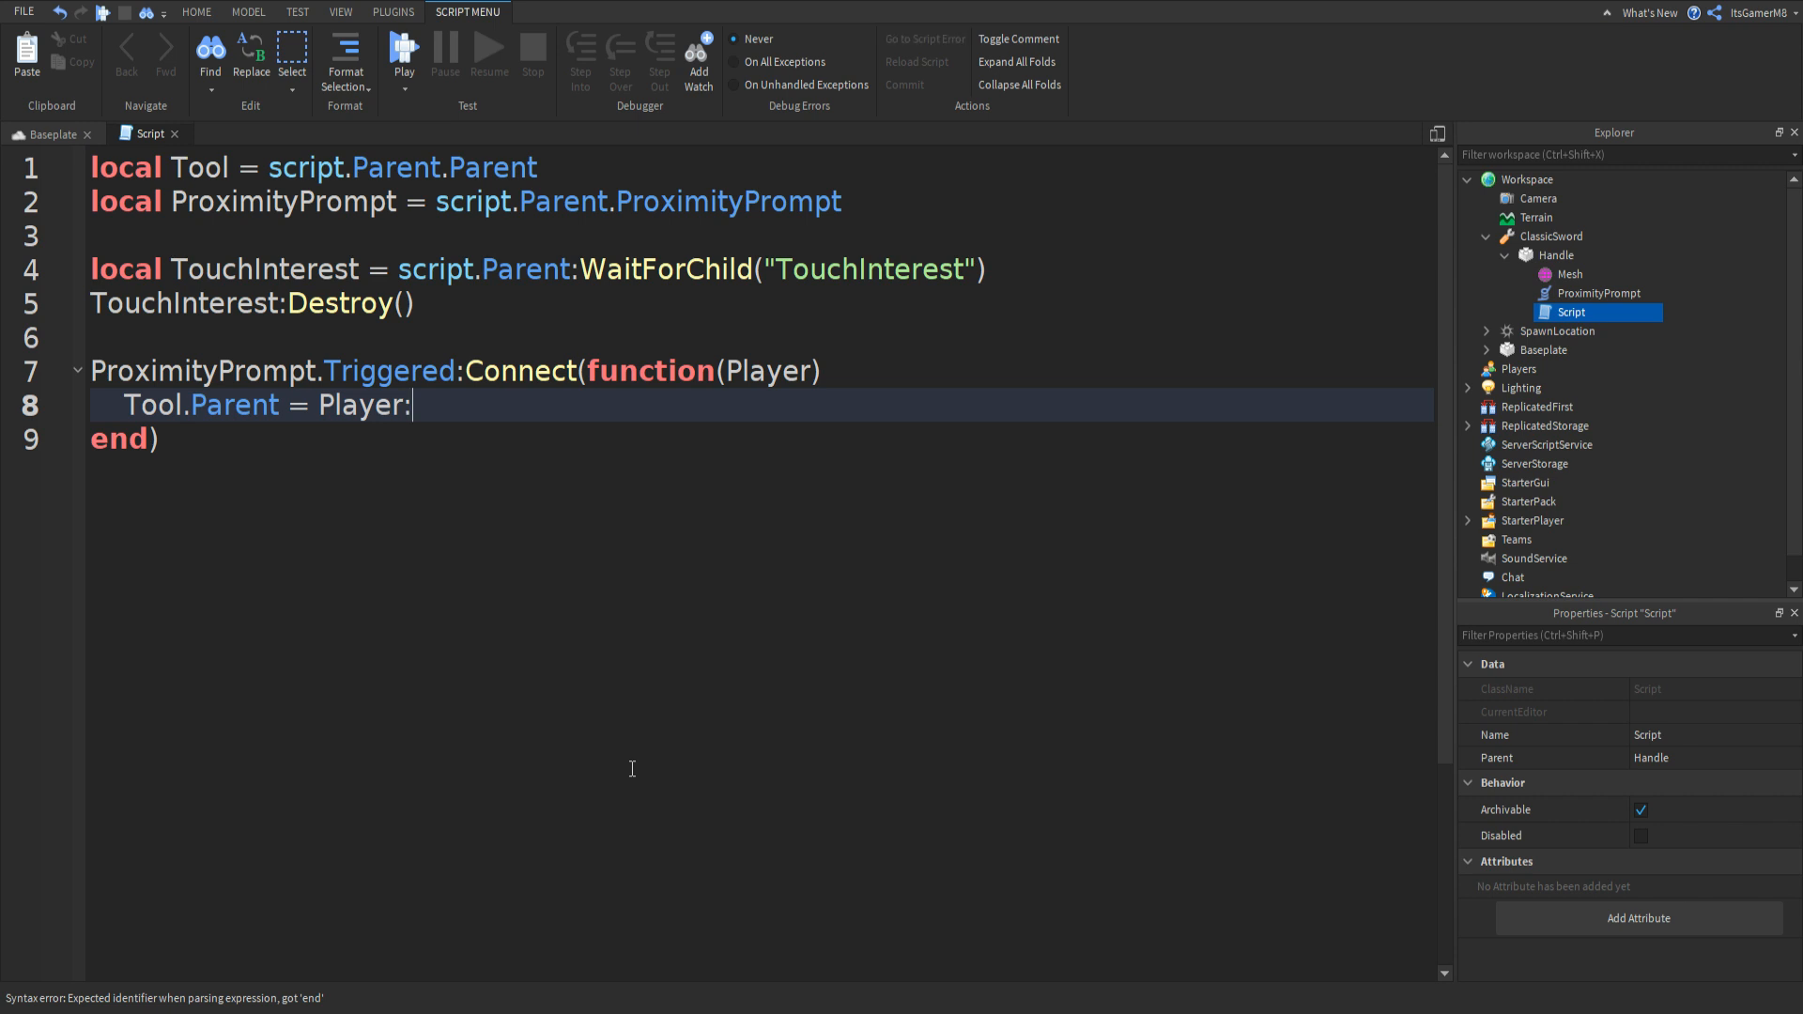
type("WaitForChil")
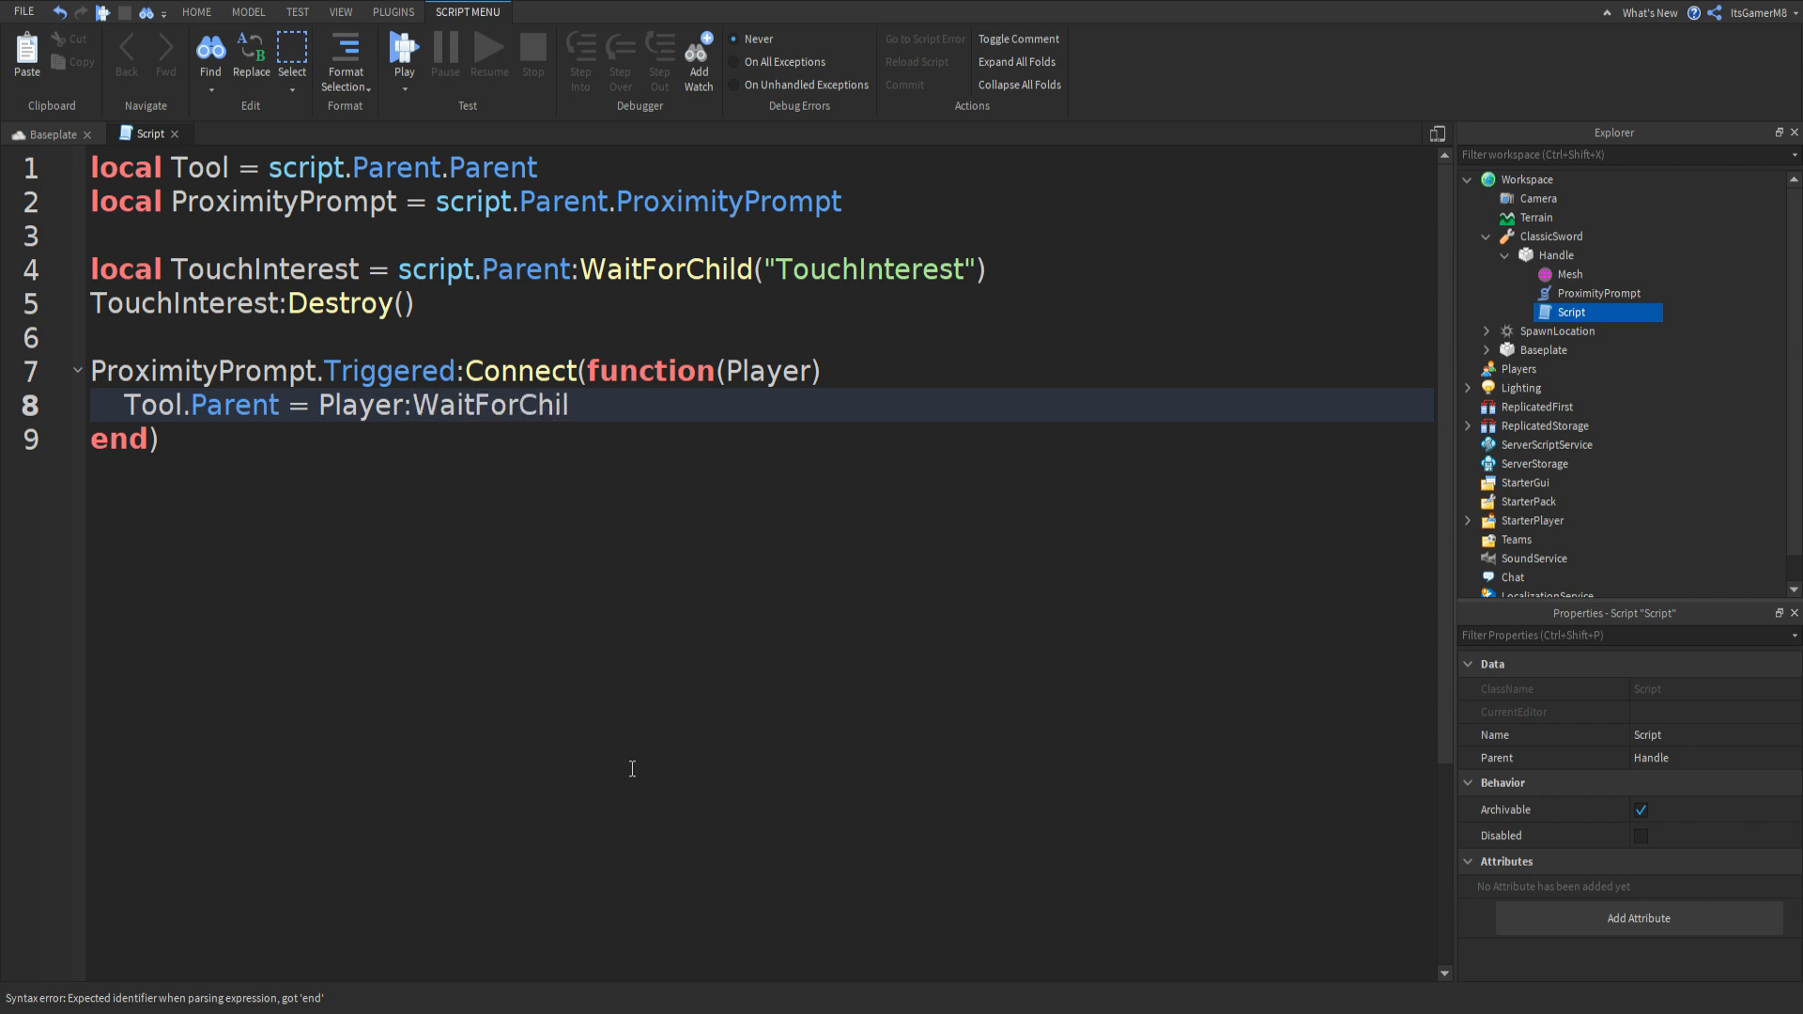
type("d(\"Back\")")
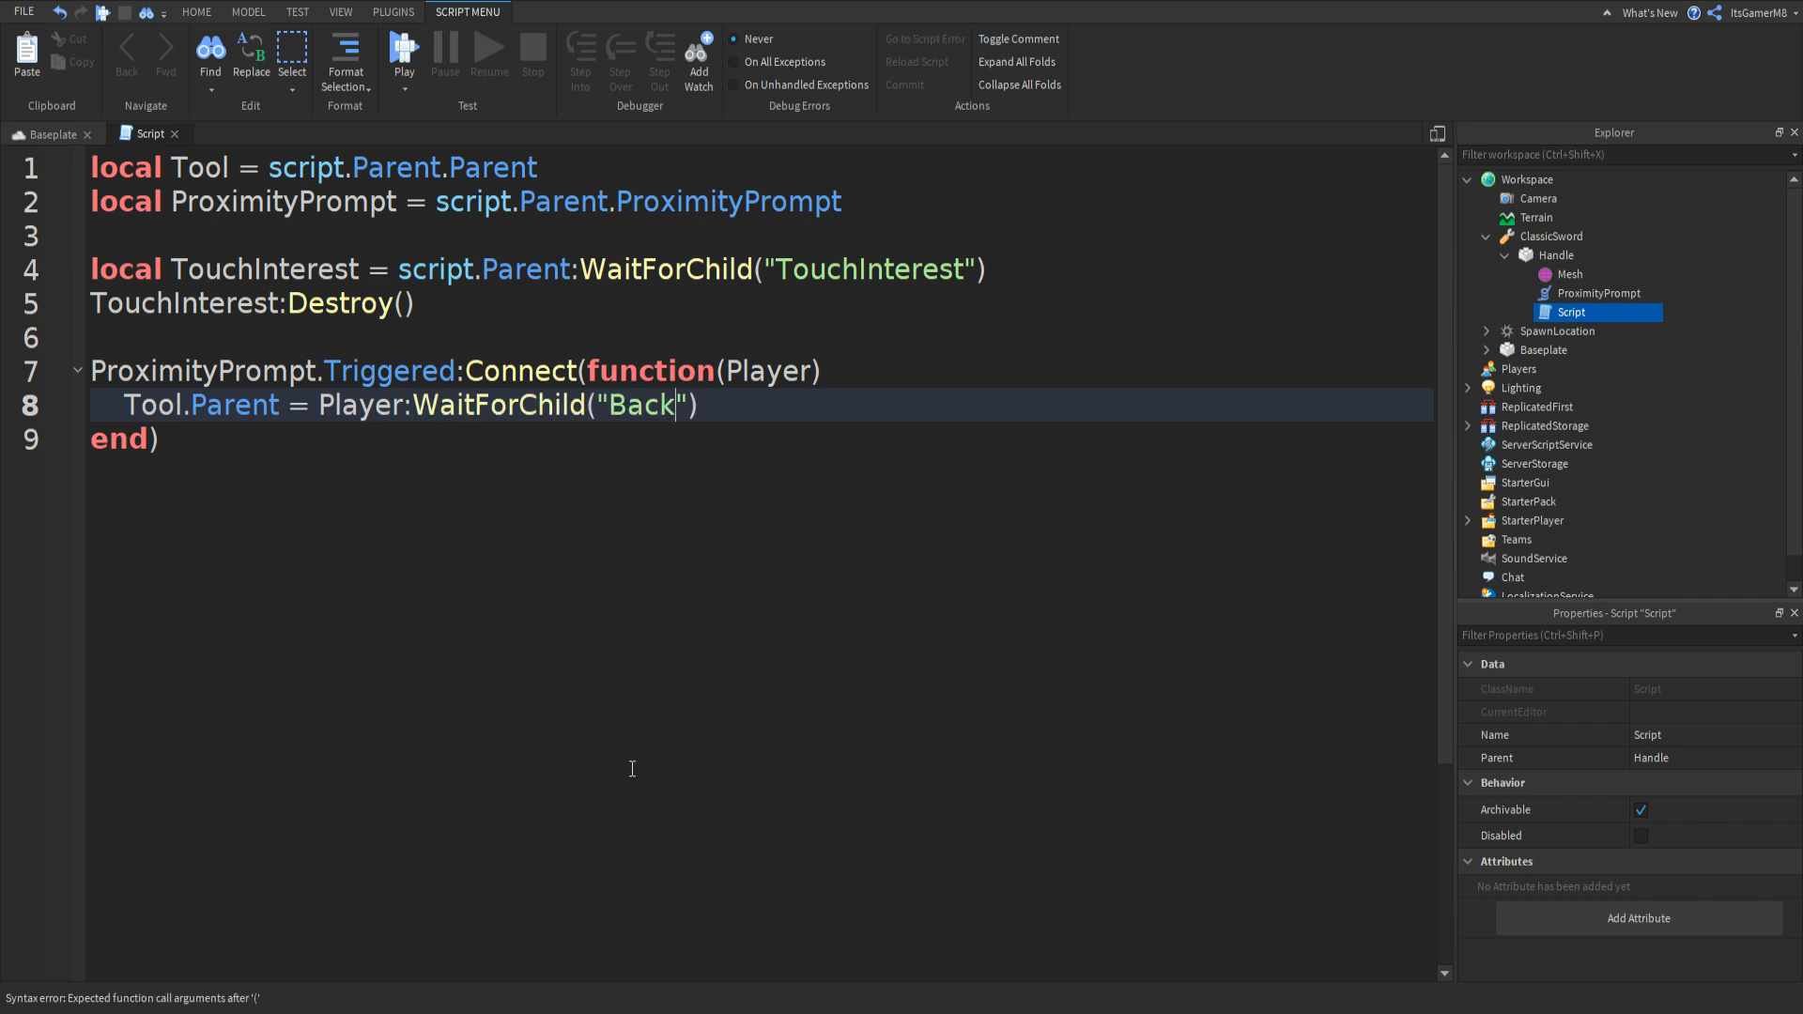
type("pack")
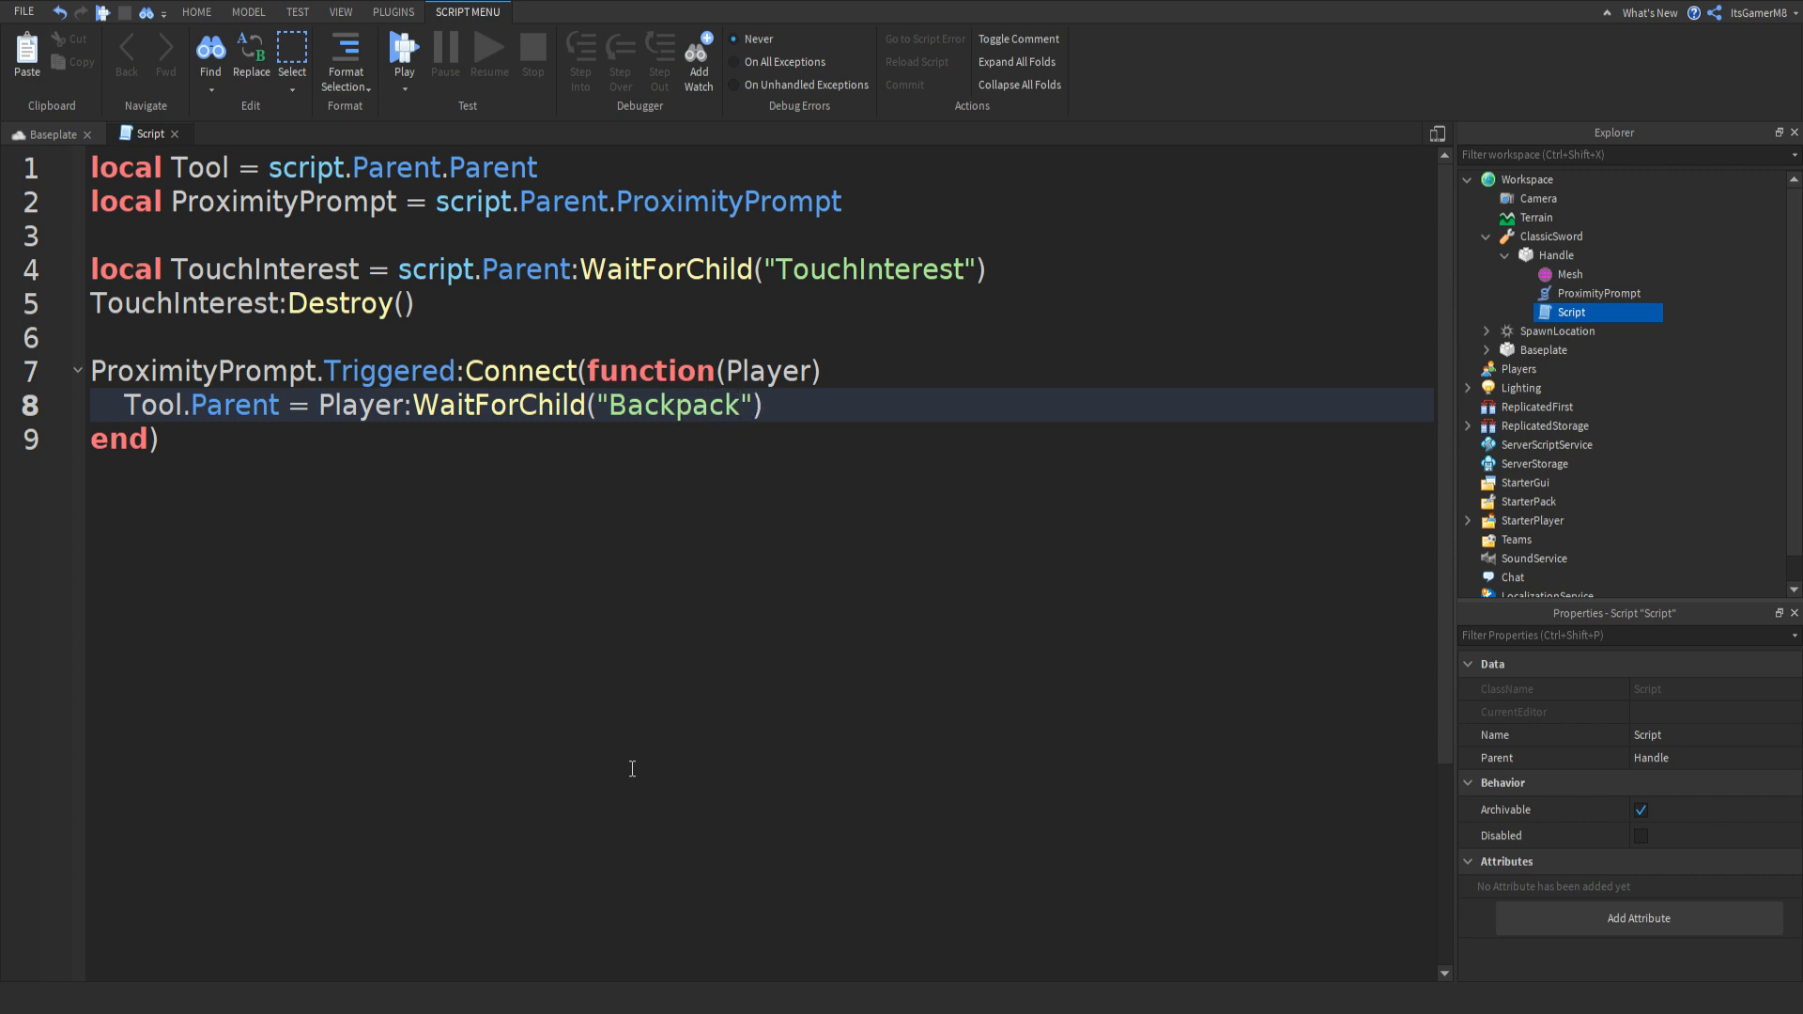
Add ProximityPrompt:Destroy() after the Backpack line.
double_click(616, 405)
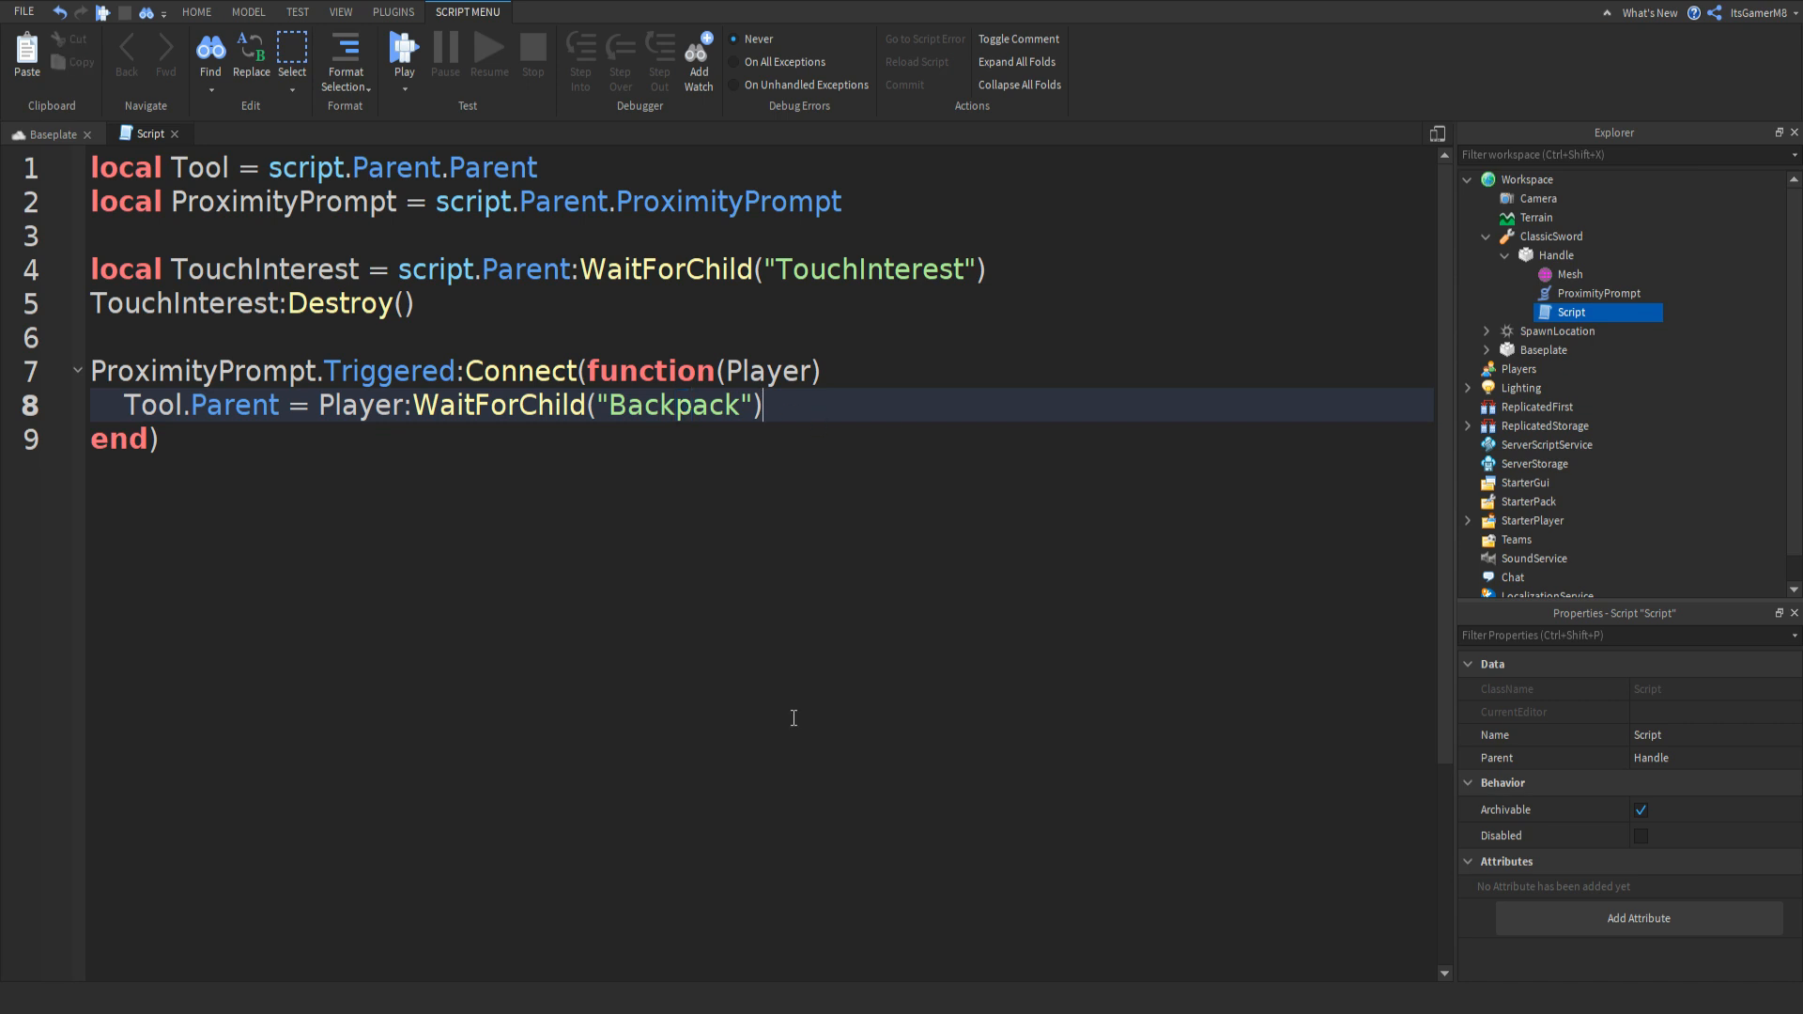
type("ProximityPrompt")
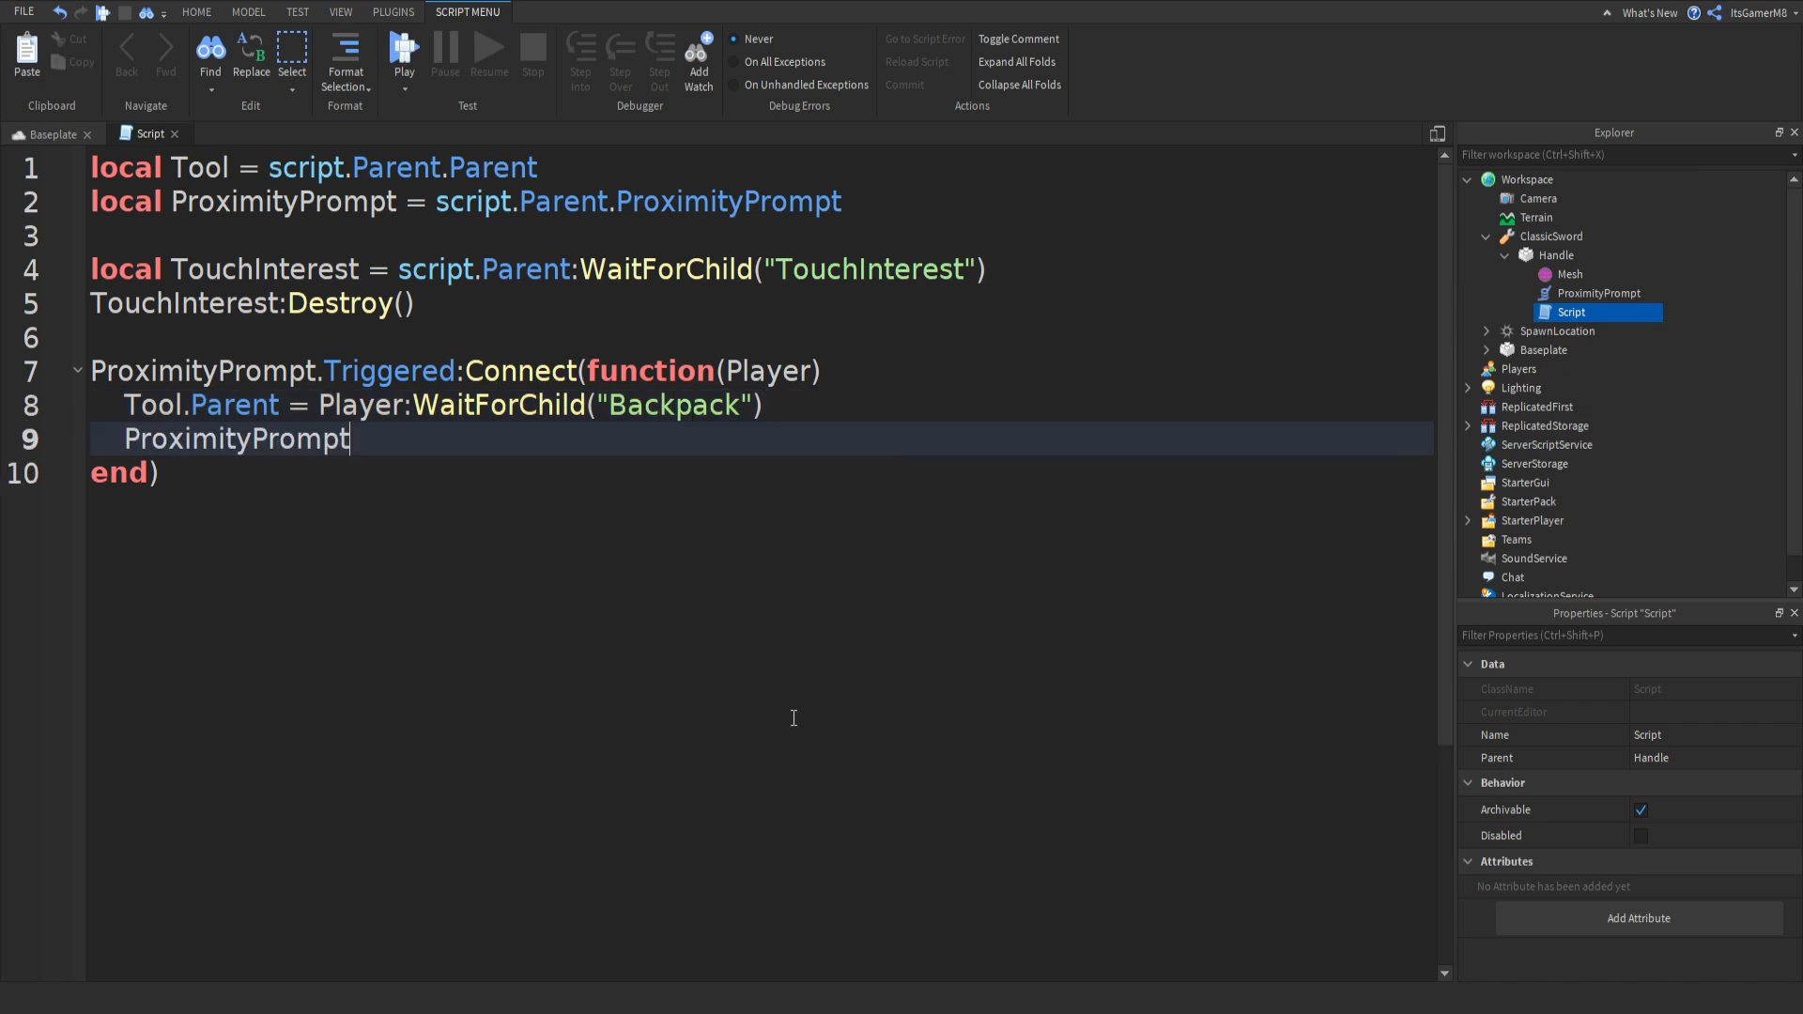
type(":Destroy()")
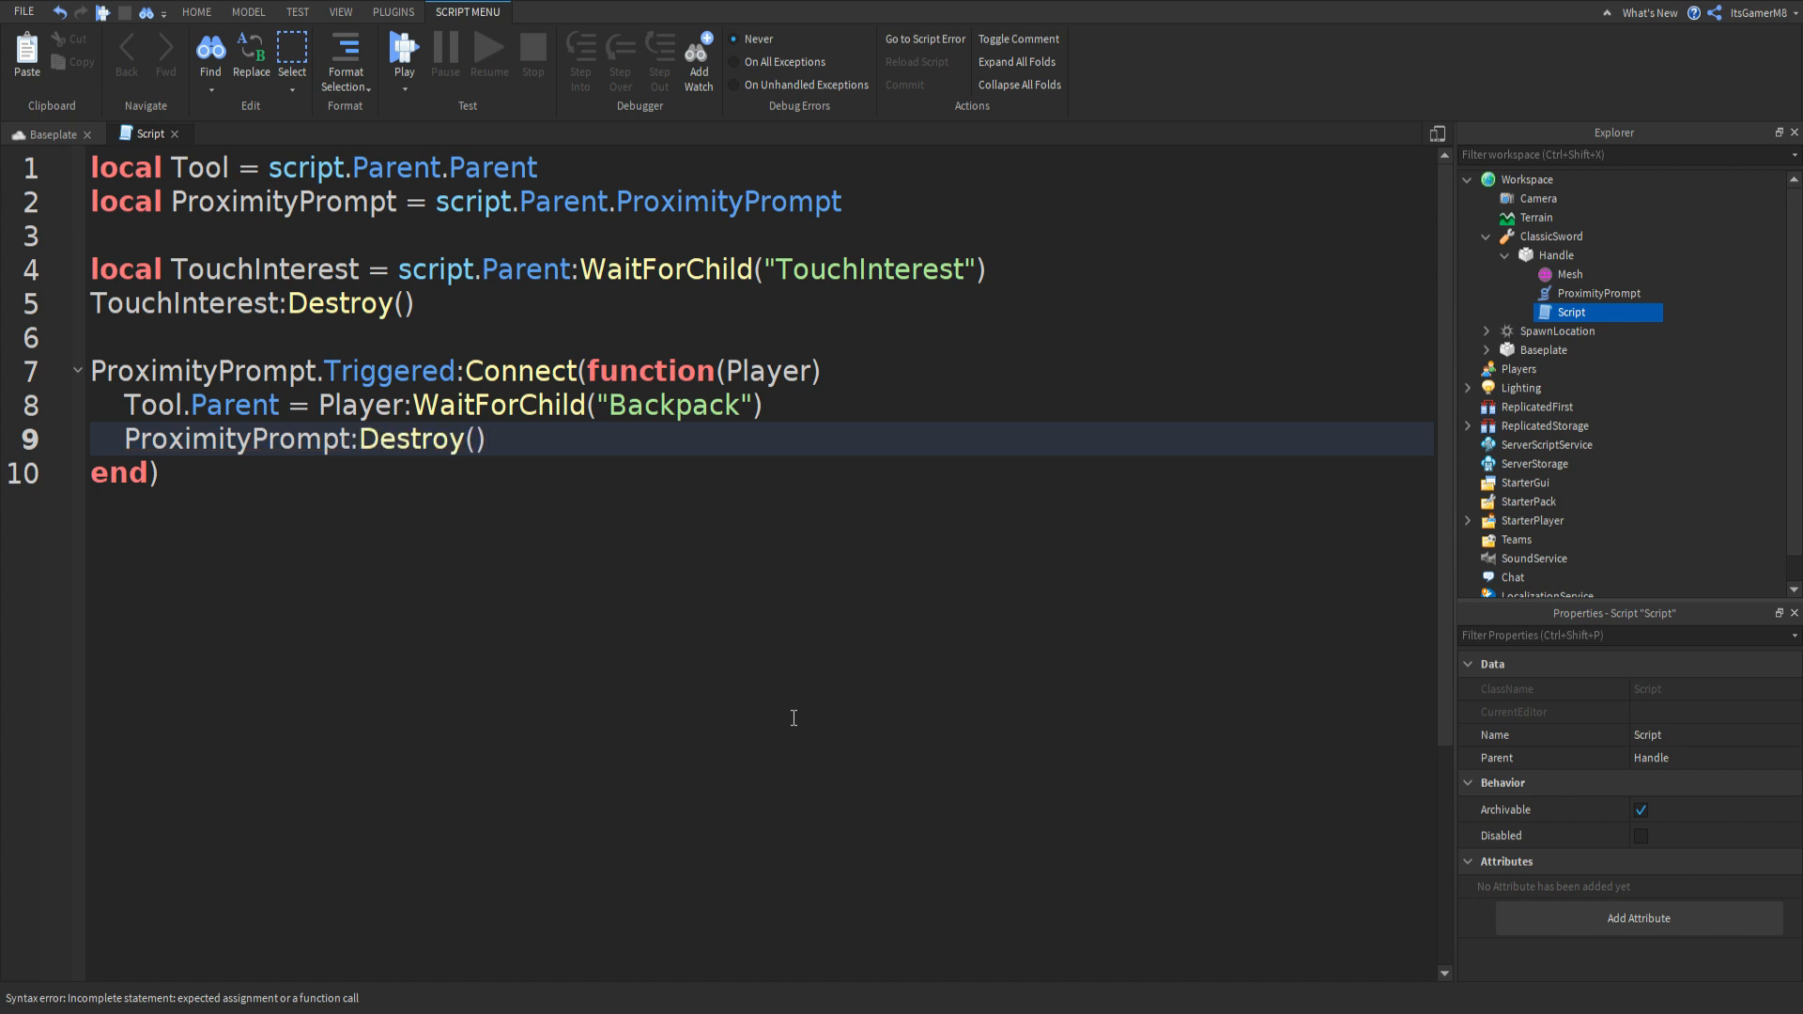
left_click(483, 439)
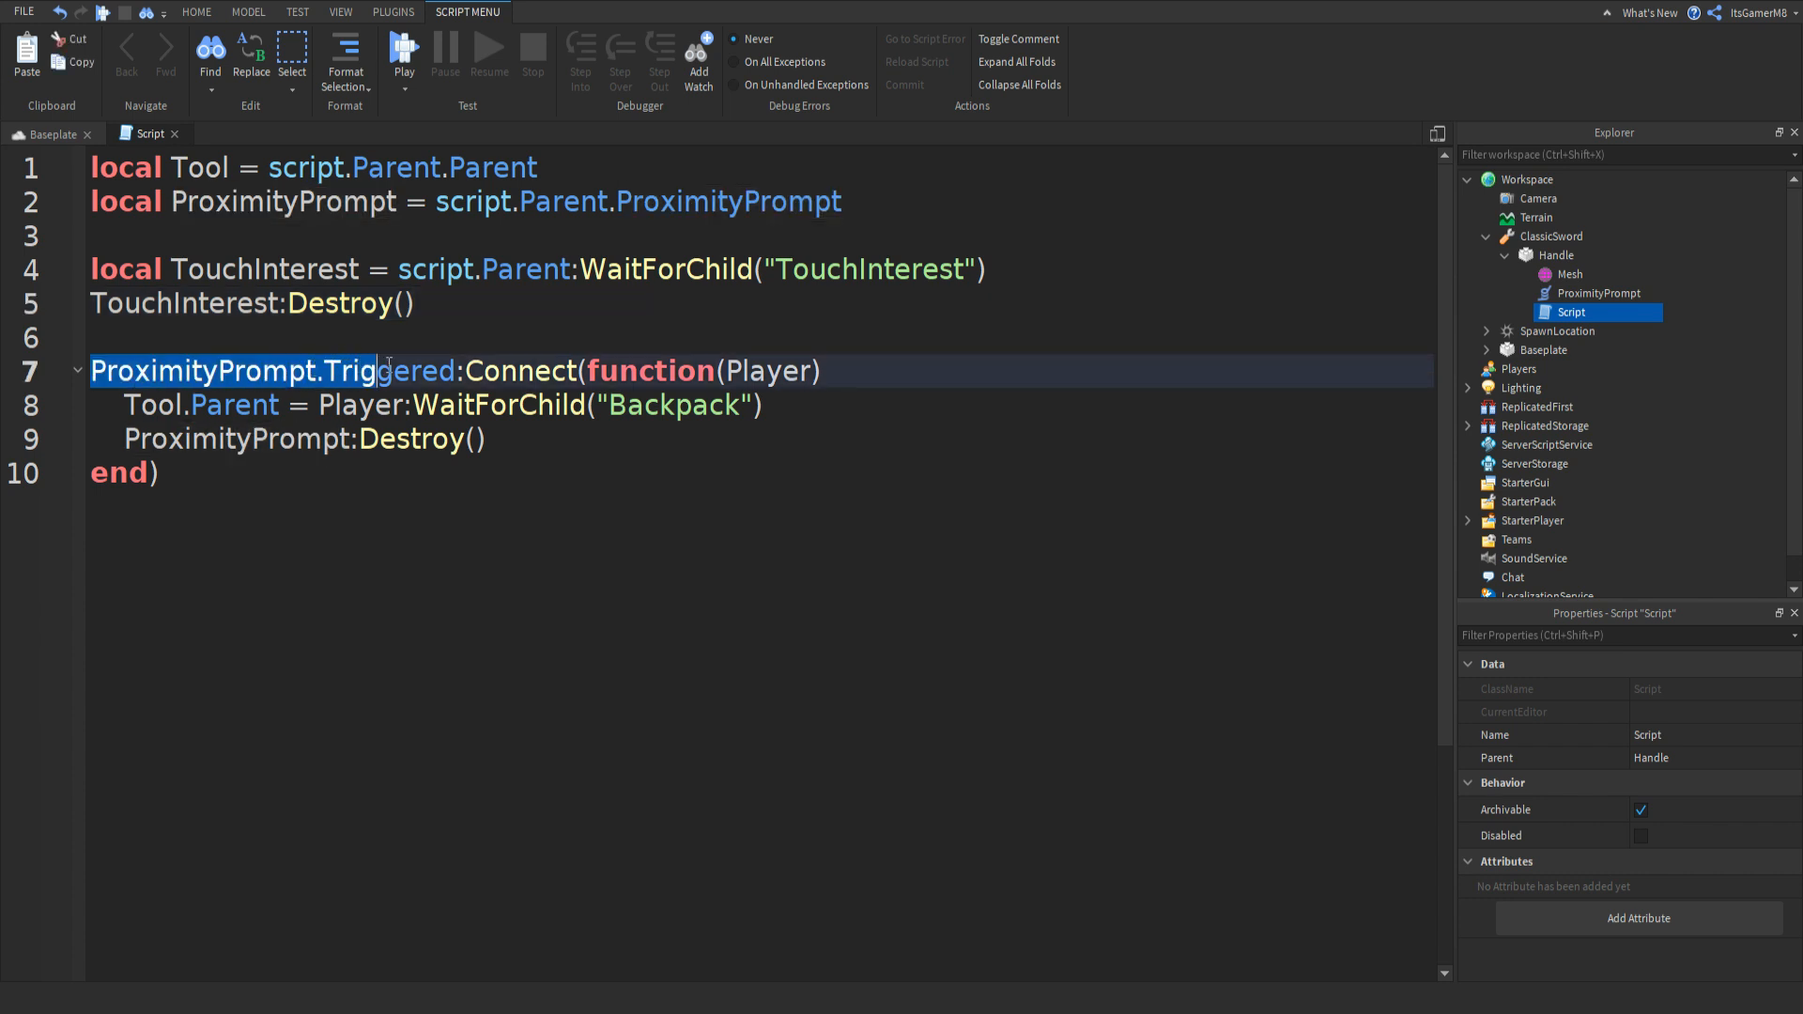
Deselect the script text and close the Script tab to return to the Baseplate.
left_click(477, 472)
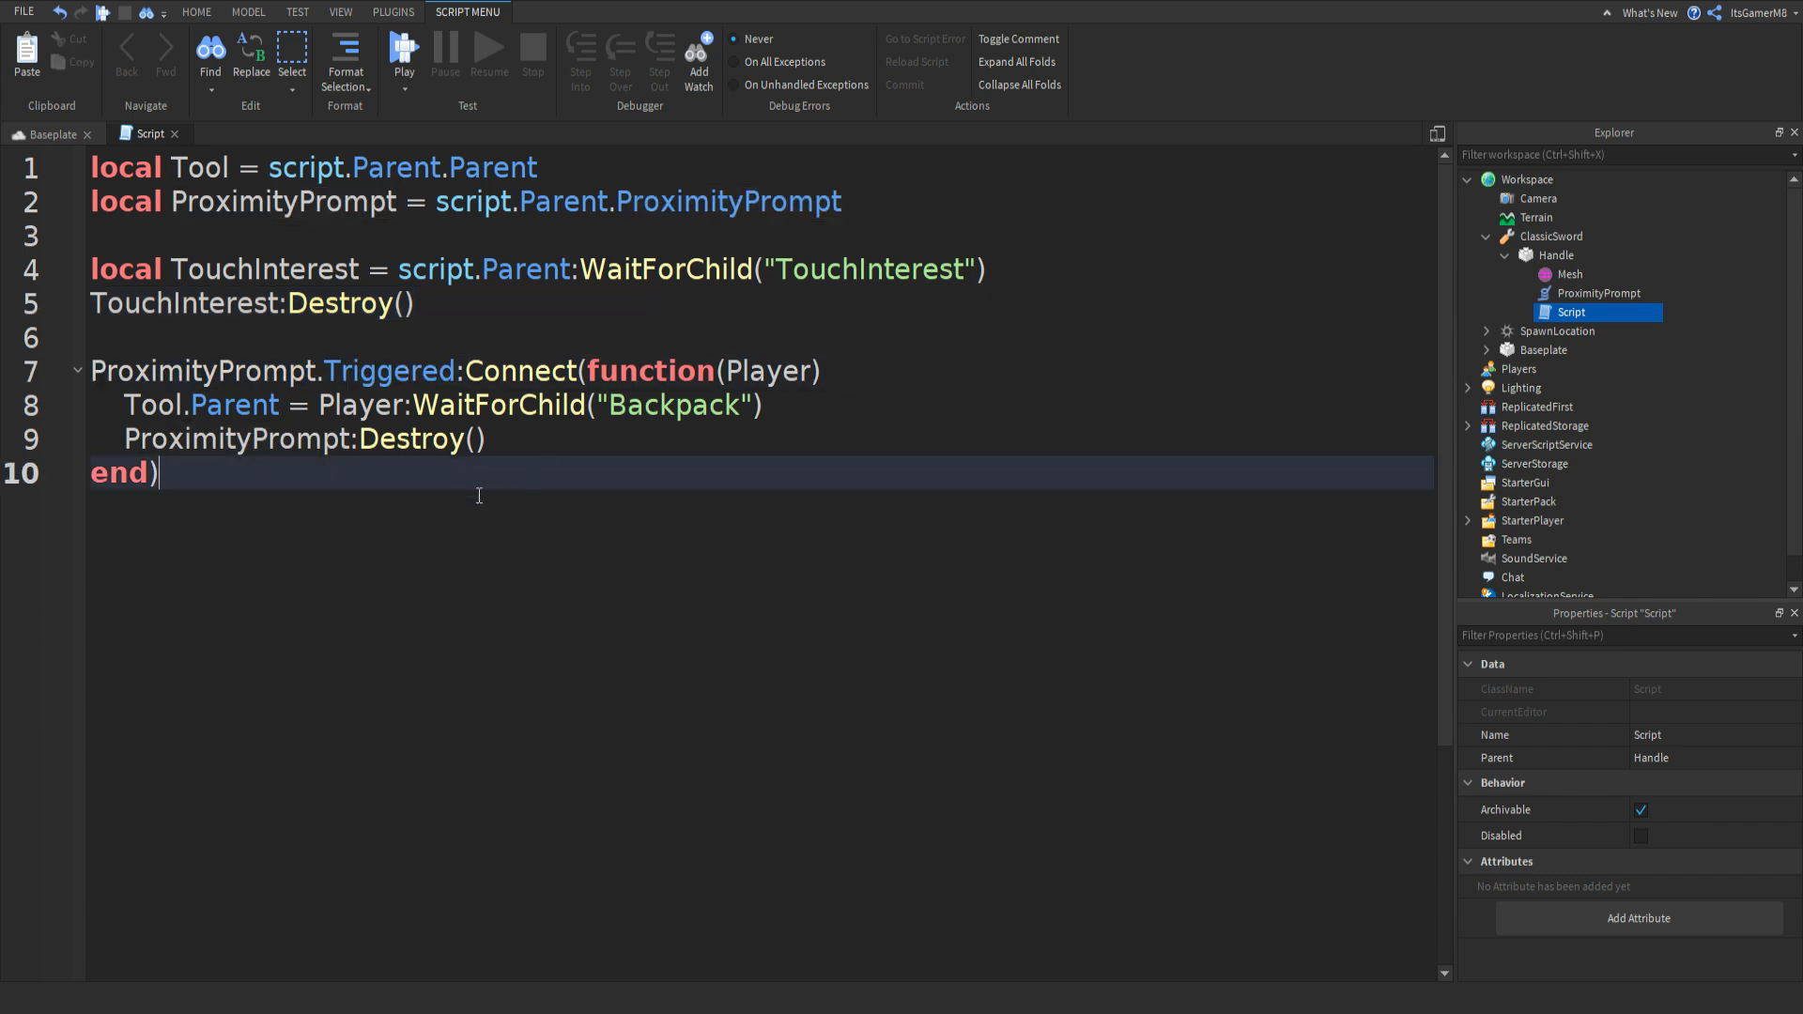
mouse_move(555, 559)
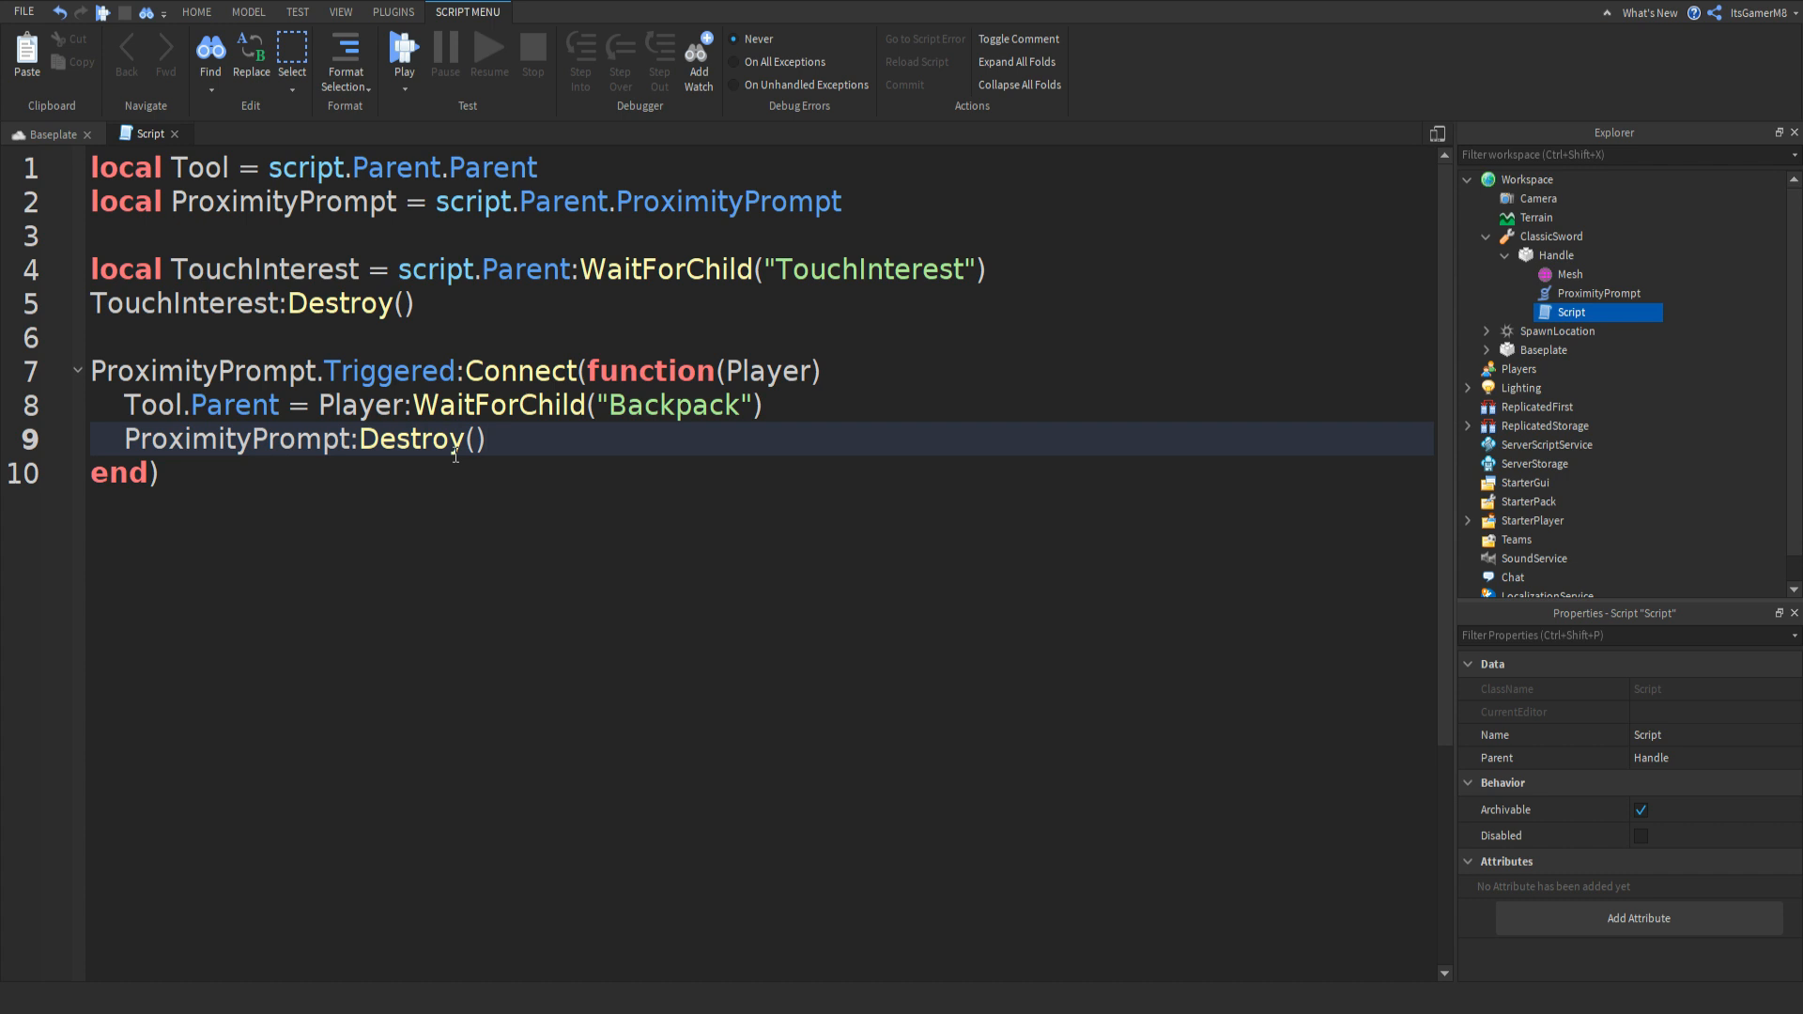
left_click(160, 472)
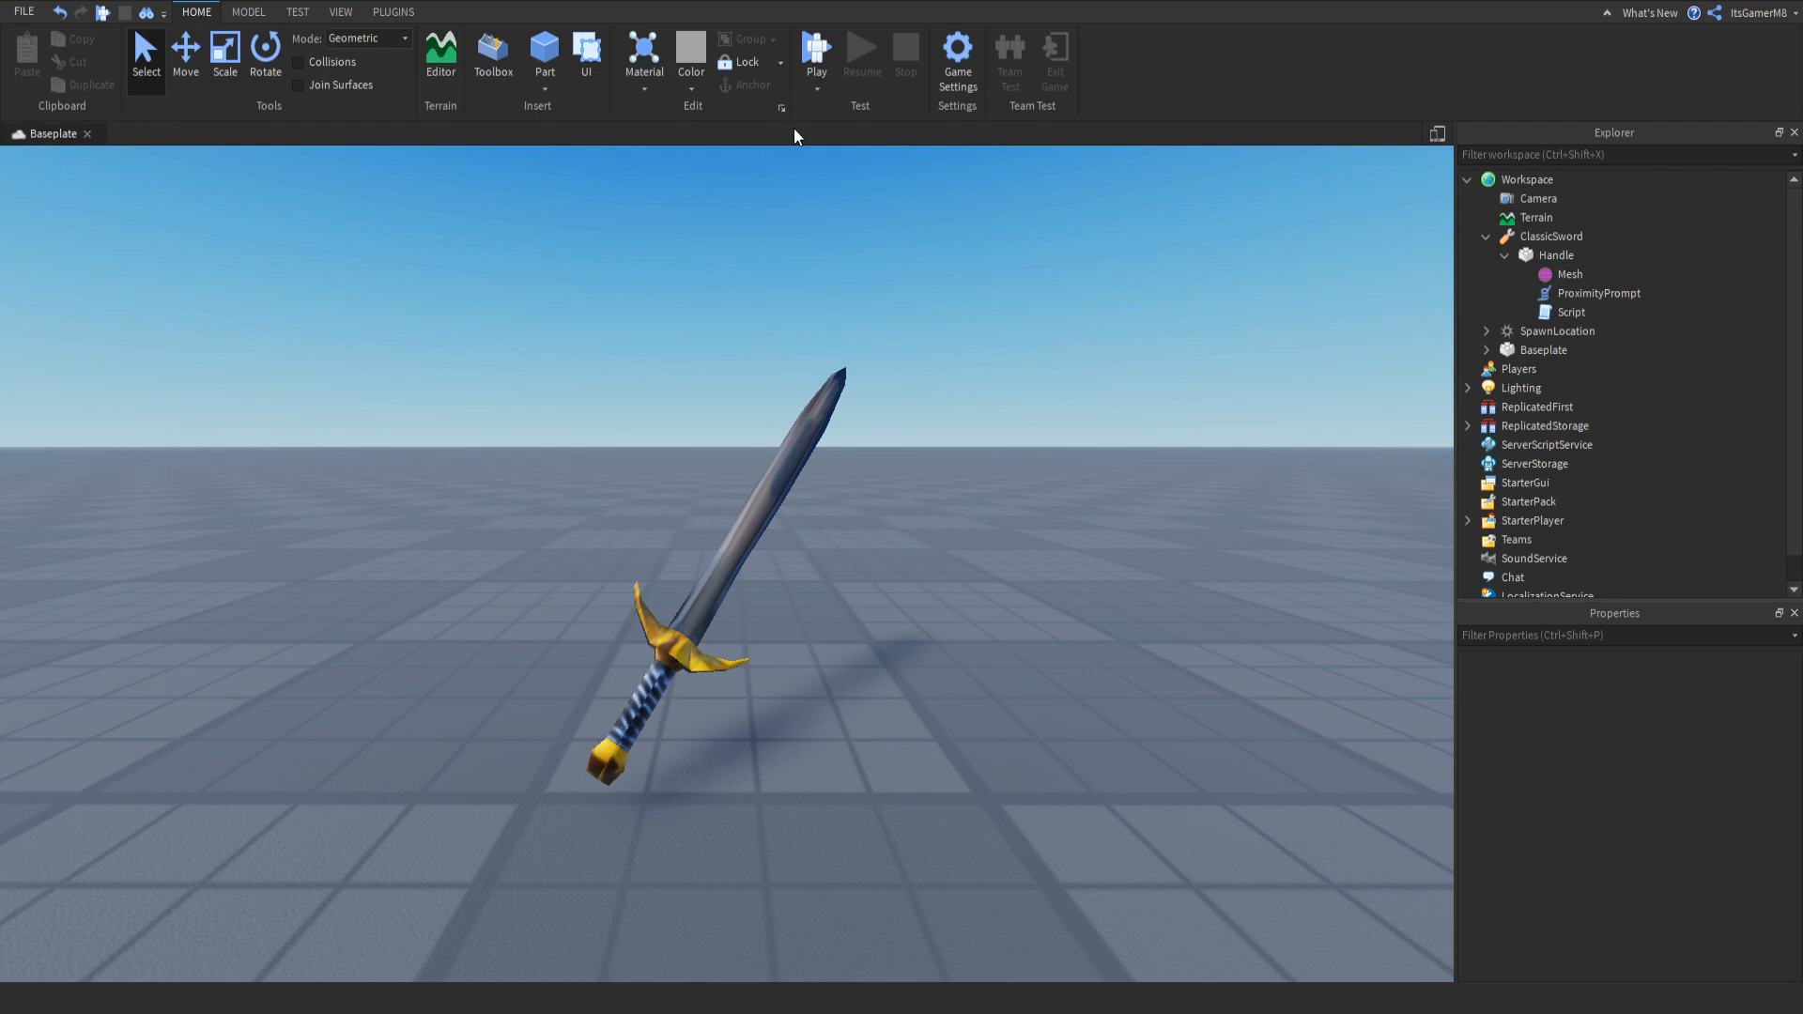
Play-test the game and hold E on the sword's Pick Up prompt.
left_click(816, 54)
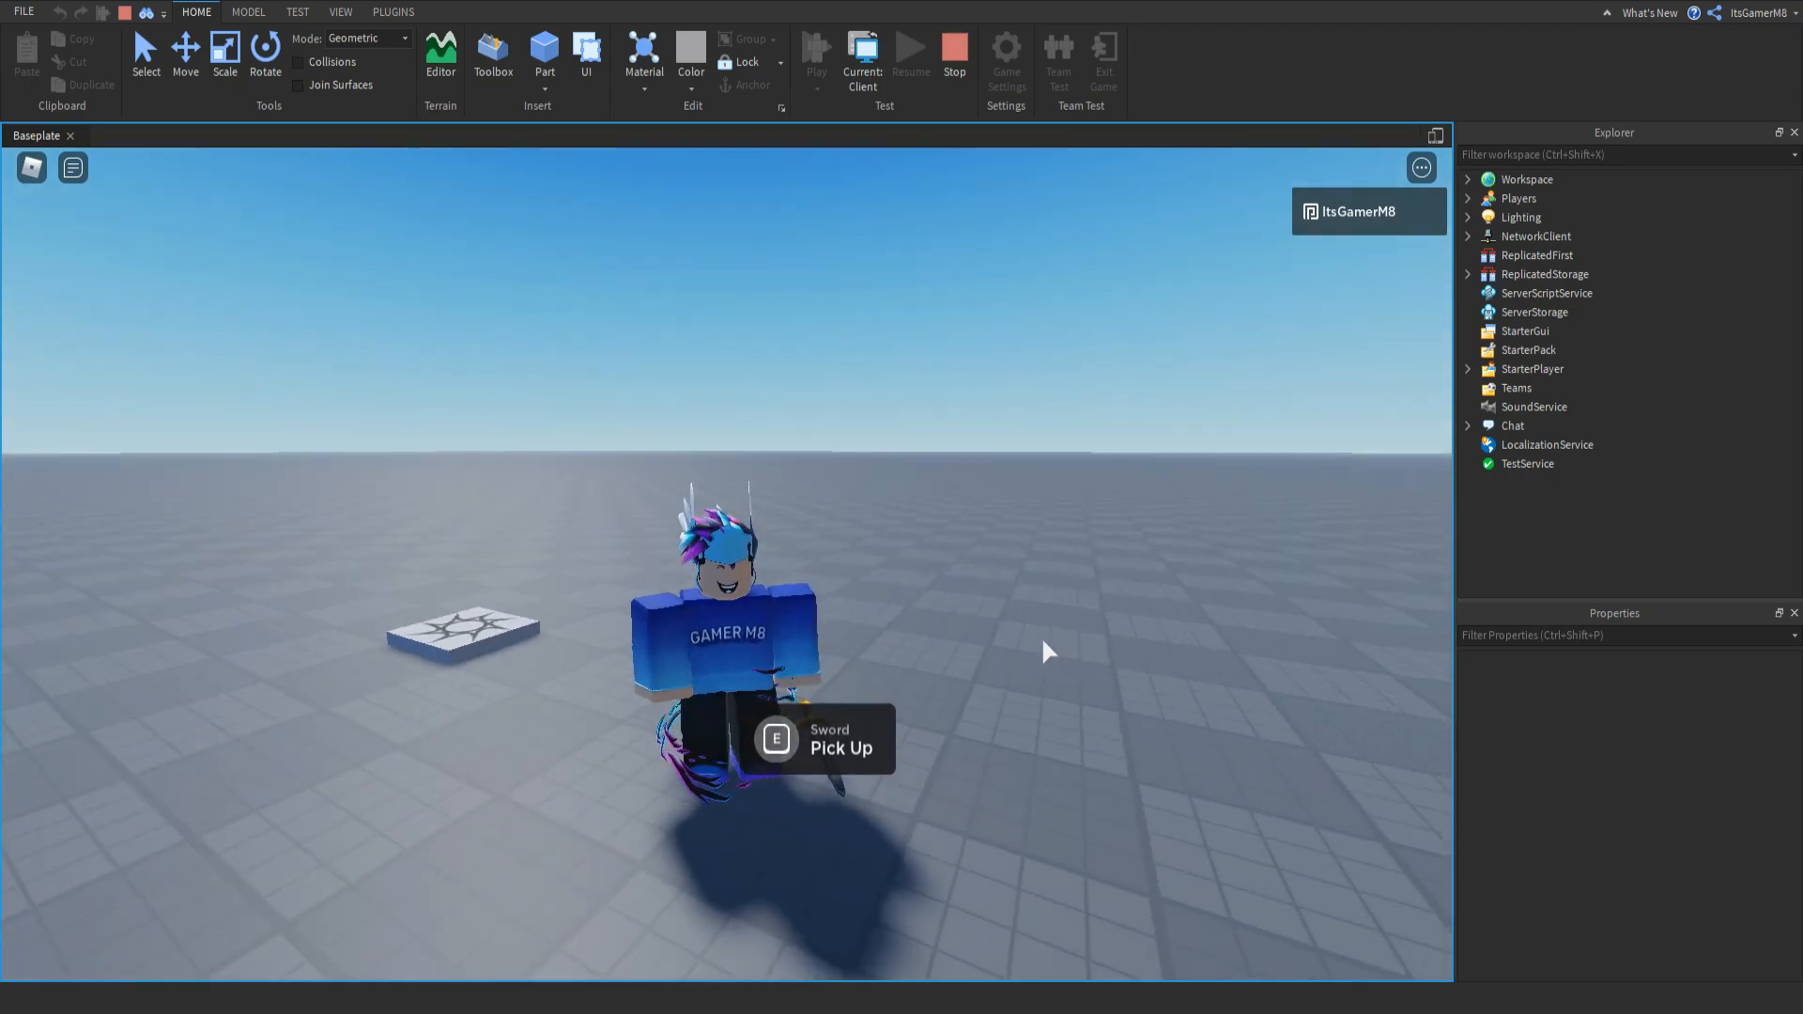
key("e")
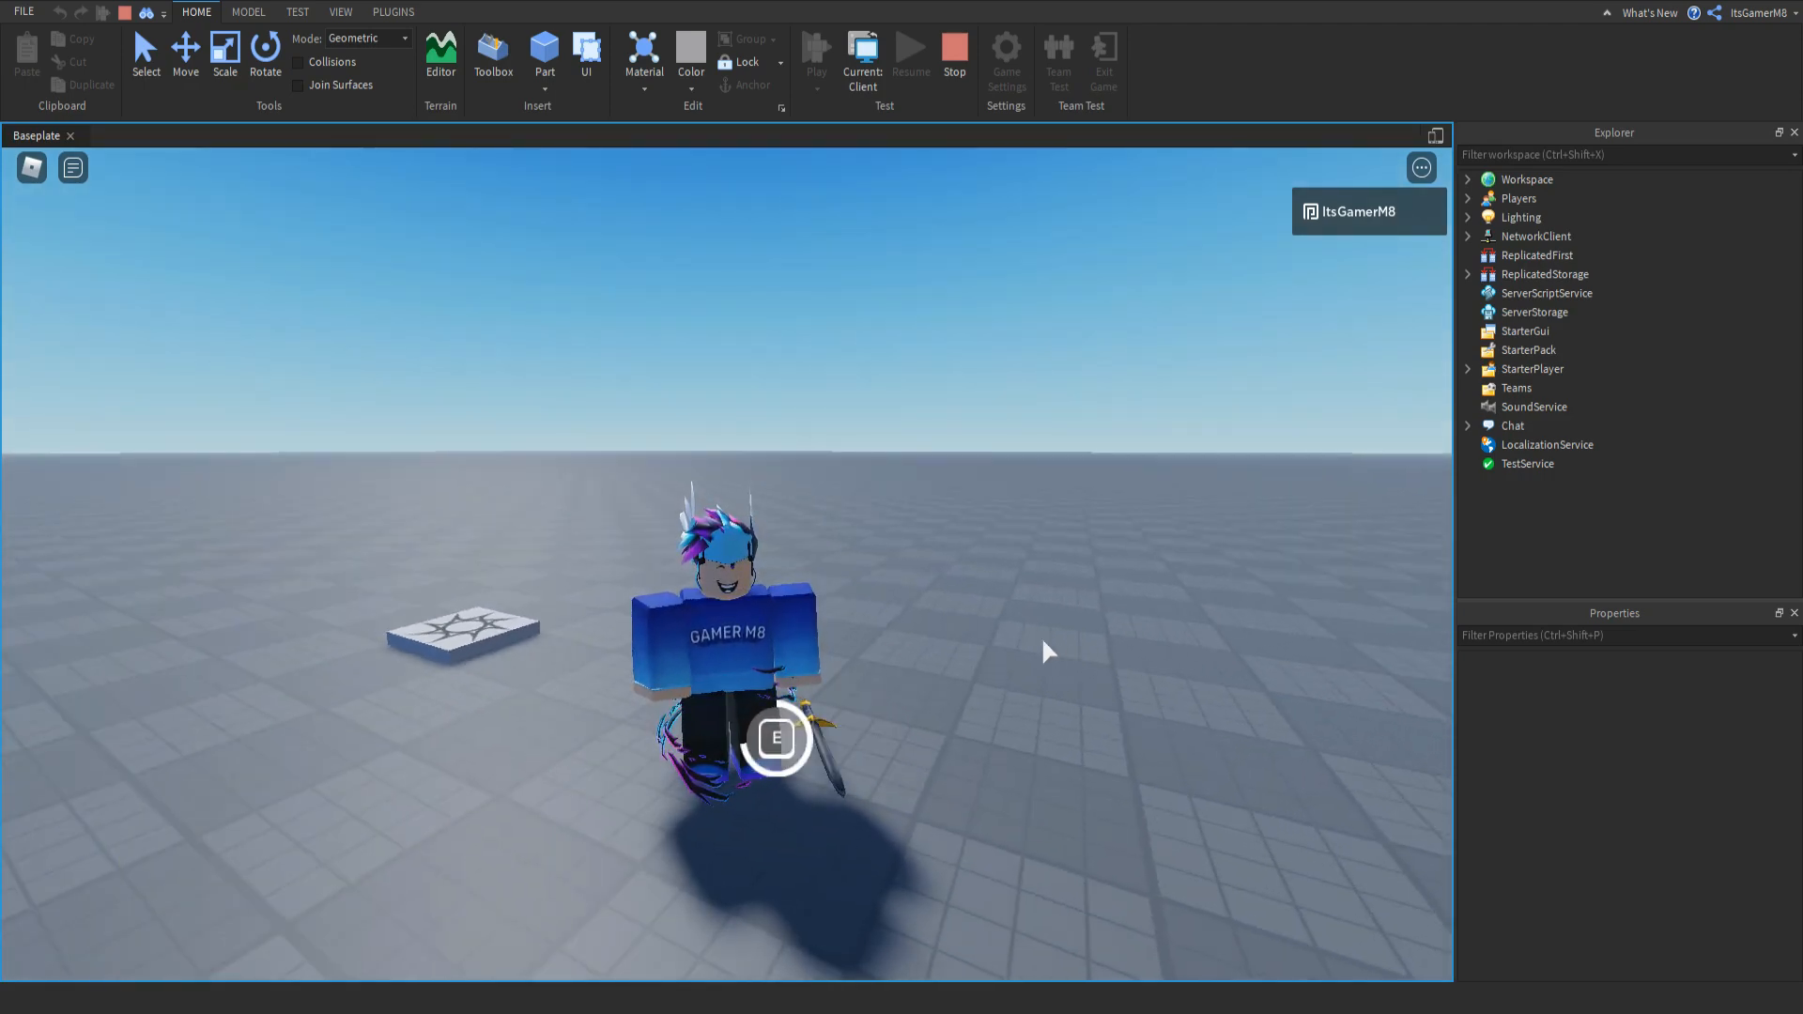